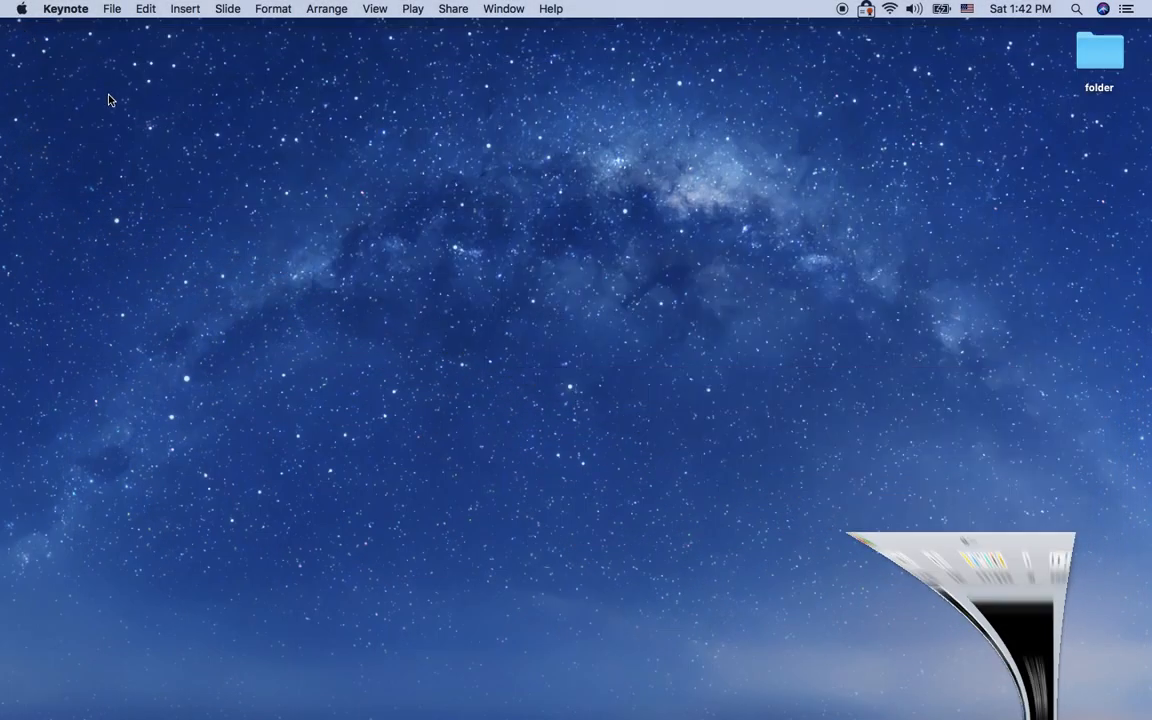
Search Google for "google drive" and go to My Drive from the results
{"action": "left_click", "coordinate": [176, 660]}
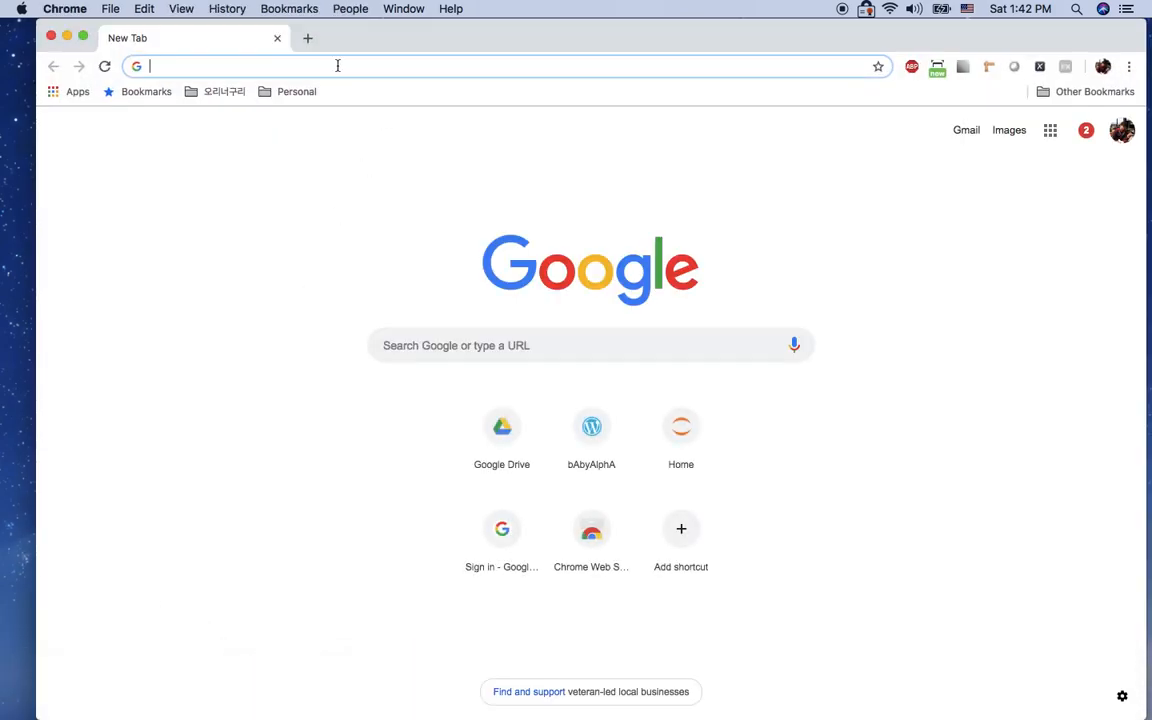
{"action": "type", "text": "go"}
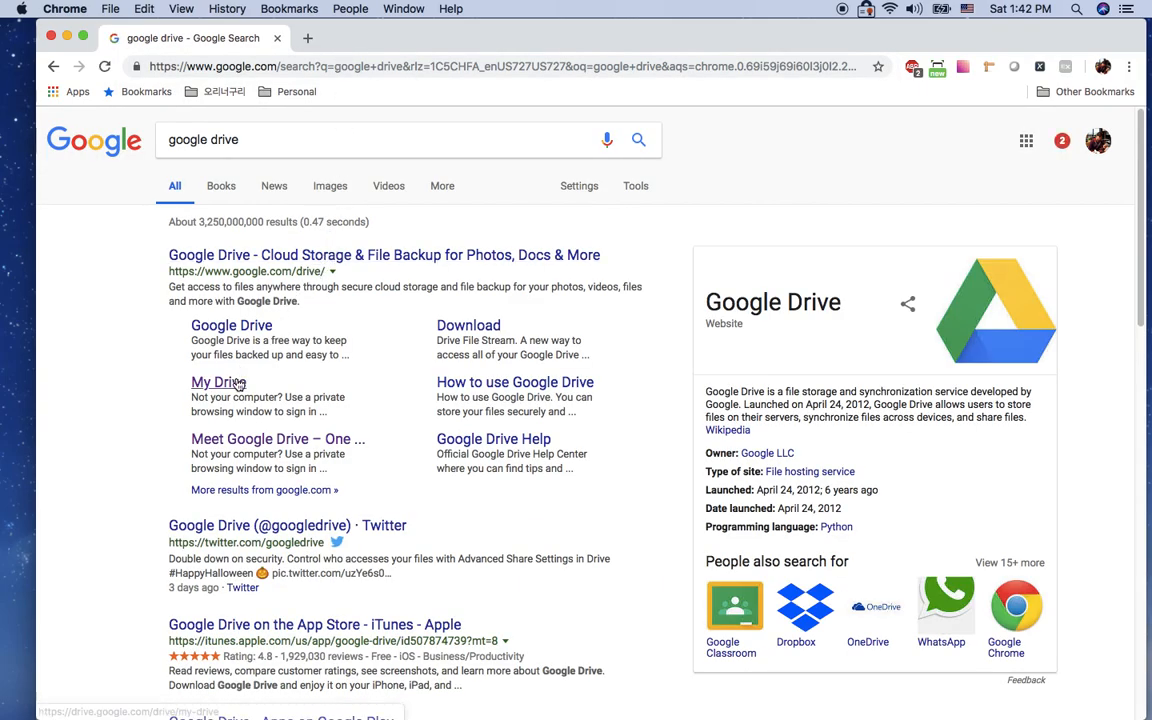
{"action": "left_click", "coordinate": [216, 382]}
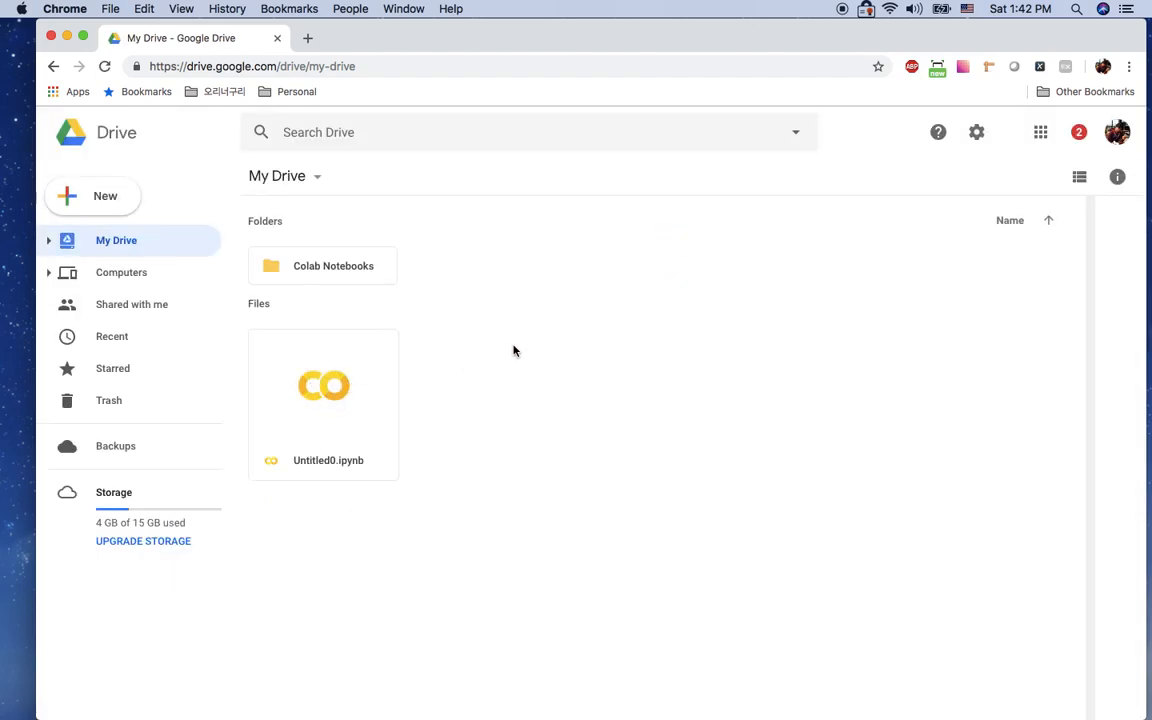
Create a new Colaboratory notebook from Drive's New > More menu
{"action": "left_click", "coordinate": [92, 196]}
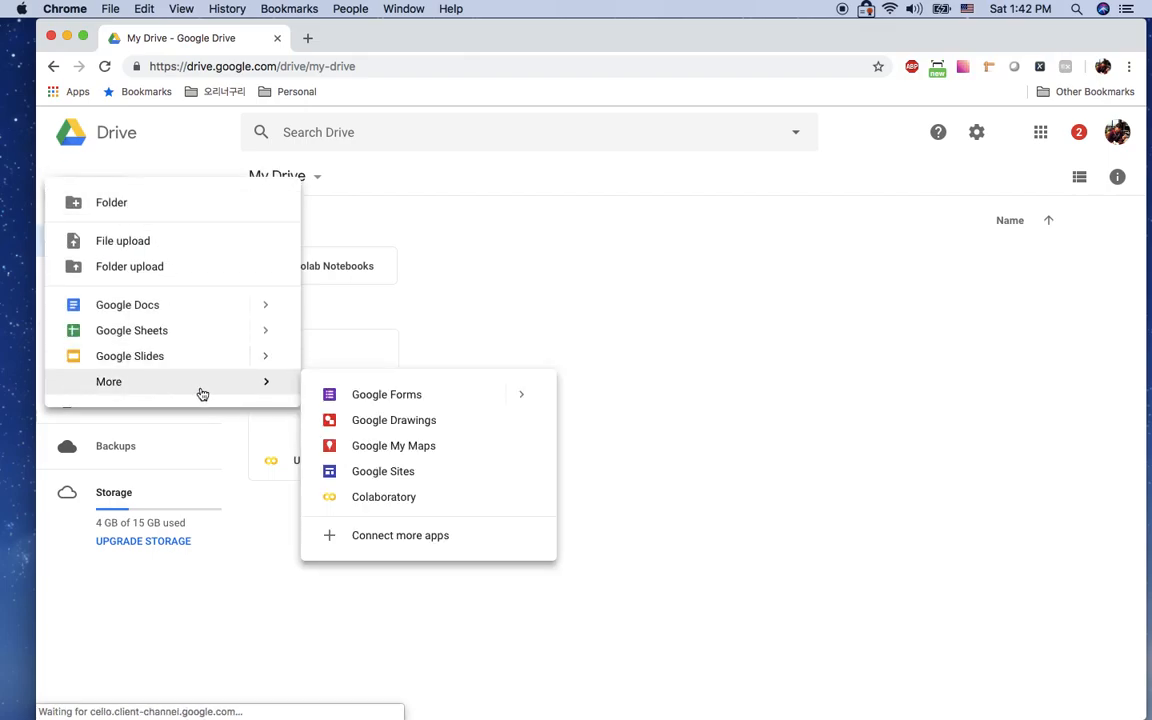
{"action": "left_click", "coordinate": [384, 496]}
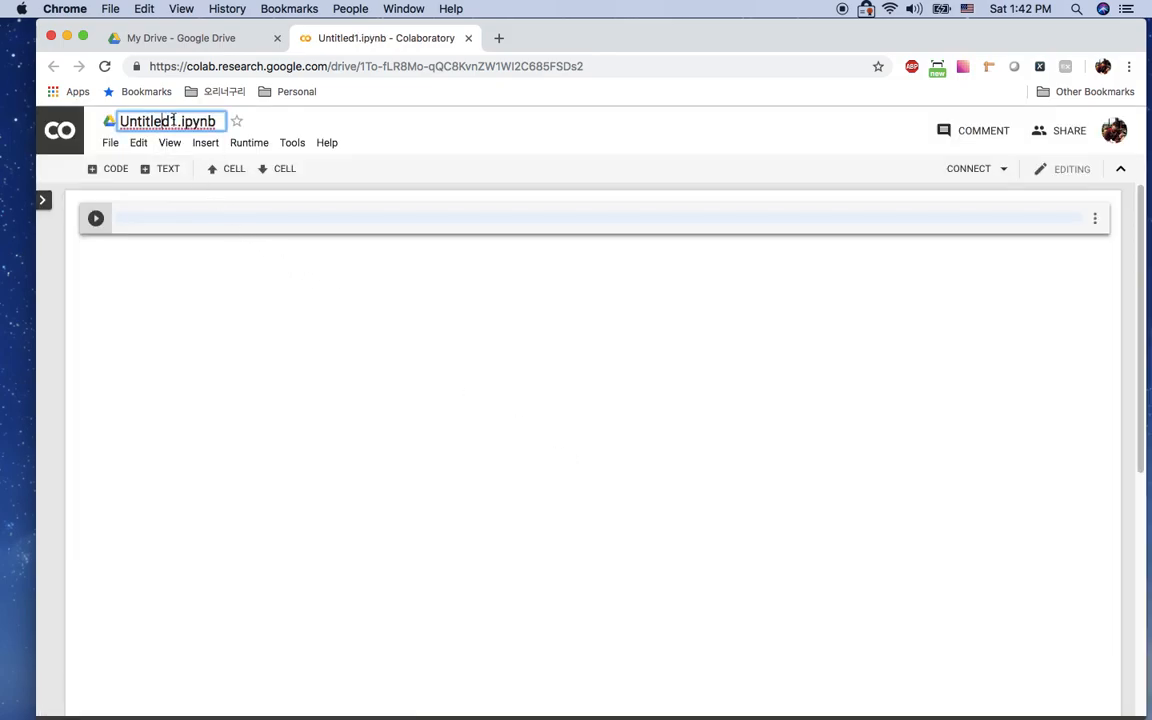
Name the notebook hello.ipynb and run print("hello world") in its first cell
{"action": "type", "text": "hello.ipynb"}
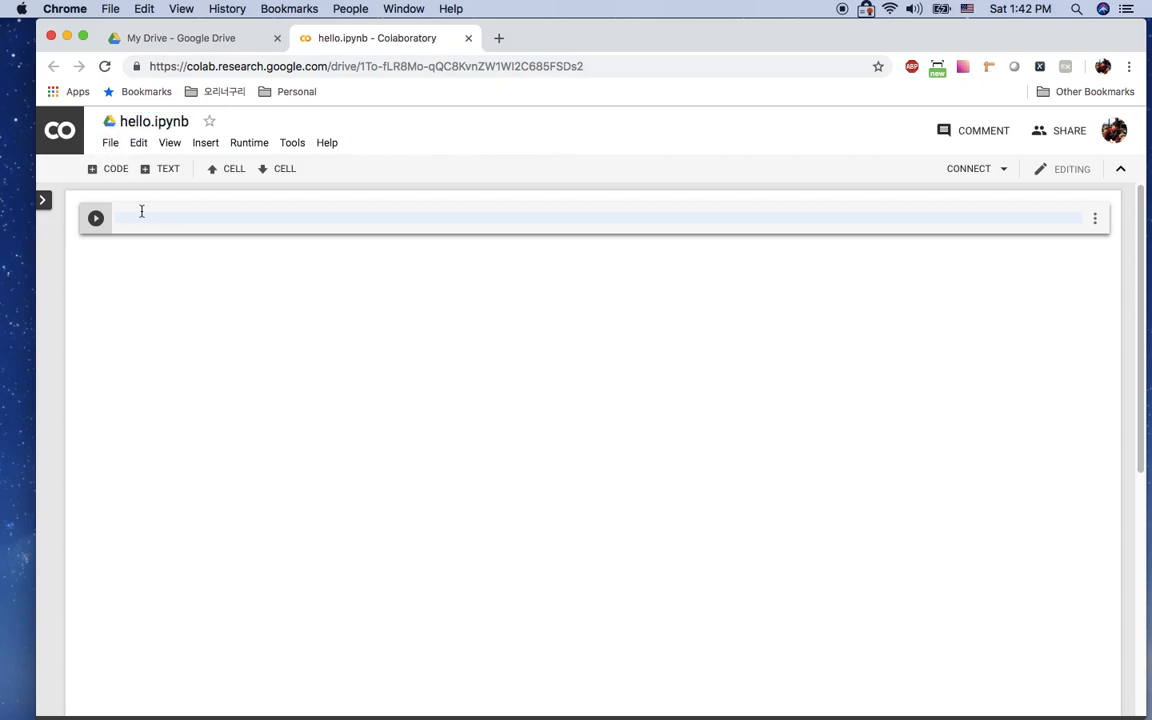
{"action": "type", "text": "print("}
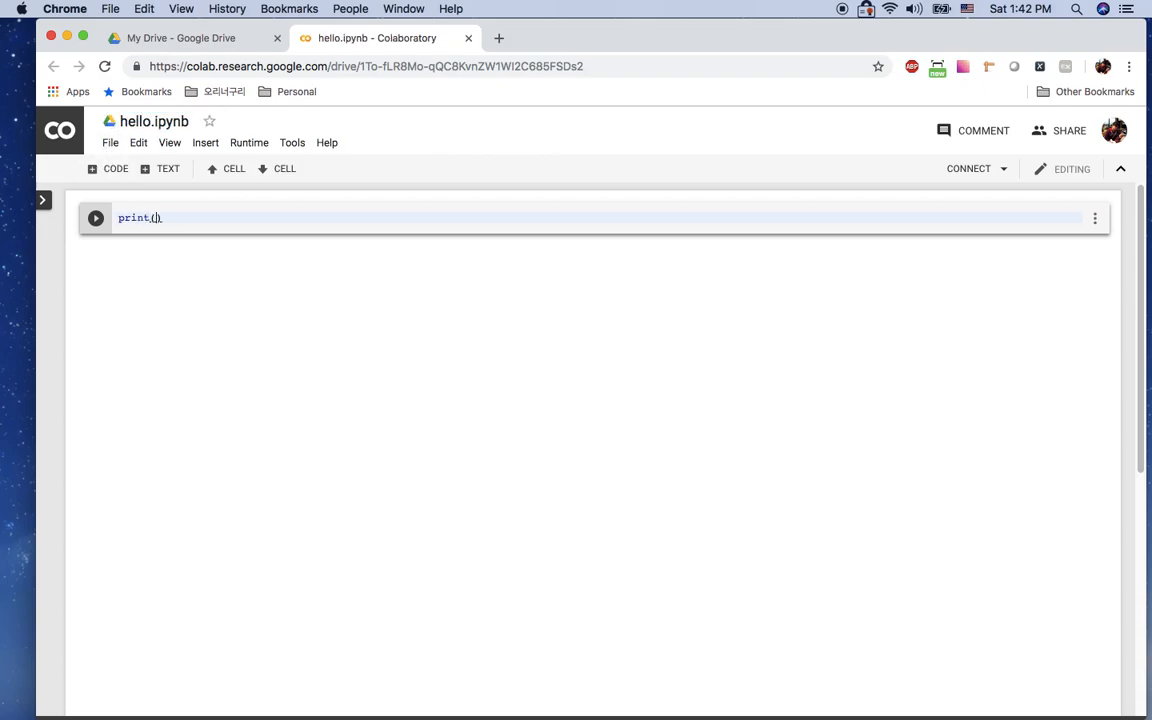
{"action": "type", "text": "\"hello\""}
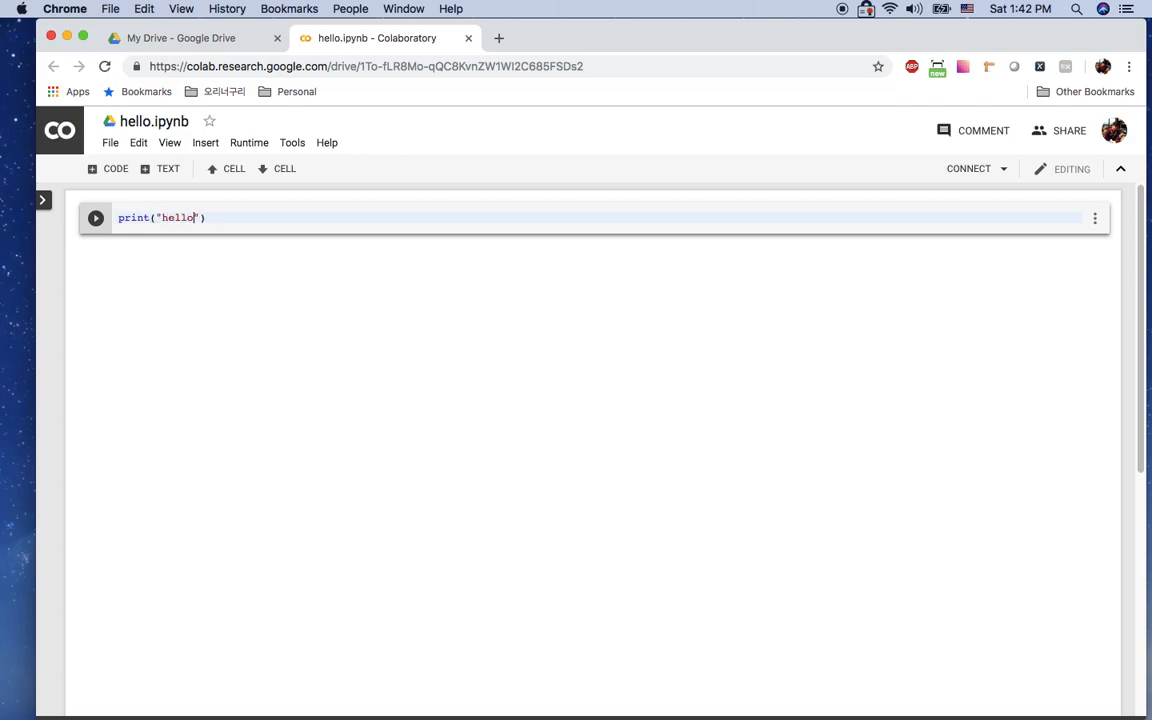
{"action": "type", "text": "world"}
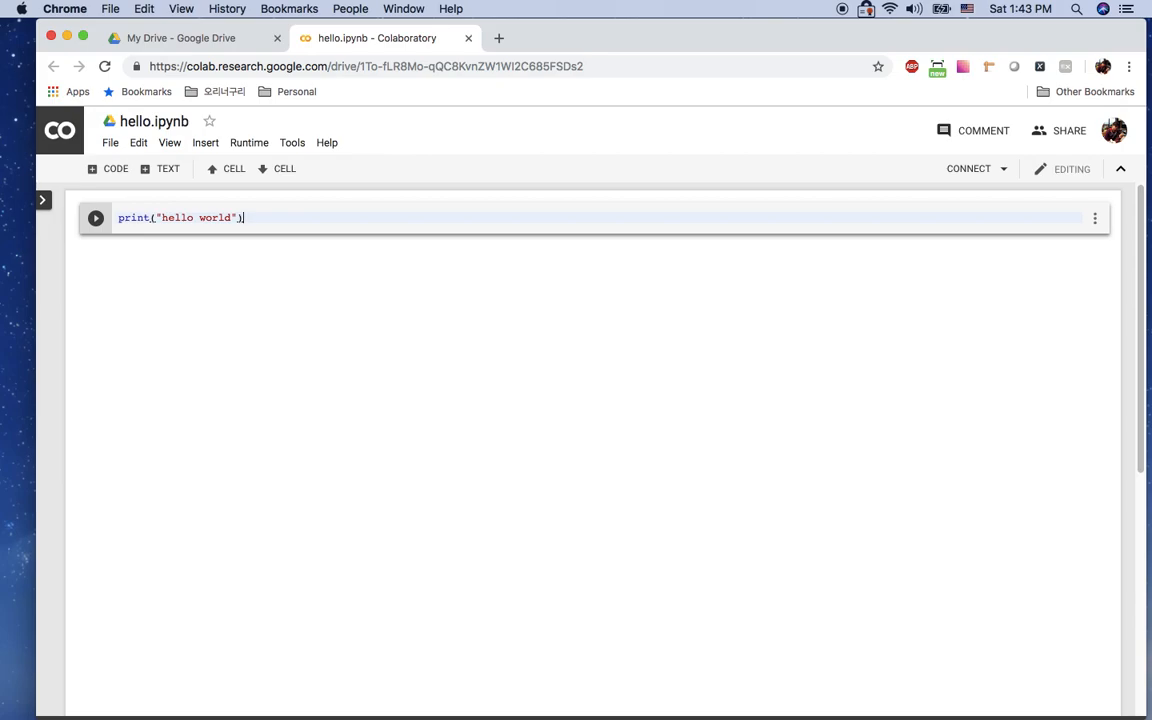
{"action": "left_click", "coordinate": [96, 218]}
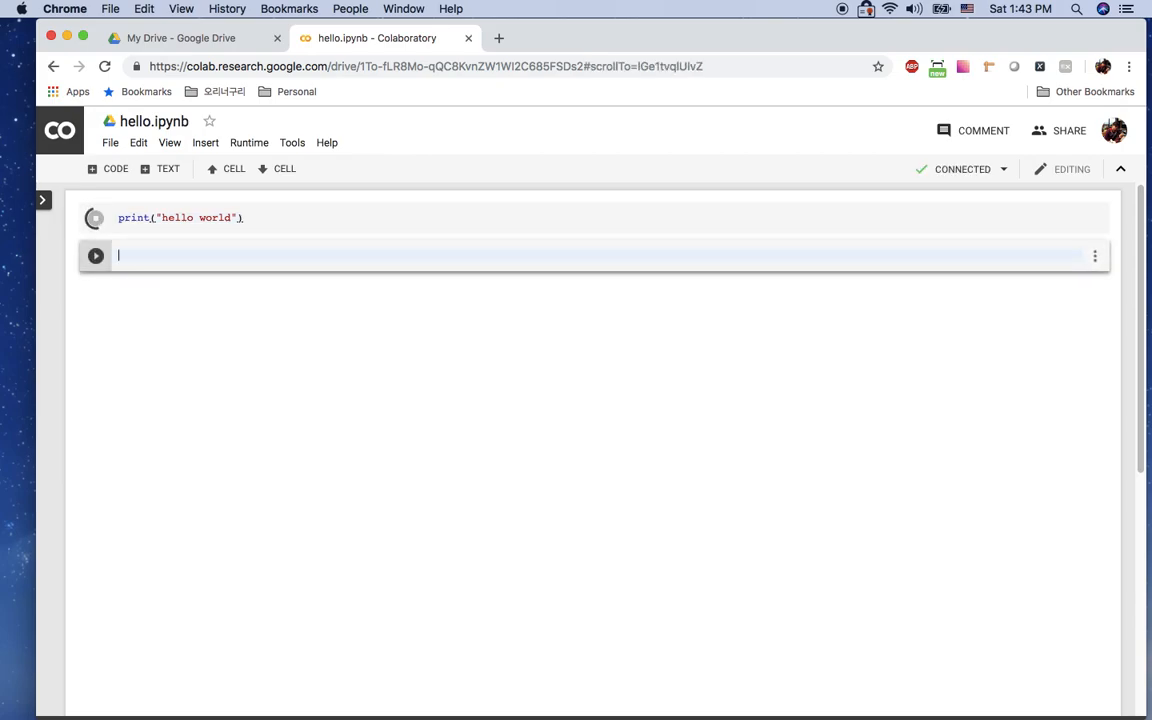
{"action": "left_click", "coordinate": [94, 216]}
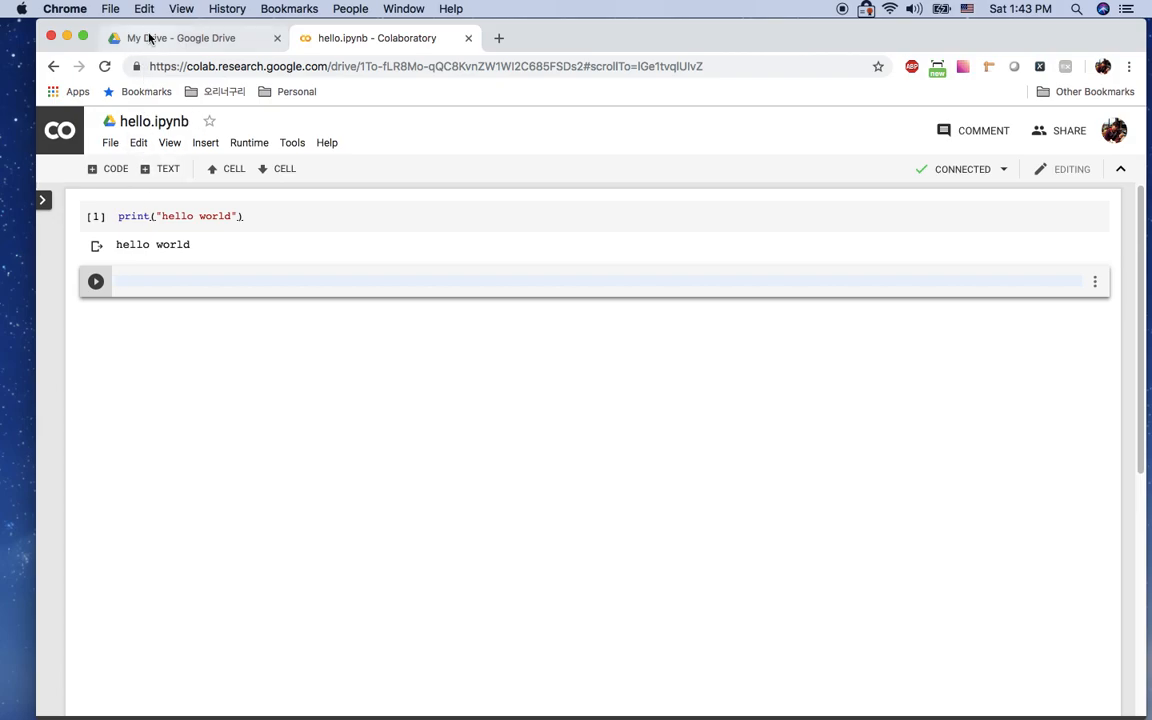
Back in Drive, open Colab_basic.ipynb from the Colab Notebooks folder with Colaboratory
{"action": "left_click", "coordinate": [180, 38]}
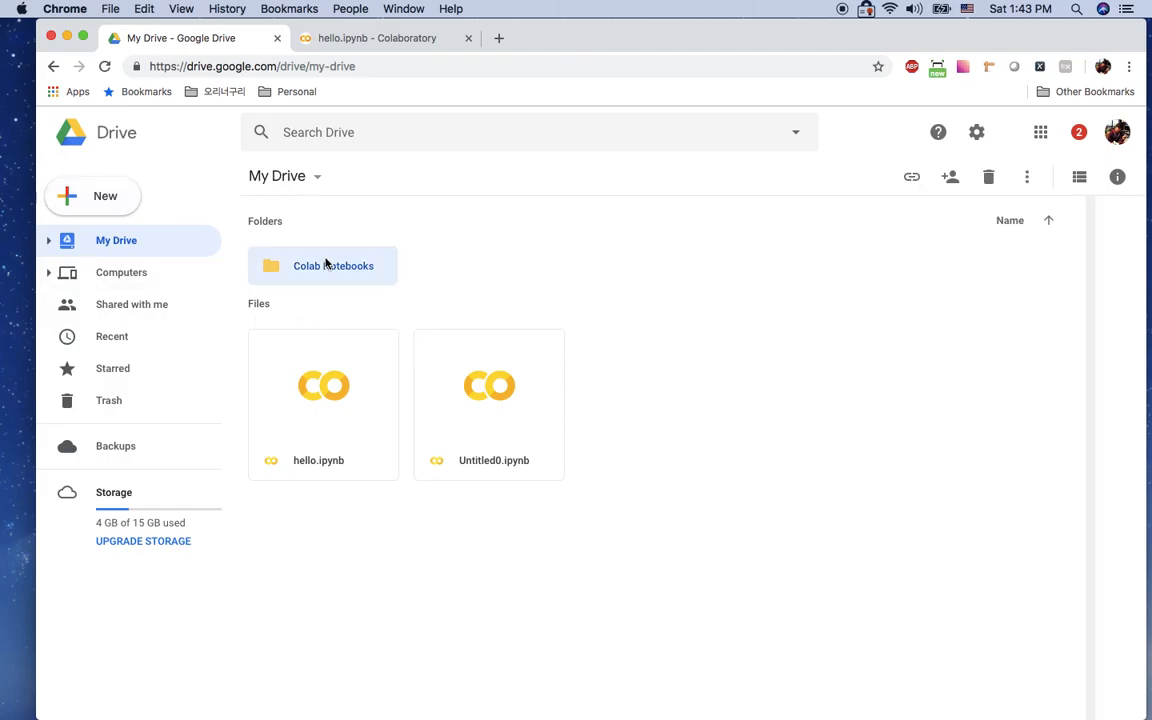
{"action": "double_click", "coordinate": [332, 264]}
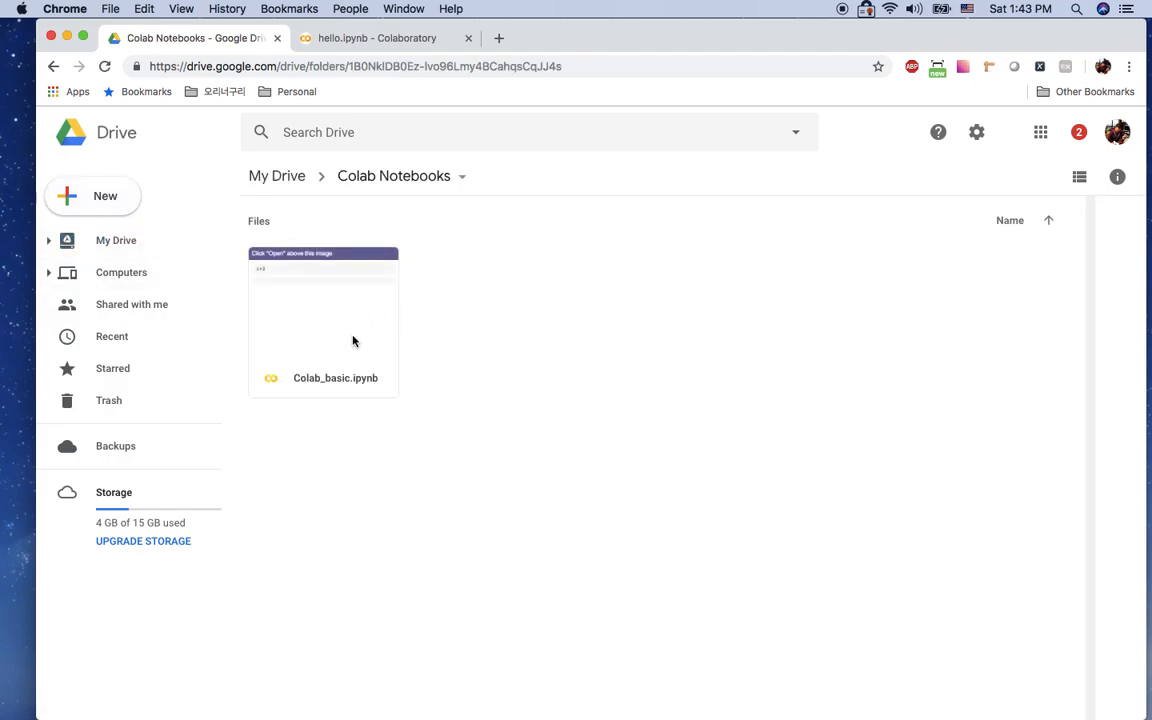
{"action": "right_click", "coordinate": [324, 320]}
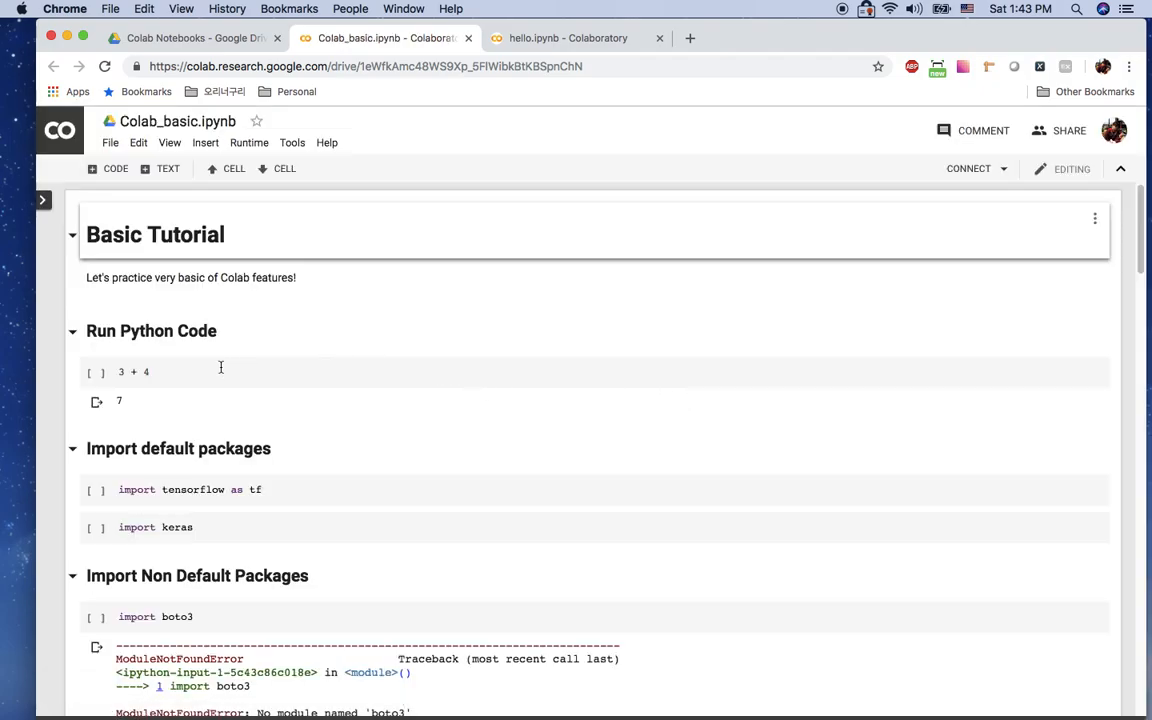
Run the import tensorflow and import keras cells under Import default packages
{"action": "scroll", "scroll_direction": "down", "scroll_amount": 3}
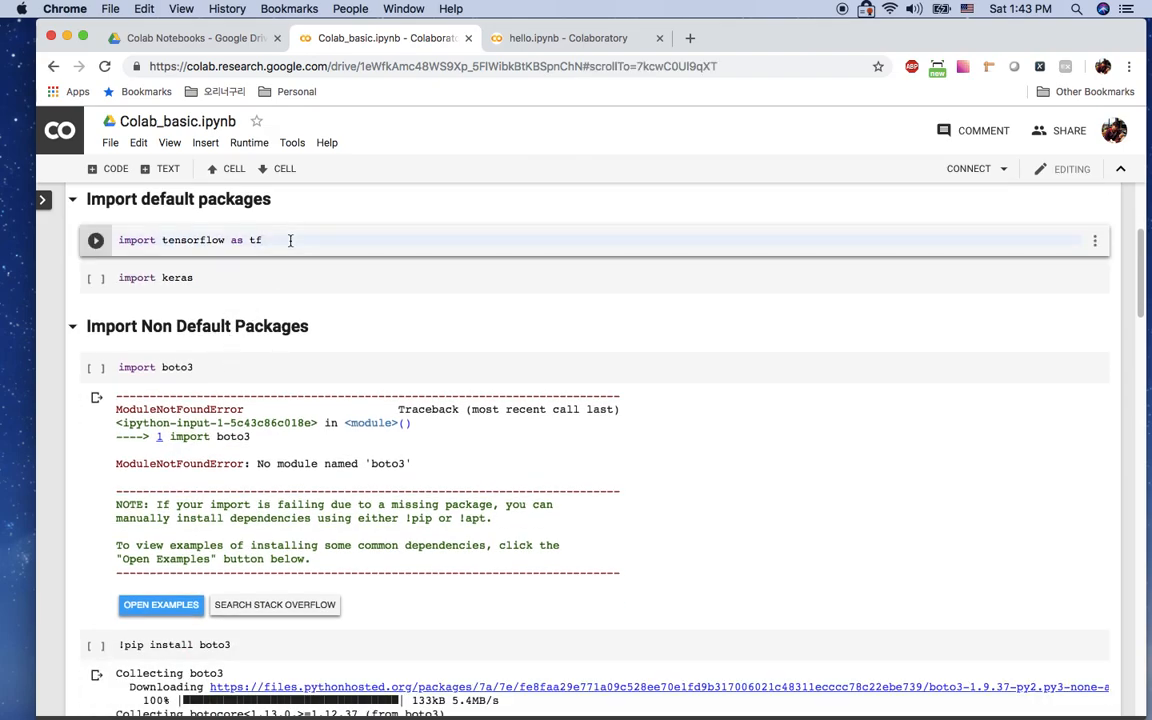
{"action": "left_click", "coordinate": [96, 240]}
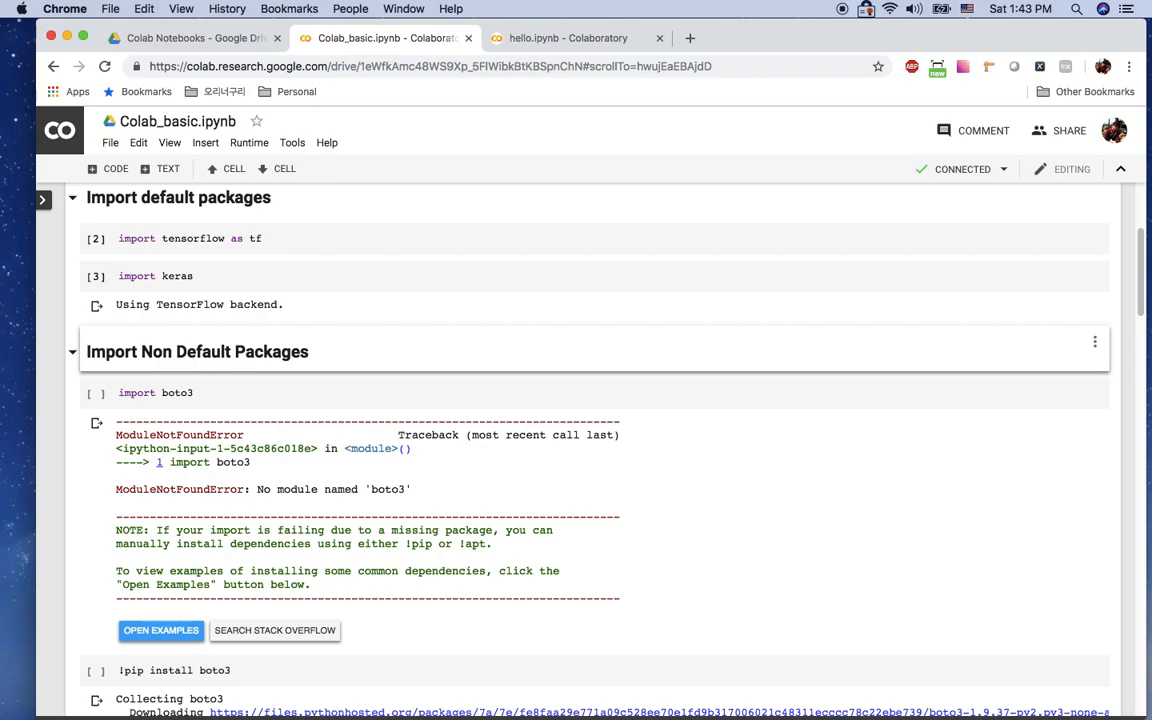
Run import boto3, install it with !pip install boto3, then re-run the import without error
{"action": "left_click", "coordinate": [256, 392]}
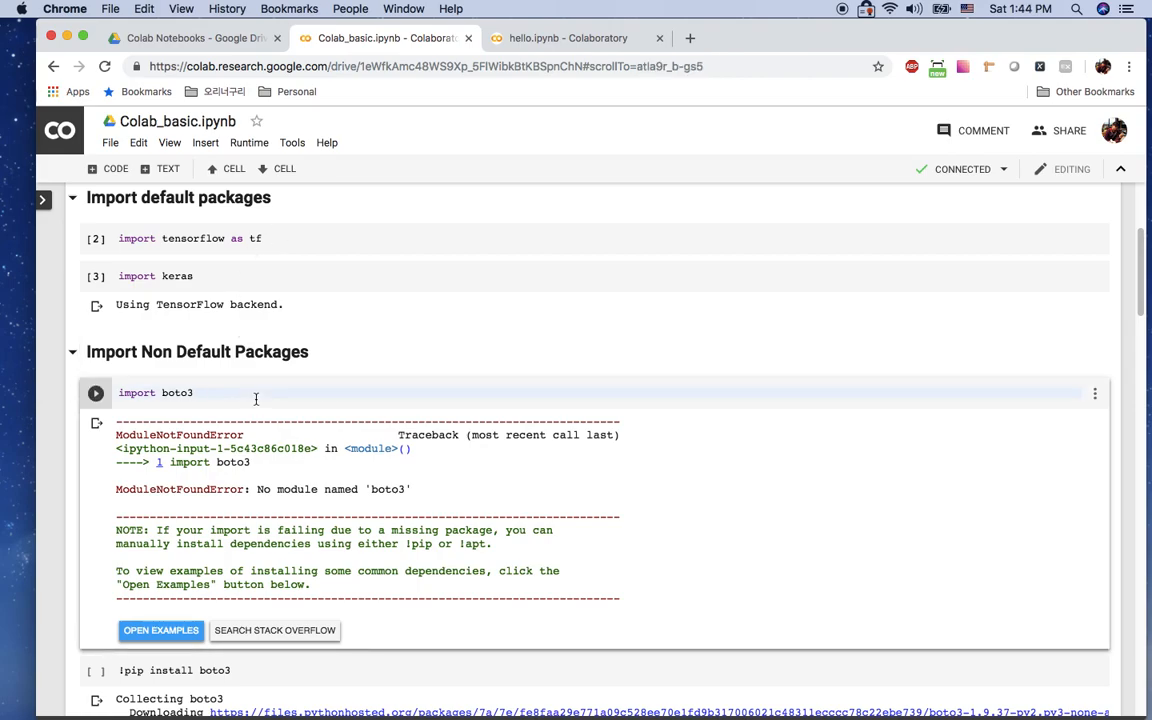
{"action": "left_click", "coordinate": [96, 392]}
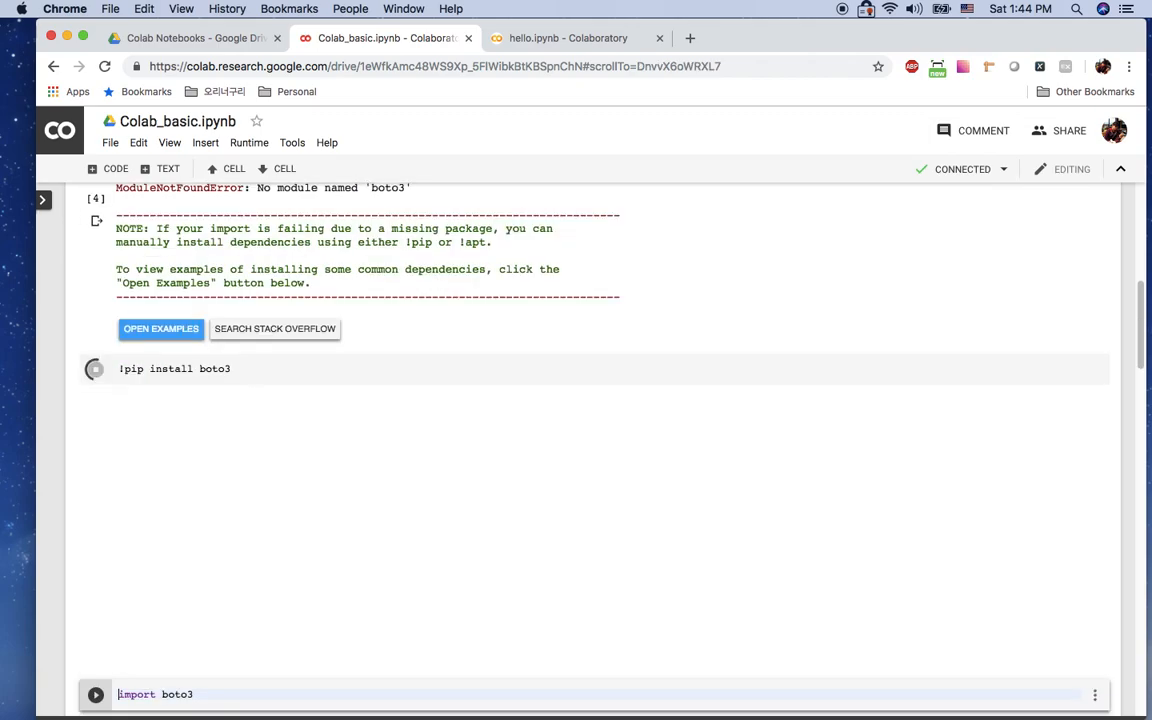
{"action": "left_click", "coordinate": [94, 368]}
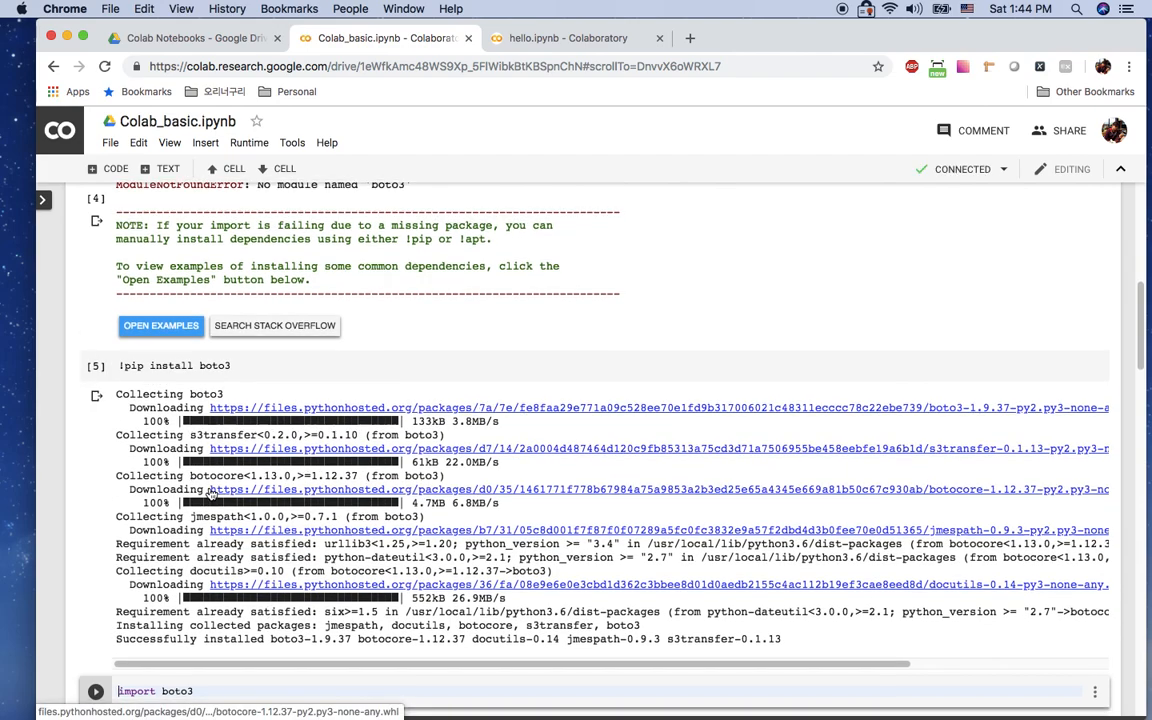
{"action": "scroll", "scroll_direction": "down", "scroll_amount": 3}
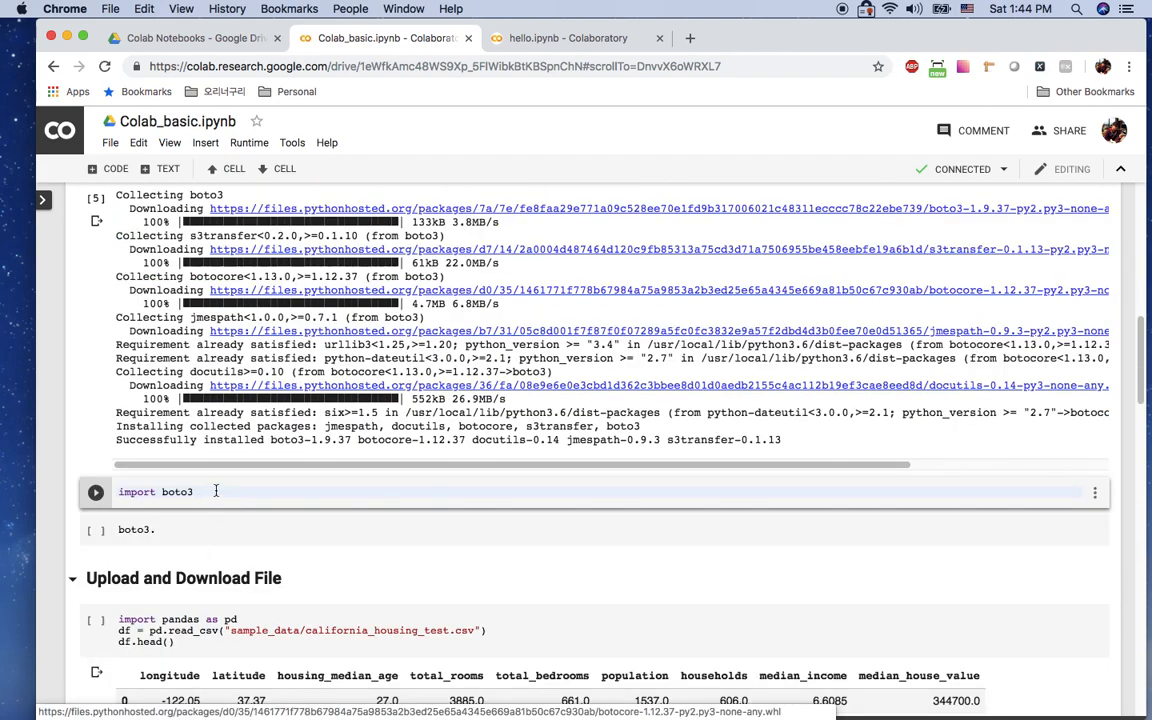
{"action": "left_click", "coordinate": [96, 492]}
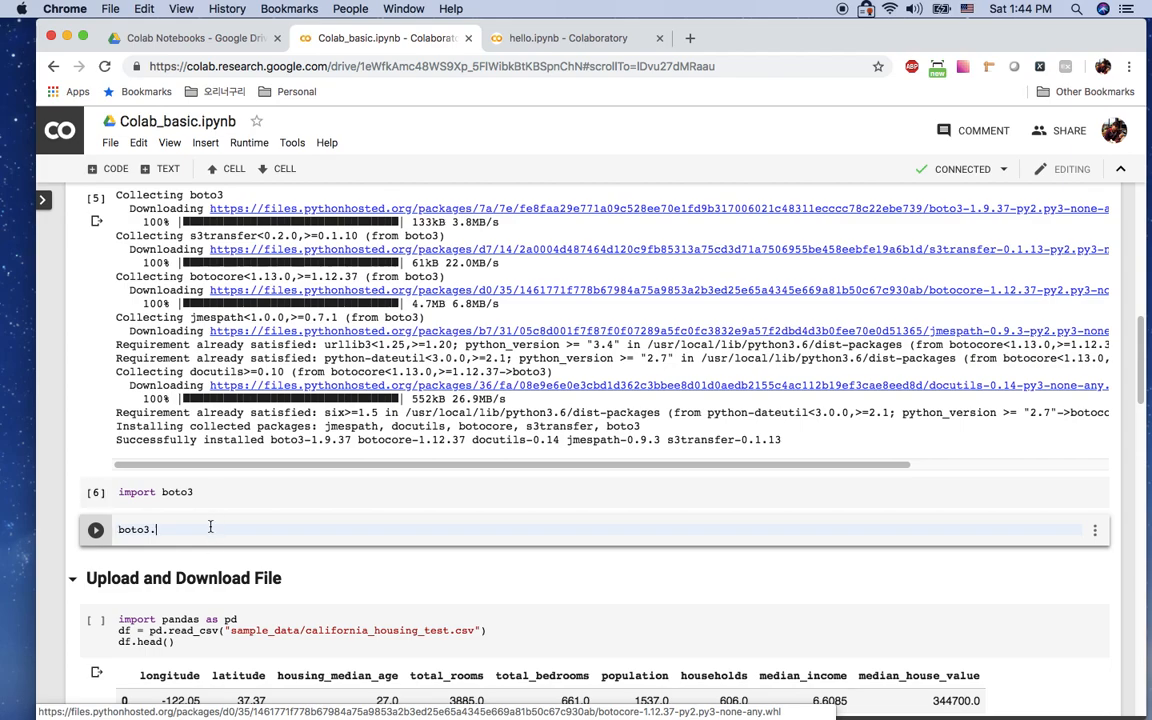
{"action": "type", "text": "."}
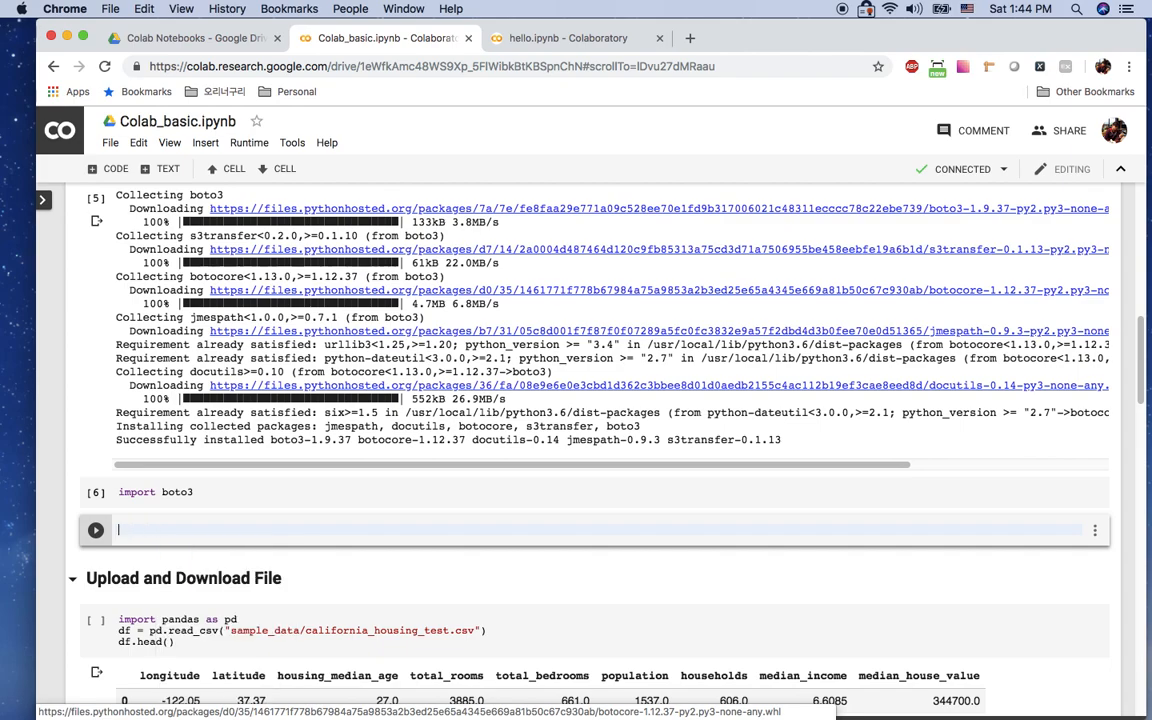
{"action": "scroll", "scroll_direction": "down", "scroll_amount": 3}
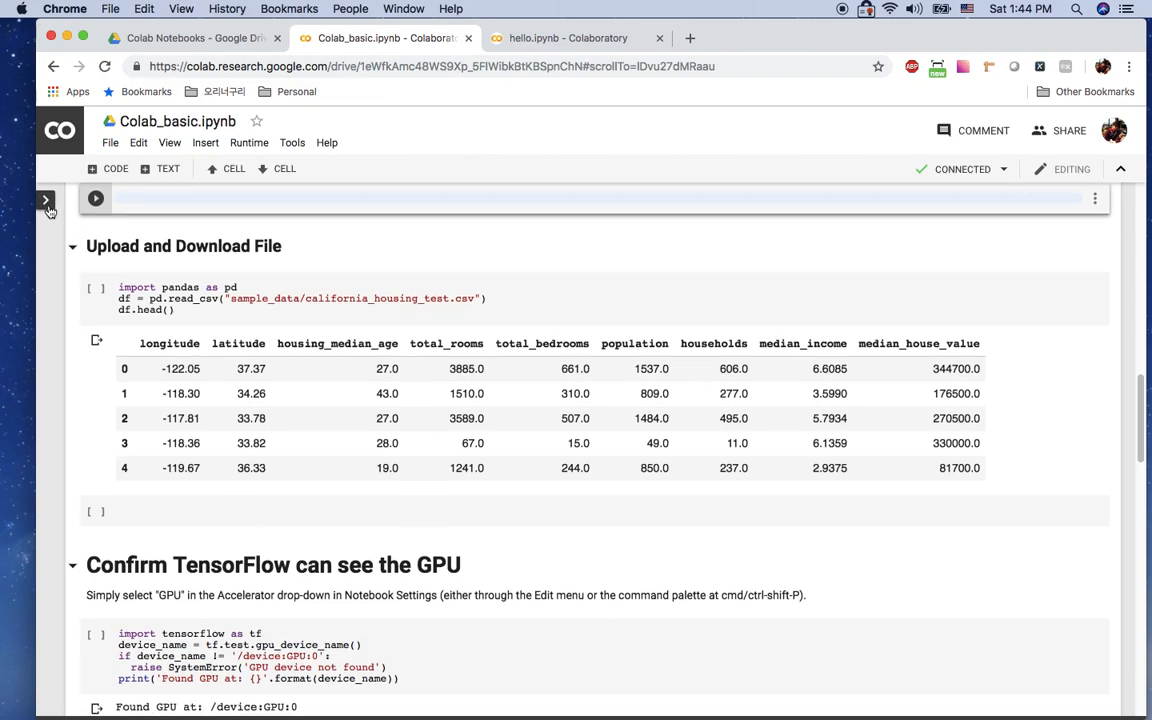
{"action": "left_click", "coordinate": [44, 206]}
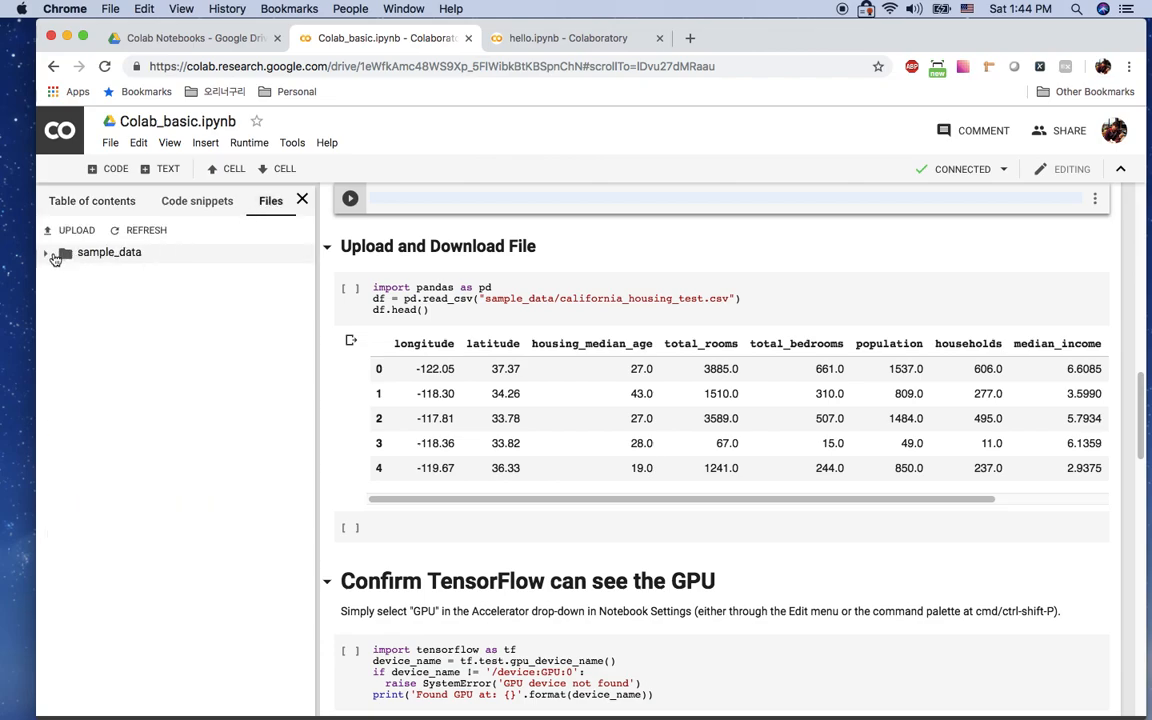
{"action": "left_click", "coordinate": [46, 252]}
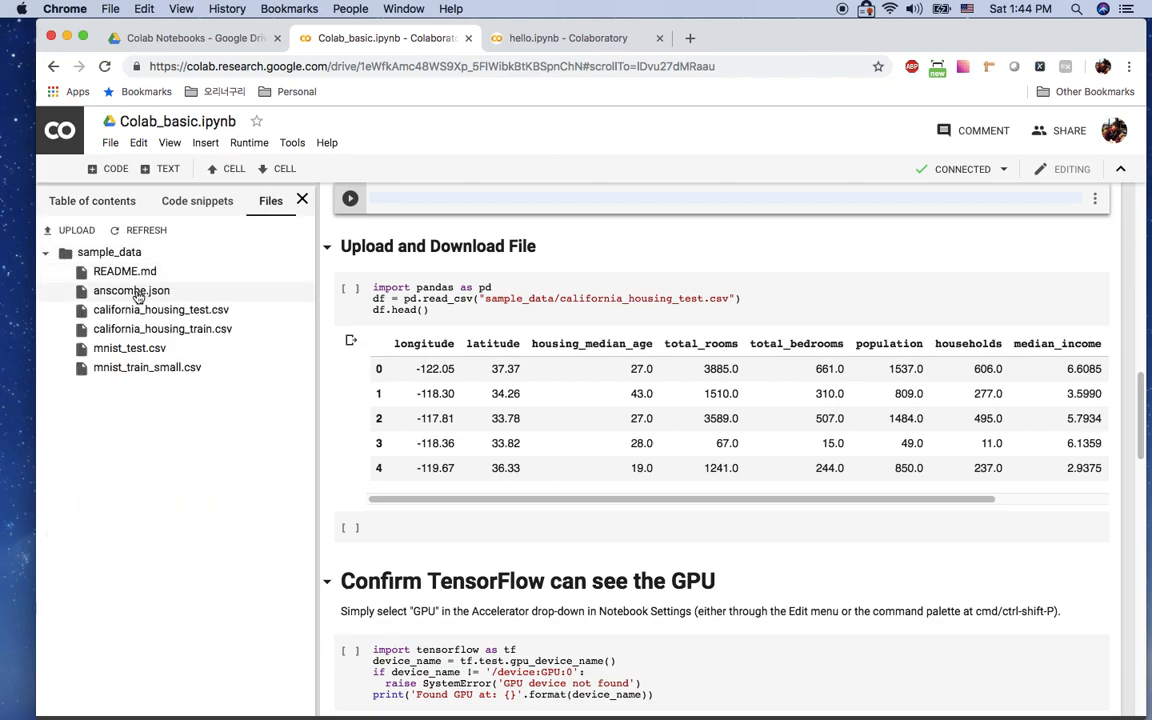
{"action": "right_click", "coordinate": [160, 308]}
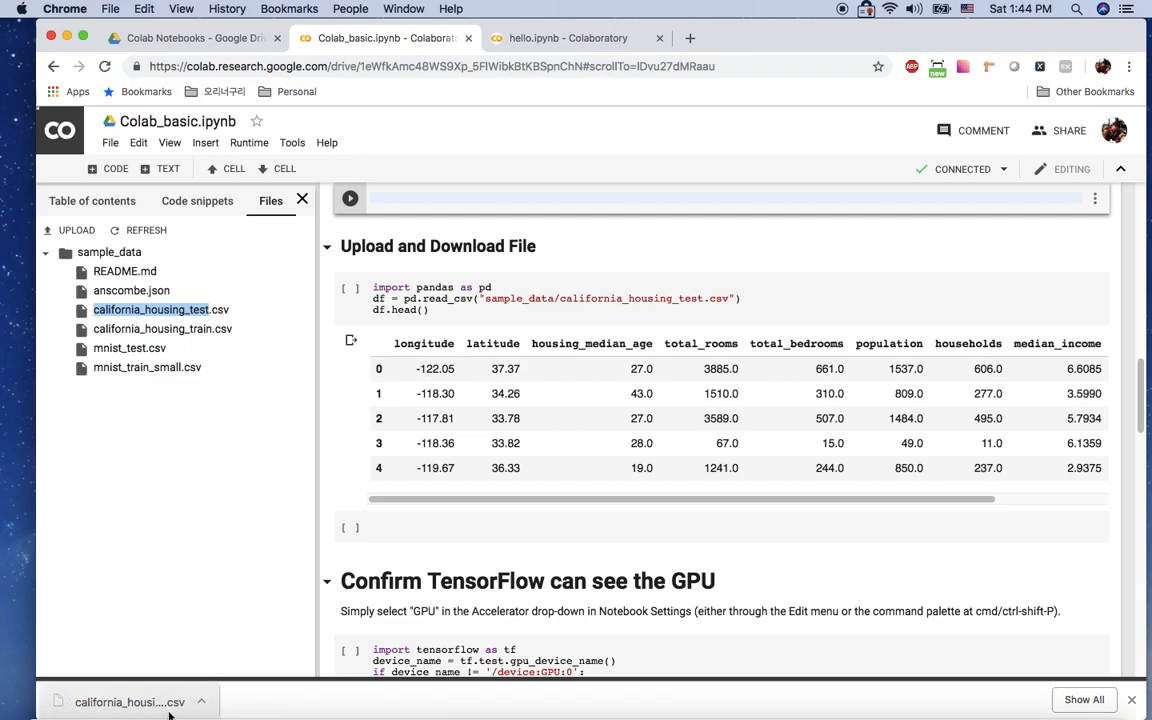
{"action": "mouse_move", "coordinate": [84, 240]}
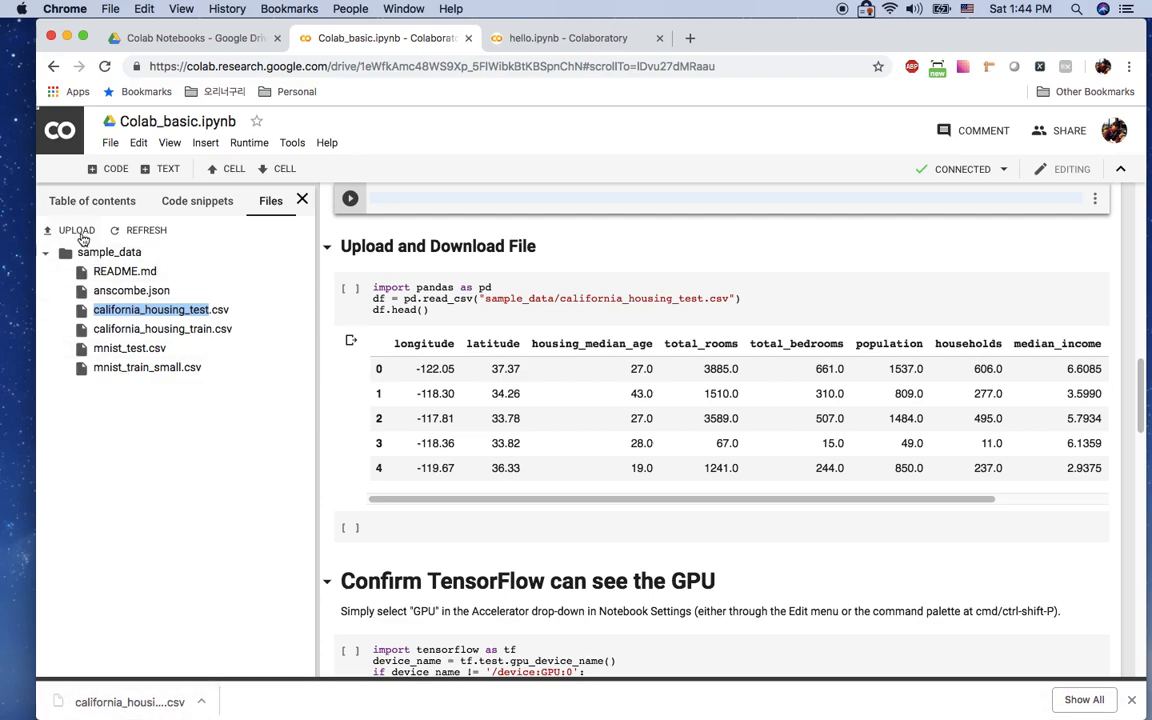
{"action": "mouse_move", "coordinate": [76, 230]}
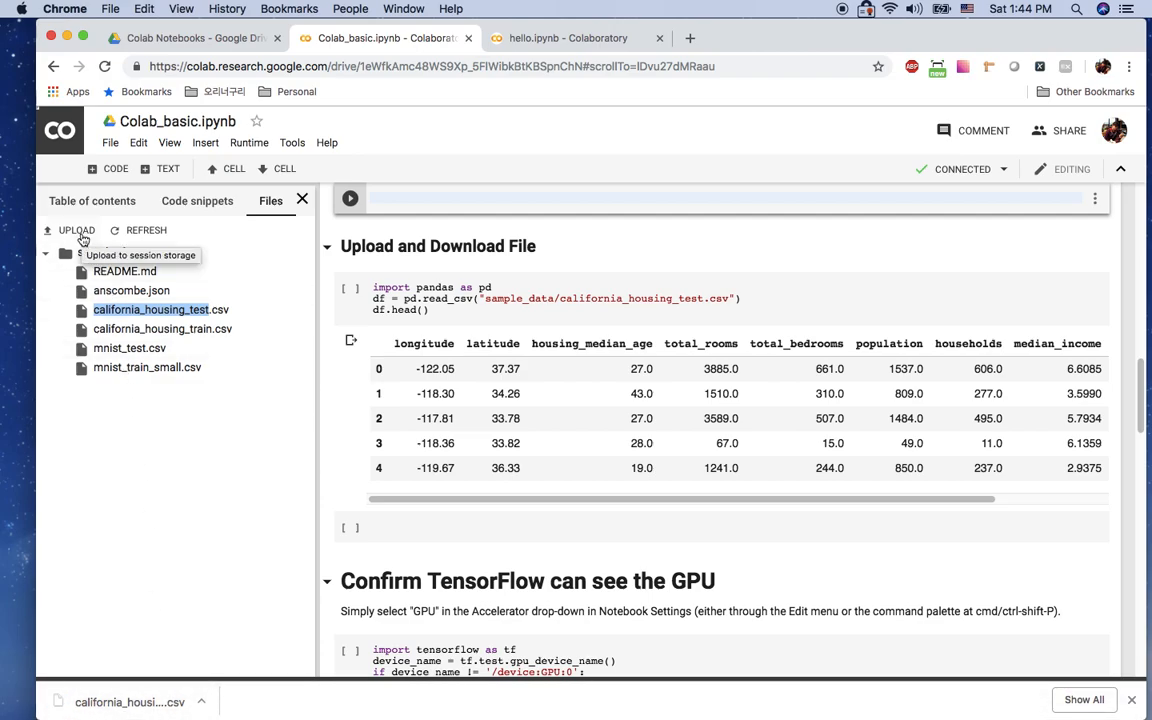
{"action": "left_click", "coordinate": [76, 230]}
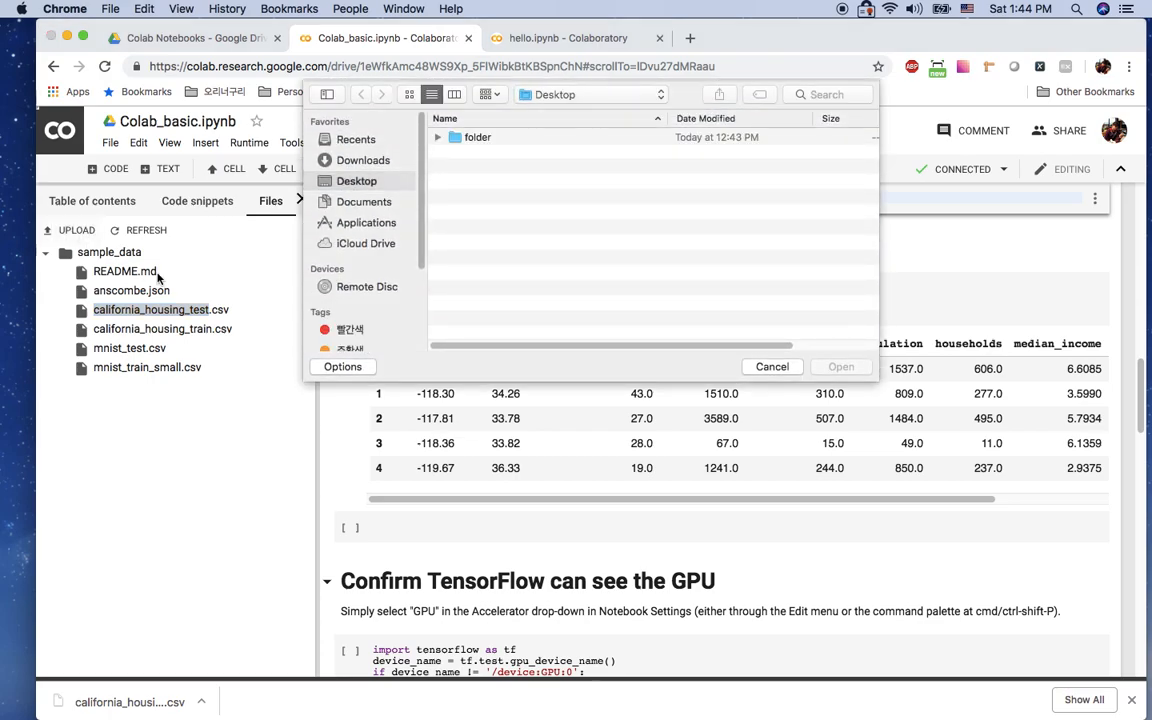
{"action": "mouse_move", "coordinate": [690, 358]}
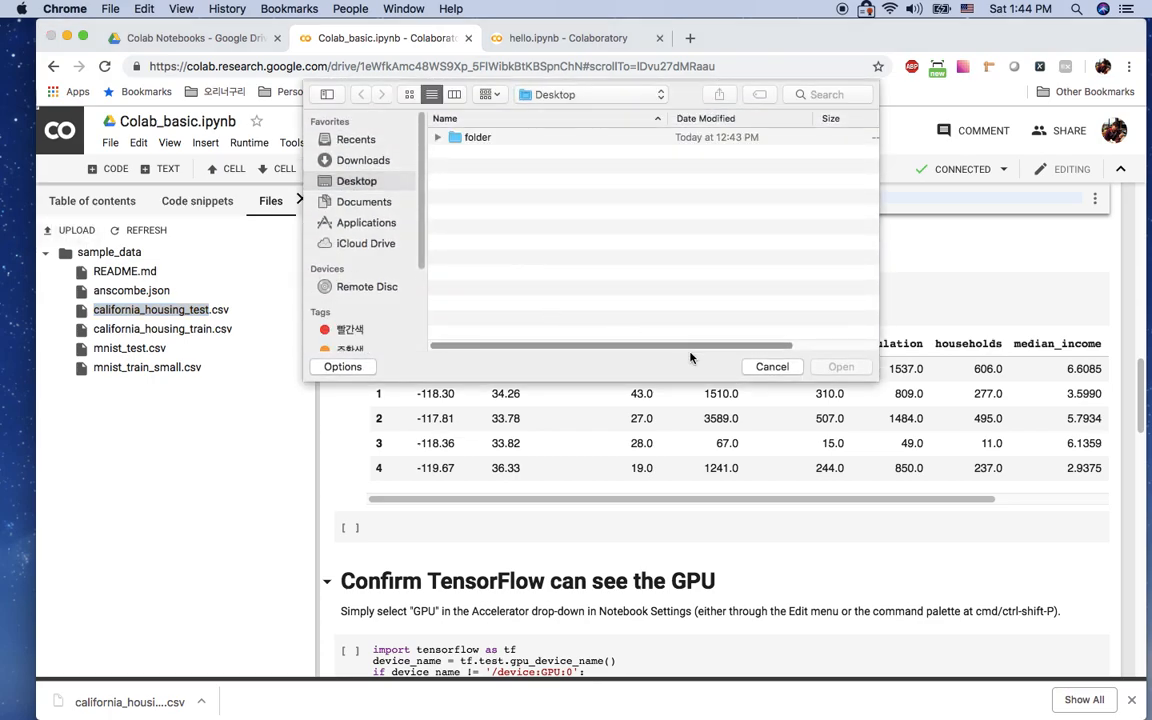
{"action": "left_click", "coordinate": [772, 366]}
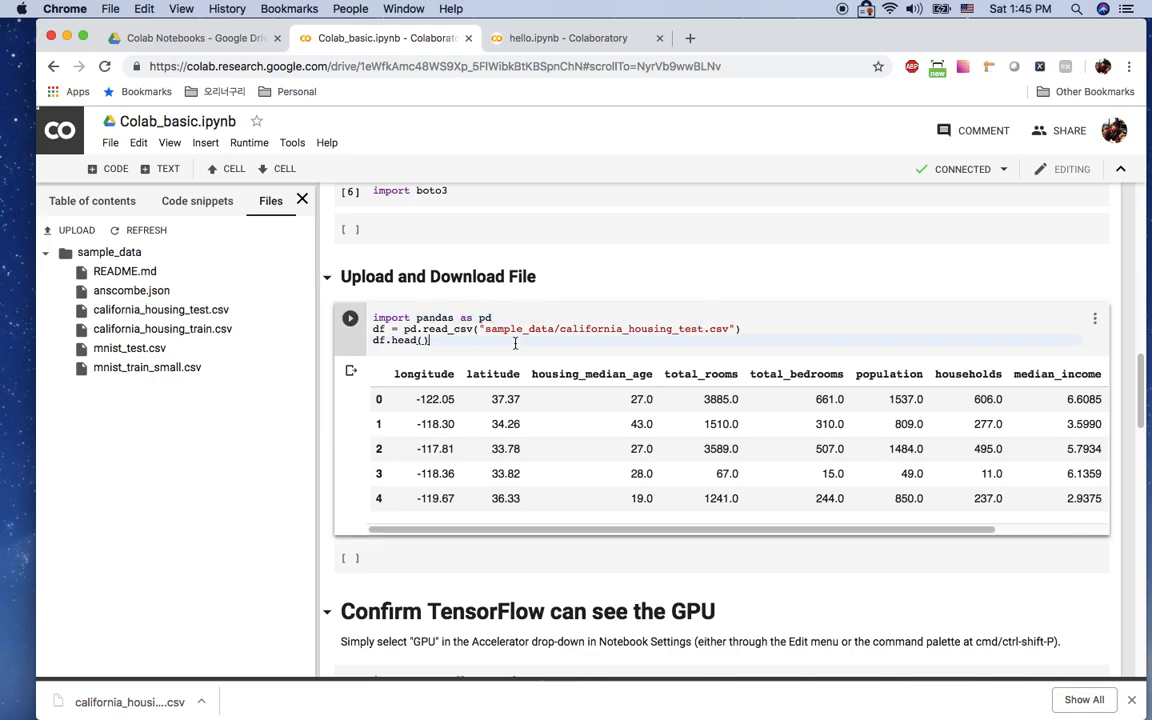
Rerun the pandas read_csv cell loading california_housing_test.csv and showing its first five rows
{"action": "left_click", "coordinate": [350, 318]}
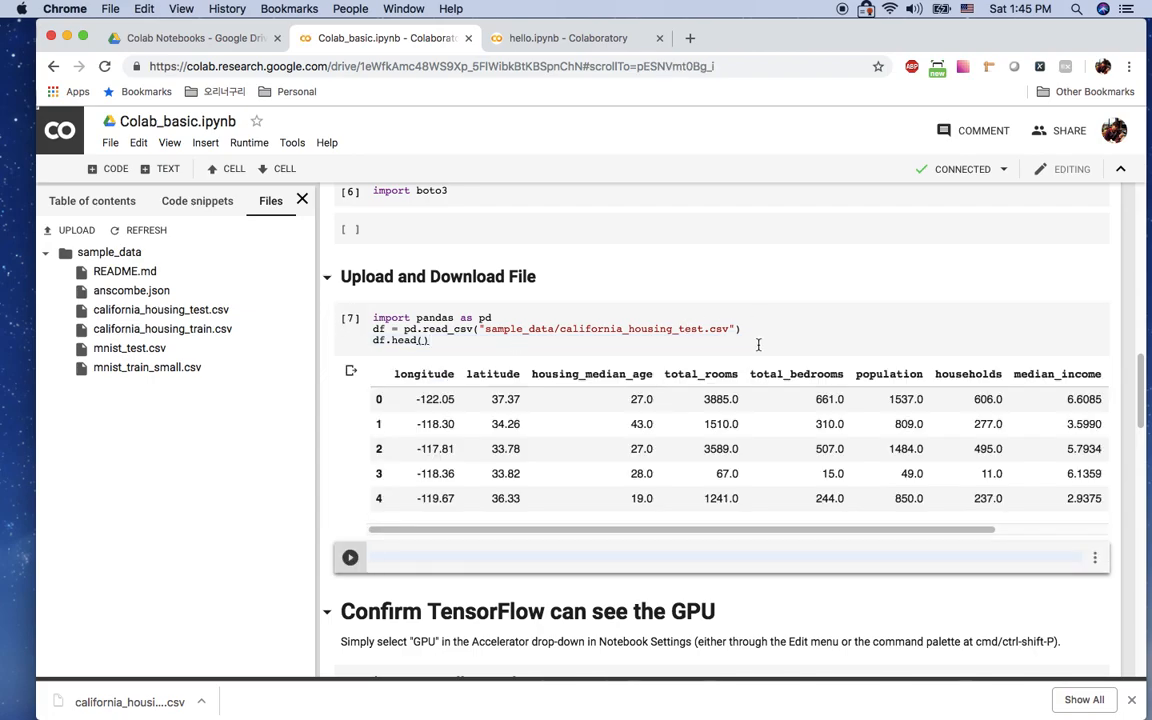
{"action": "scroll", "scroll_direction": "down", "scroll_amount": 3}
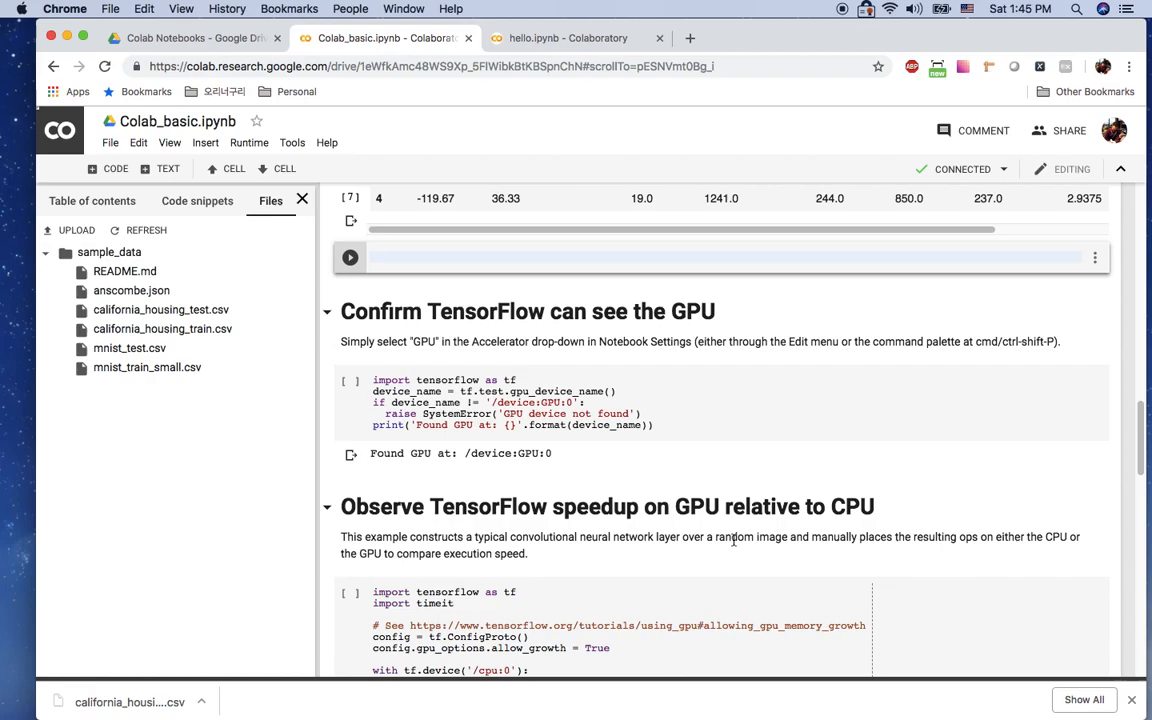
{"action": "left_click", "coordinate": [302, 200]}
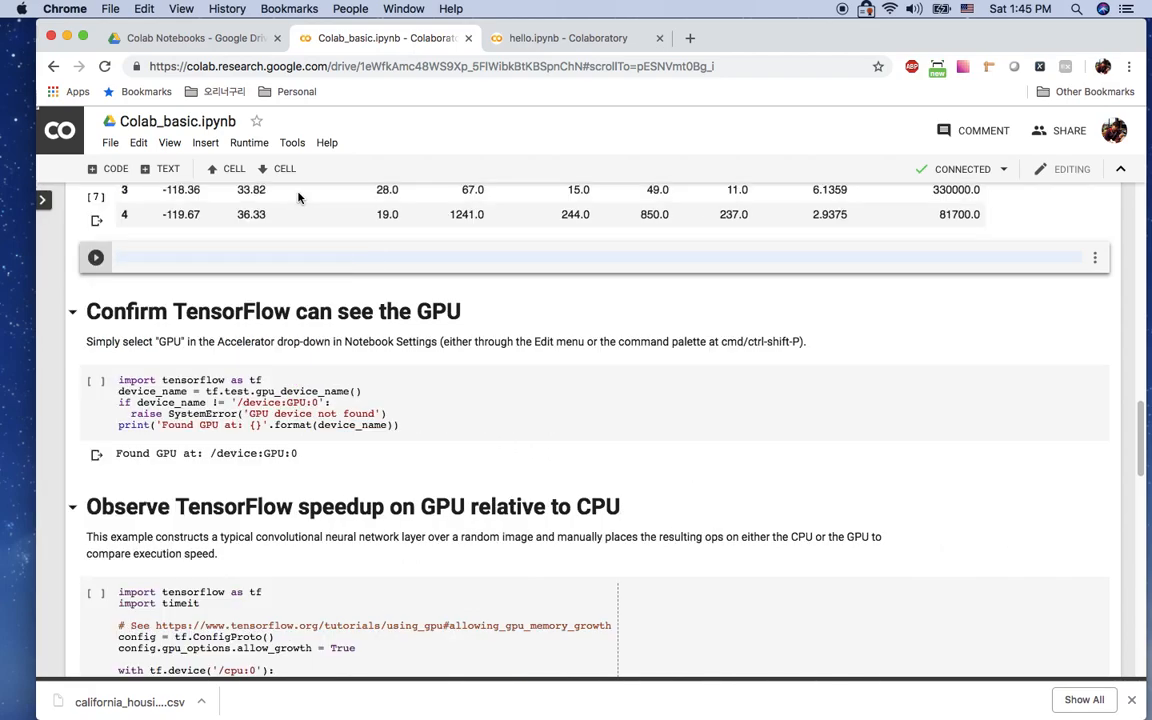
Set the notebook's hardware accelerator to None in Notebook settings
{"action": "left_click", "coordinate": [464, 424]}
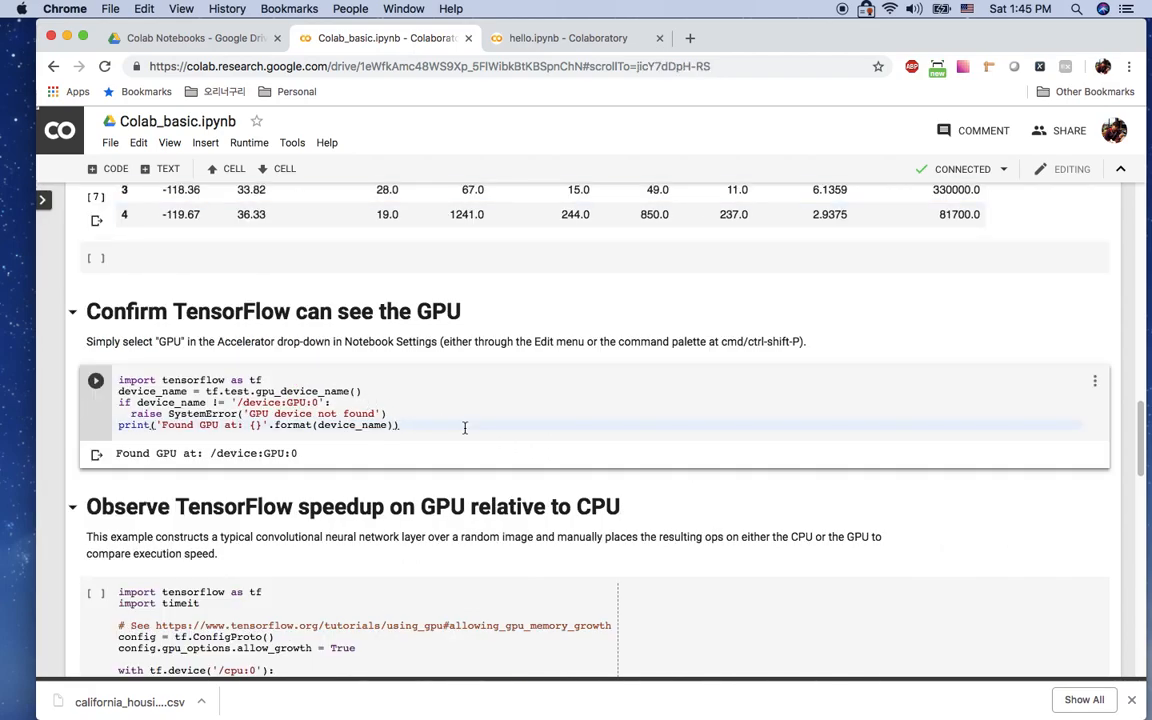
{"action": "left_click", "coordinate": [96, 380]}
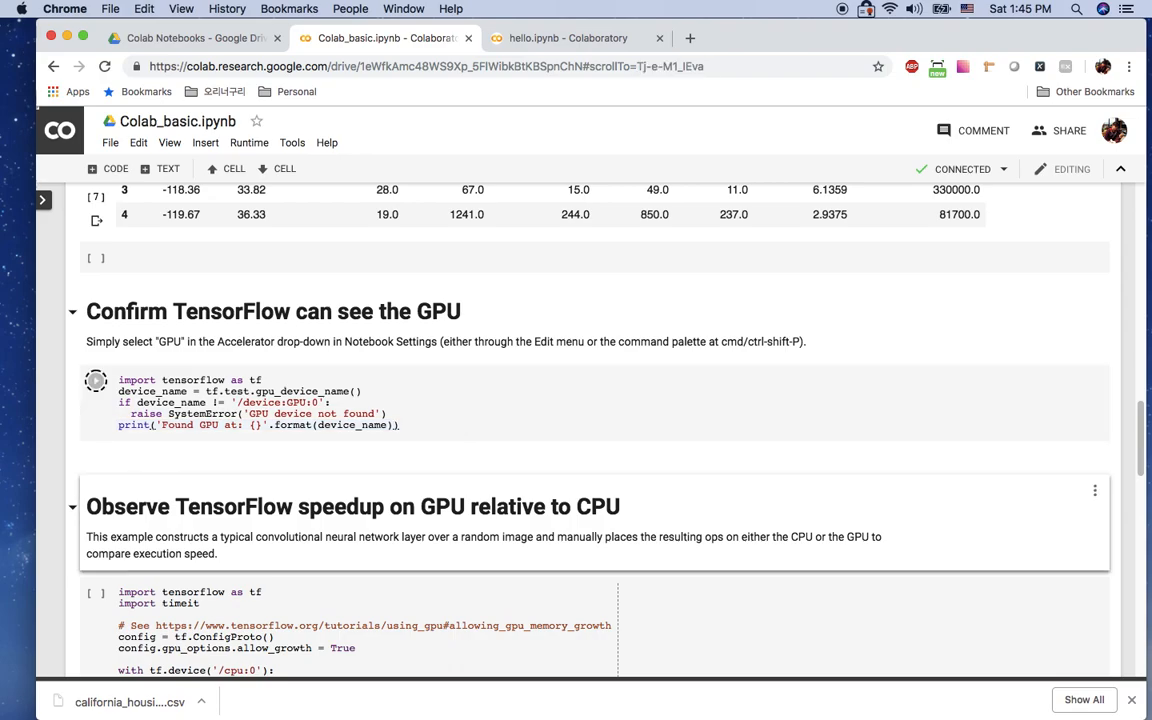
{"action": "left_click", "coordinate": [96, 380]}
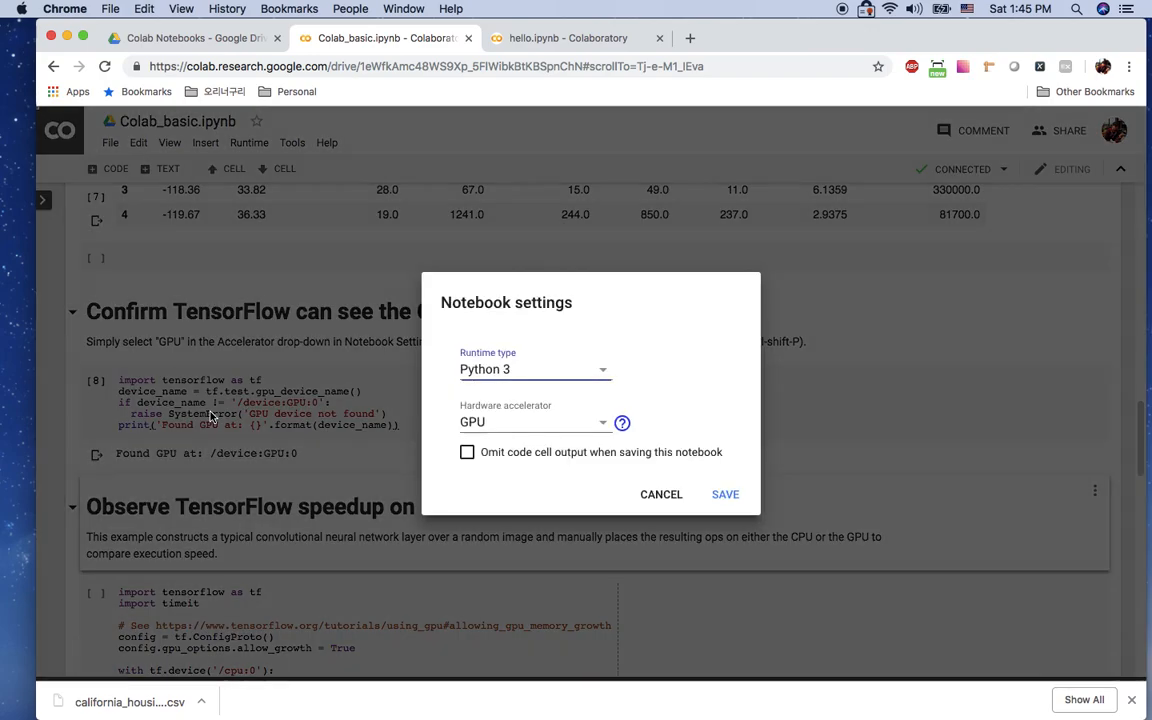
{"action": "mouse_move", "coordinate": [490, 430]}
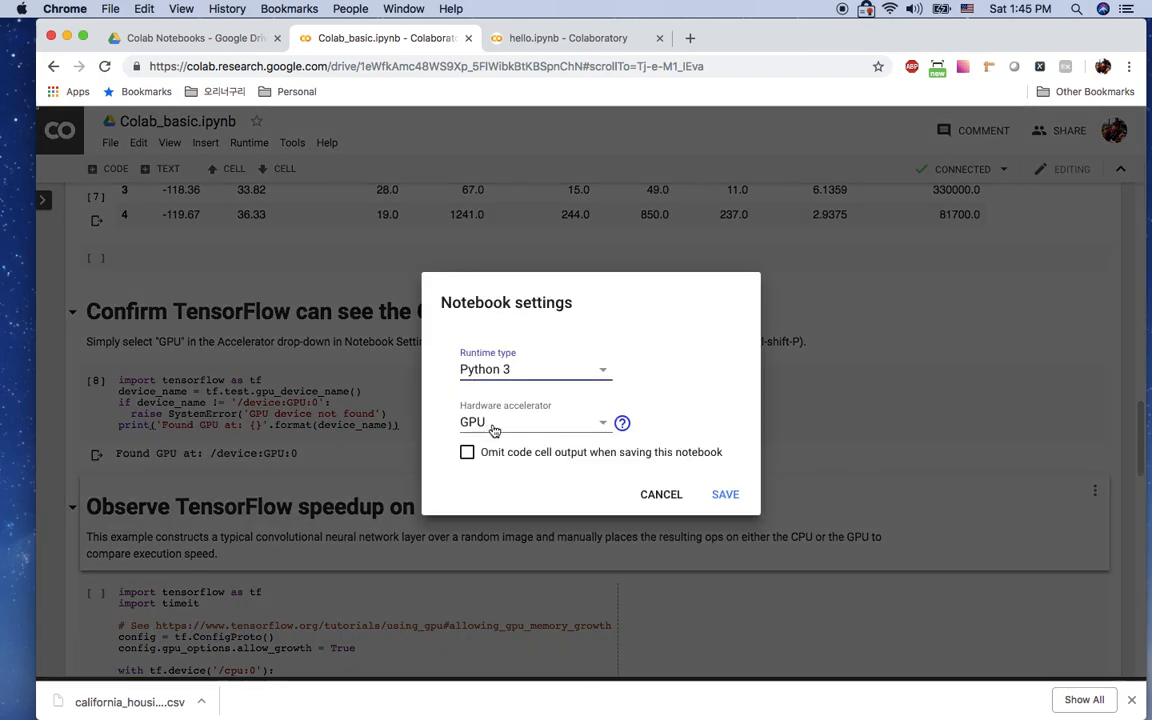
{"action": "left_click", "coordinate": [536, 420]}
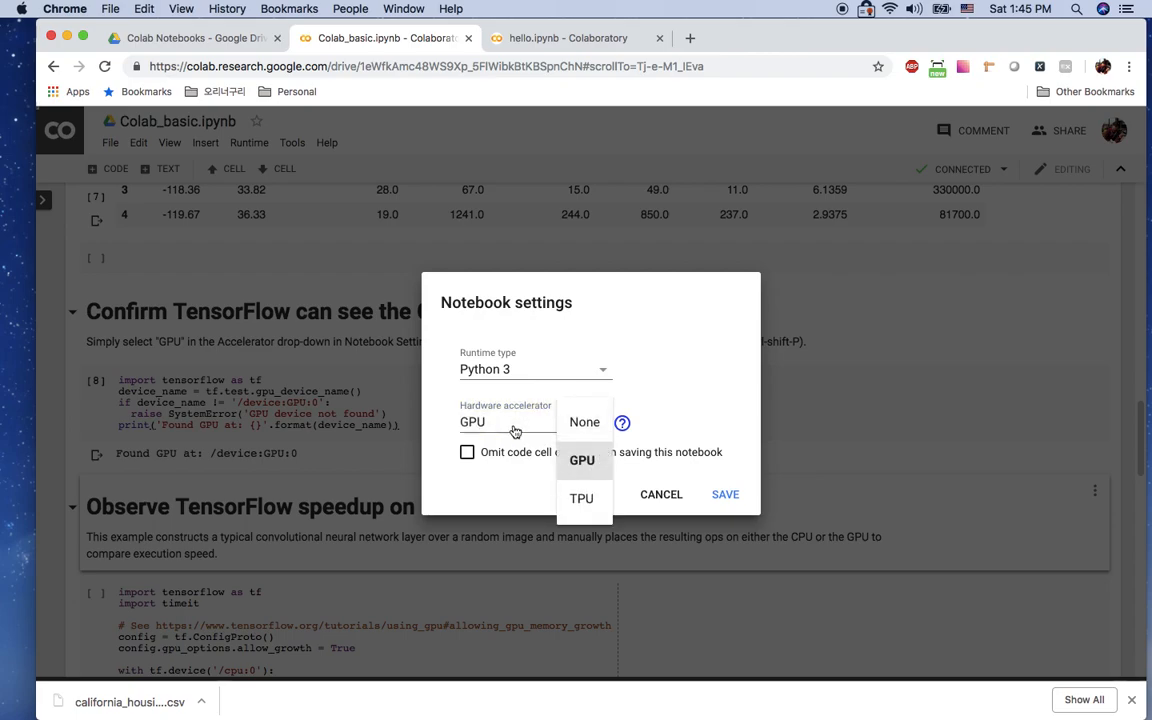
{"action": "left_click", "coordinate": [724, 494]}
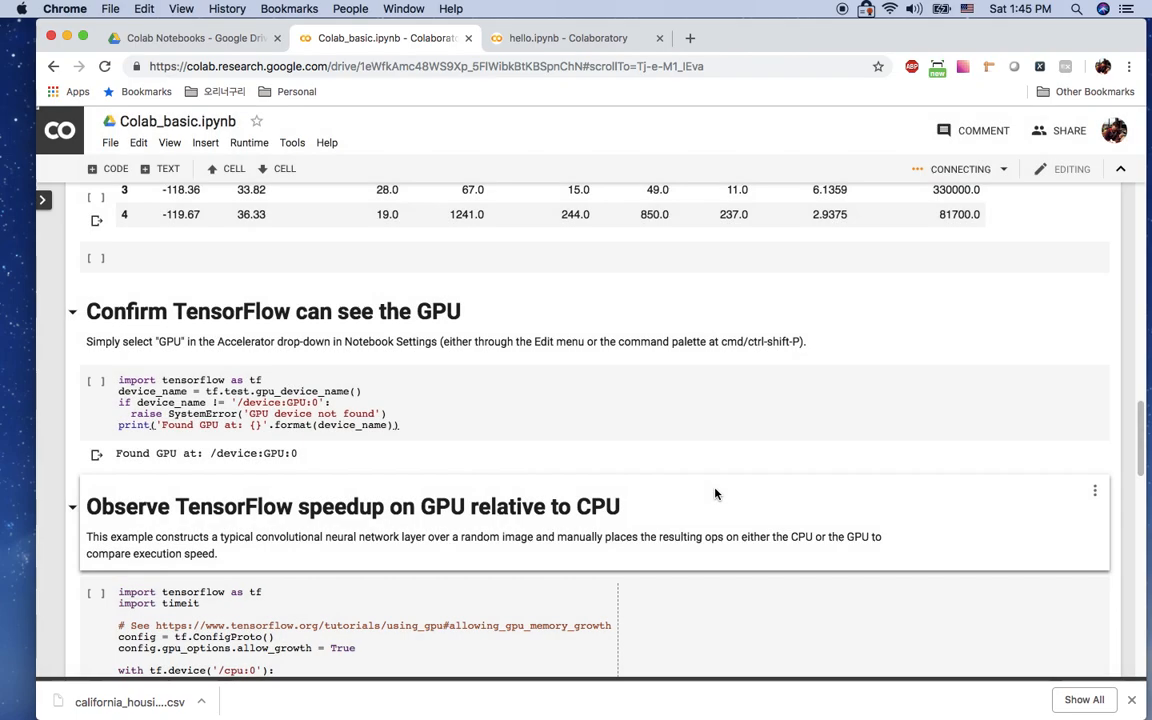
Rerun the GPU-check cell, which now raises 'GPU device not found'
{"action": "left_click", "coordinate": [96, 380]}
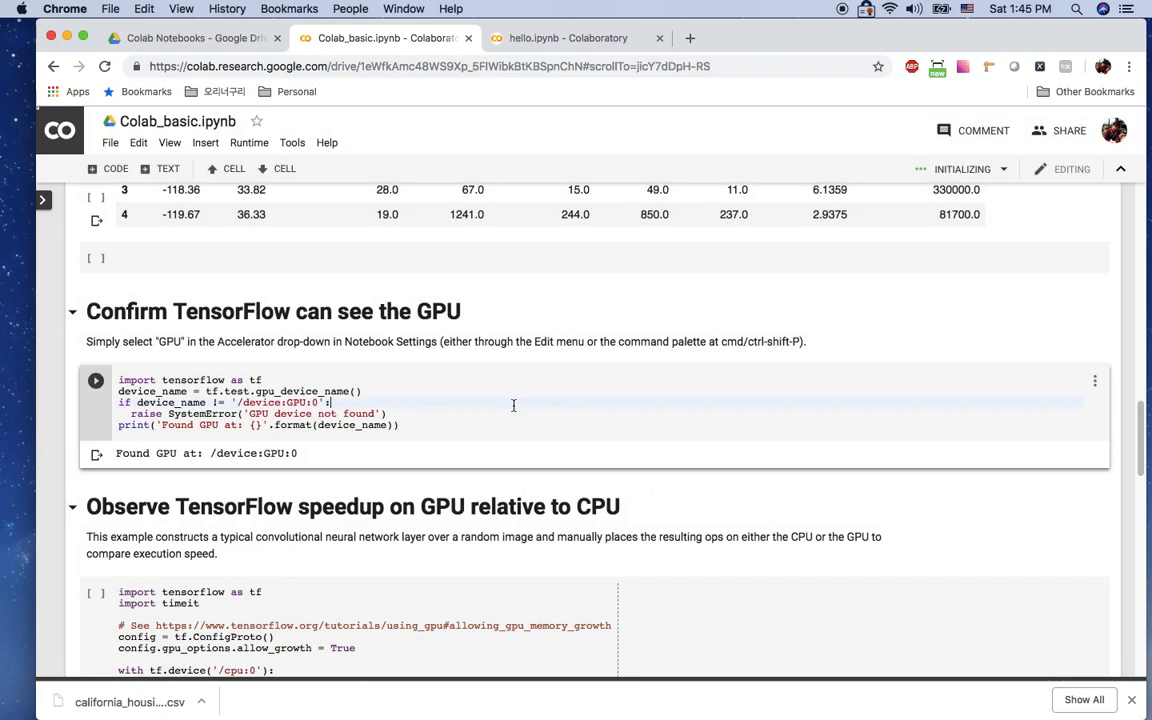
{"action": "left_click", "coordinate": [96, 380]}
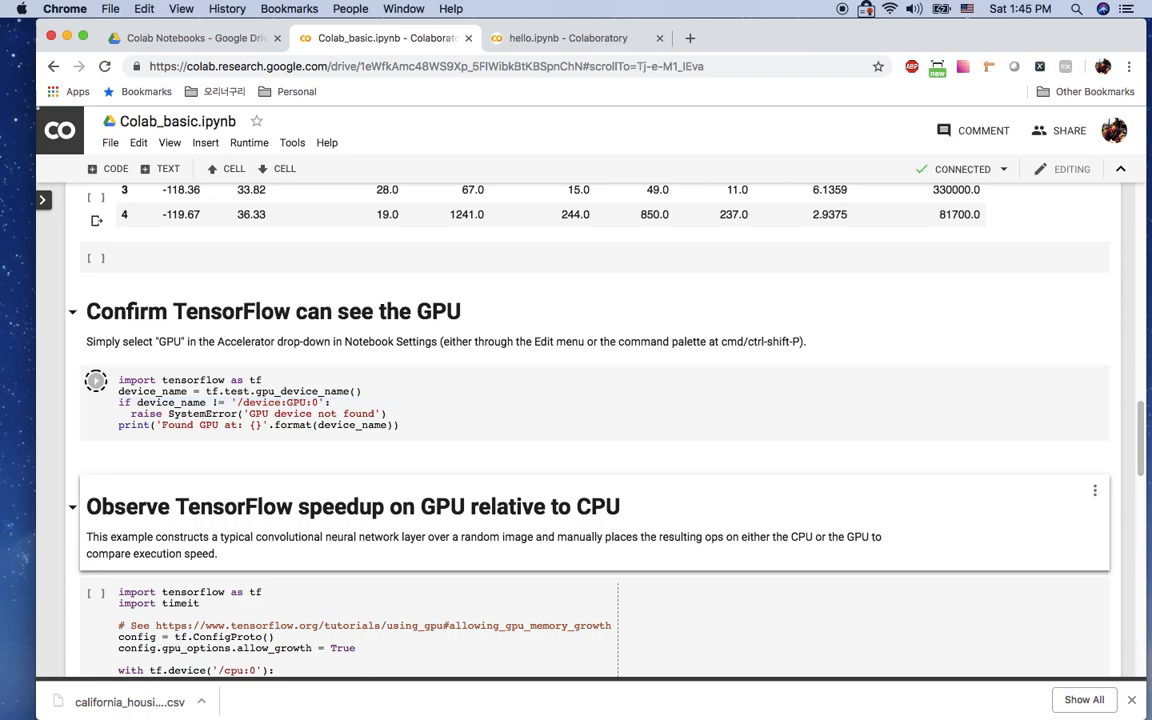
{"action": "left_click", "coordinate": [96, 380]}
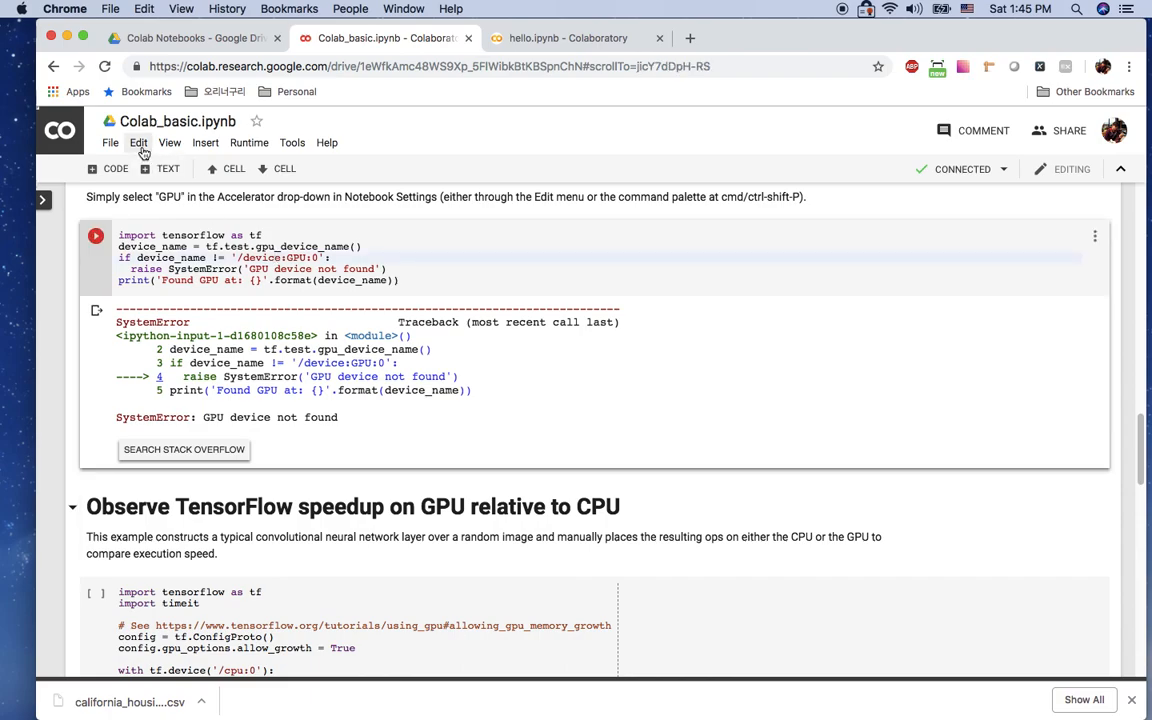
Set the hardware accelerator back to GPU and rerun the check, finding /device:GPU:0
{"action": "left_click", "coordinate": [138, 142]}
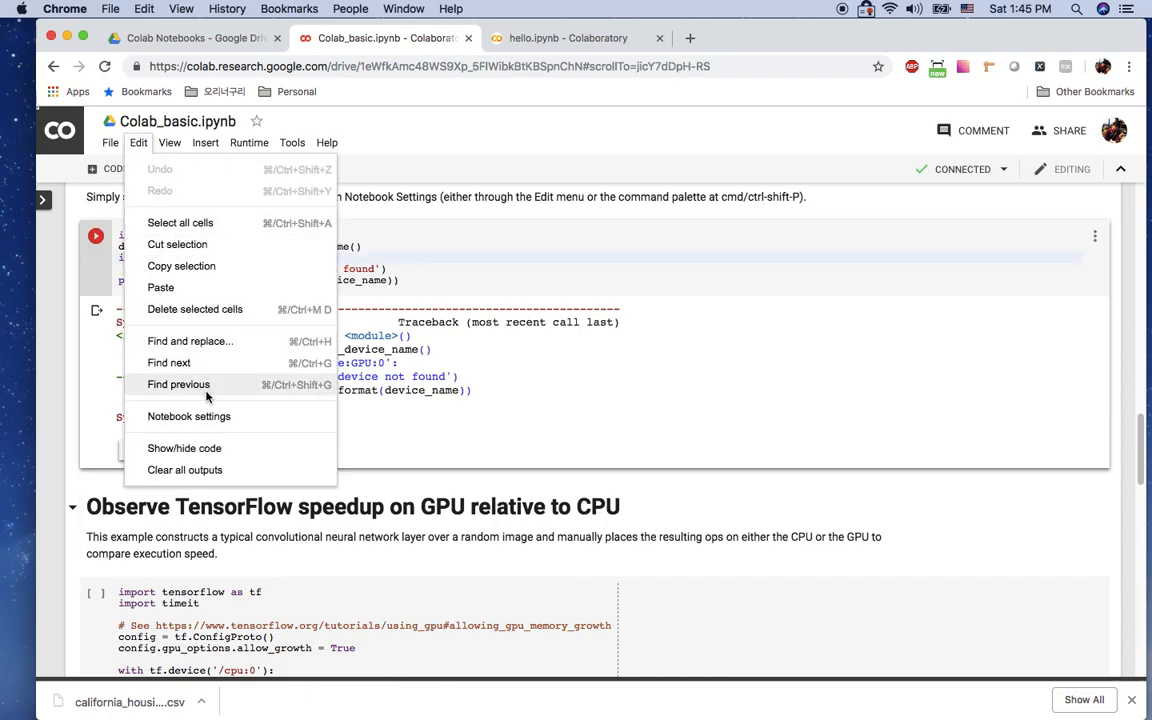
{"action": "left_click", "coordinate": [188, 416]}
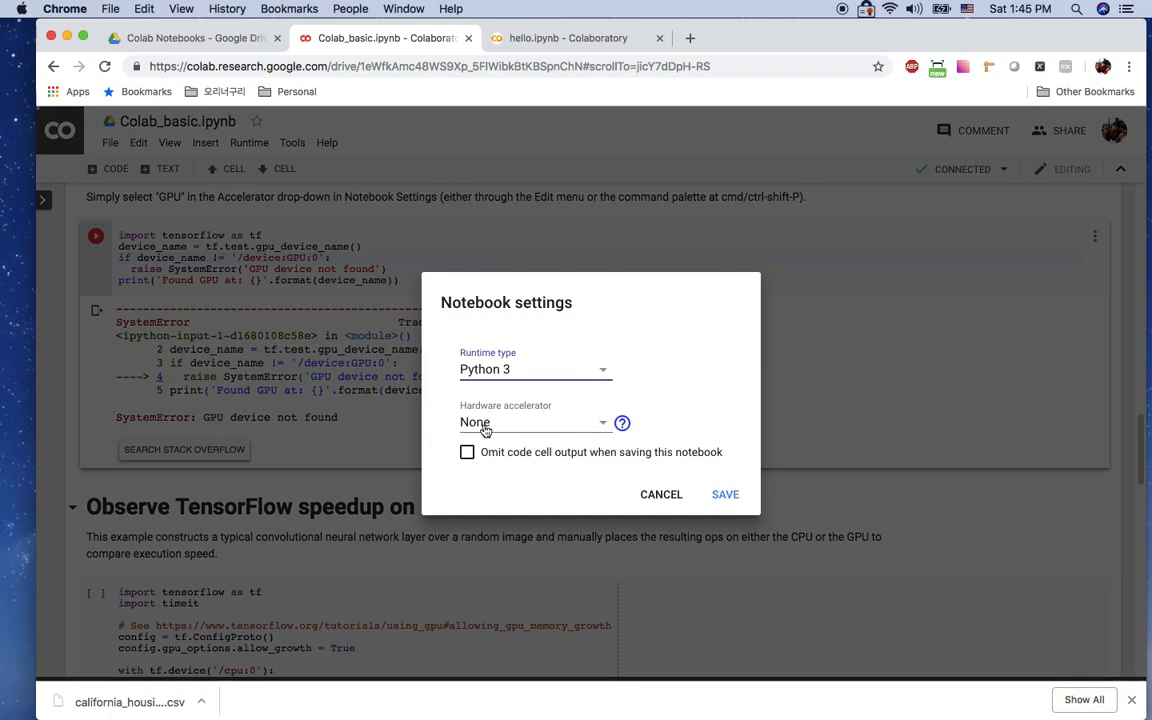
{"action": "left_click", "coordinate": [536, 420]}
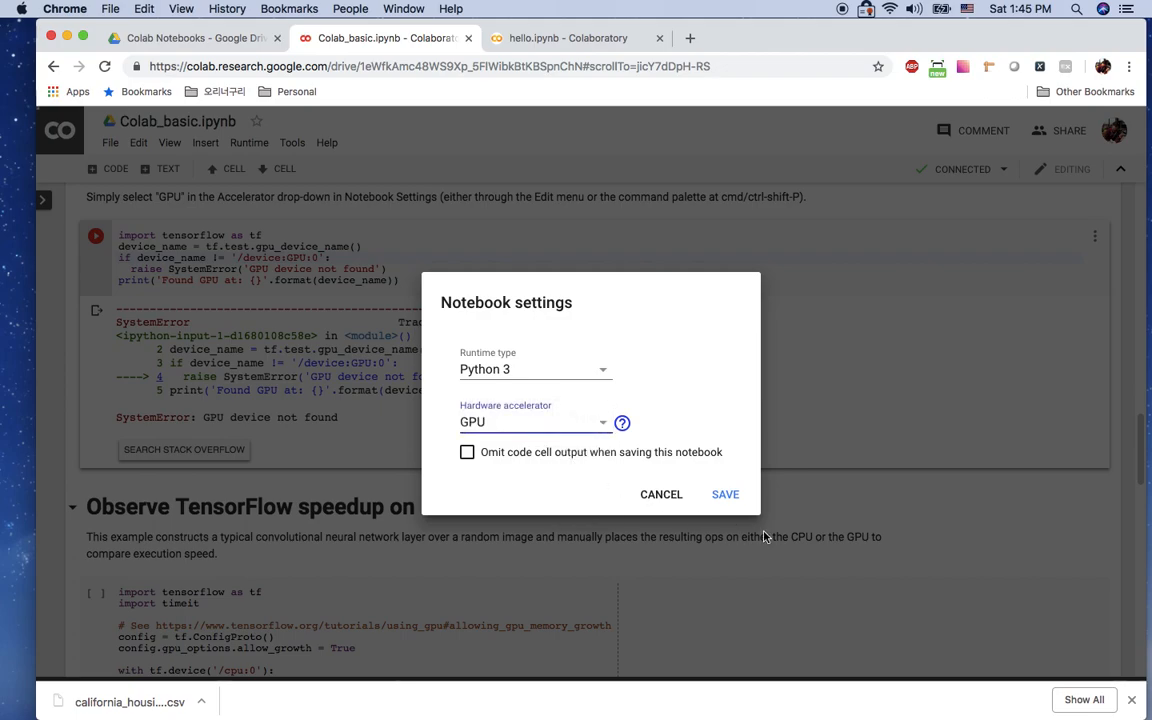
{"action": "left_click", "coordinate": [724, 494]}
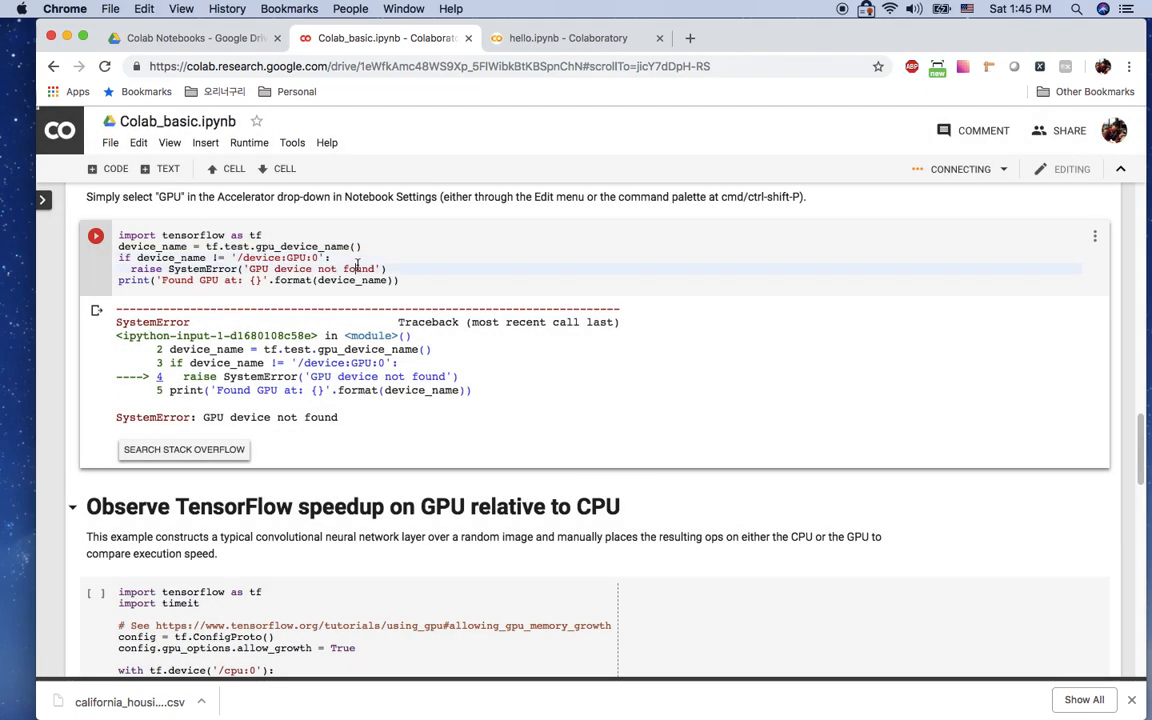
{"action": "left_click", "coordinate": [96, 236]}
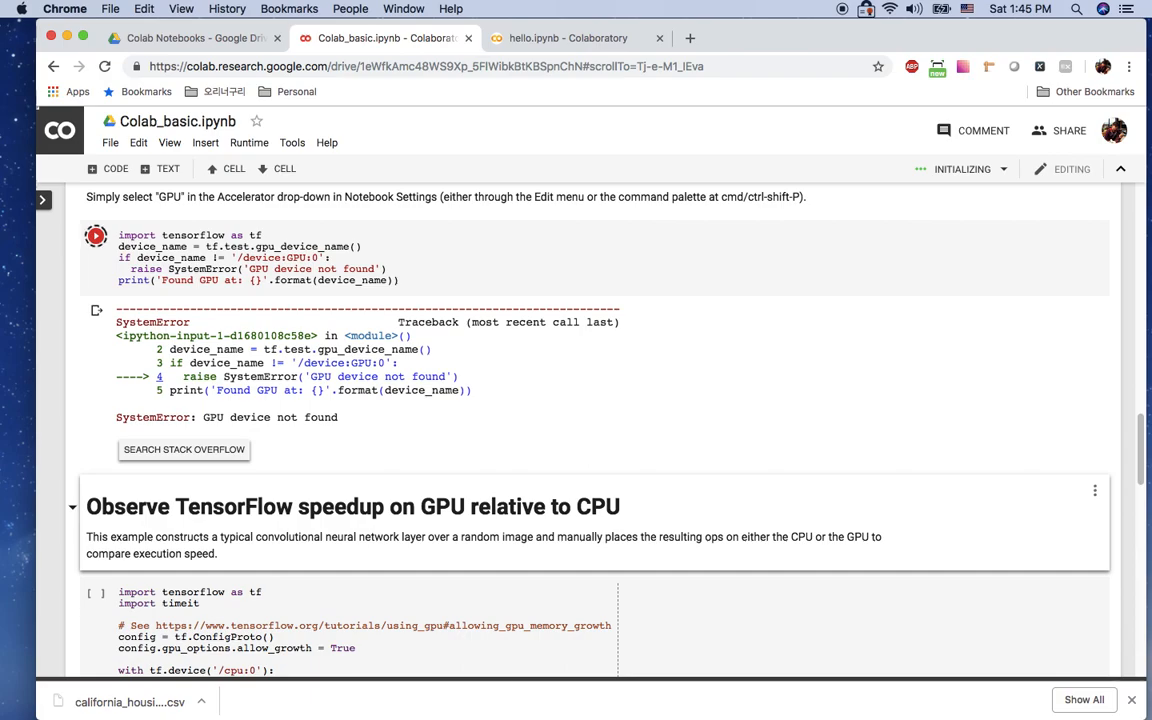
{"action": "left_click", "coordinate": [96, 236]}
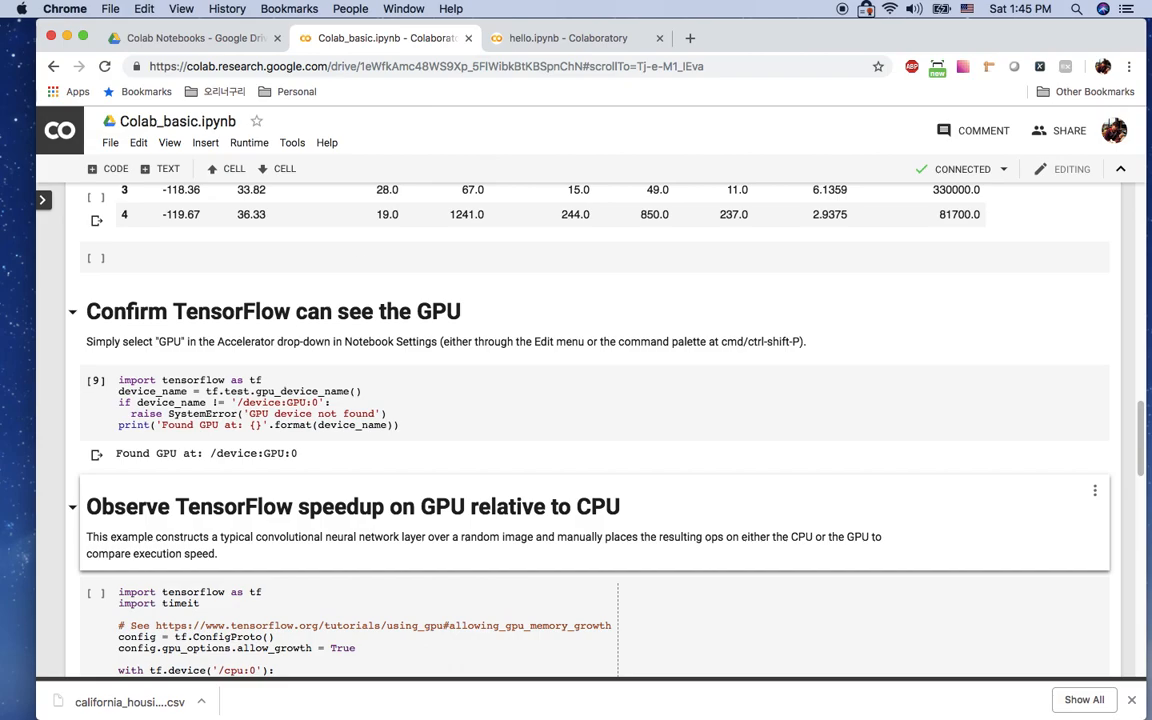
Let the GPU-vs-CPU benchmark run and highlight its 'GPU speedup over CPU: 11x' result
{"action": "scroll", "scroll_direction": "down", "scroll_amount": 3}
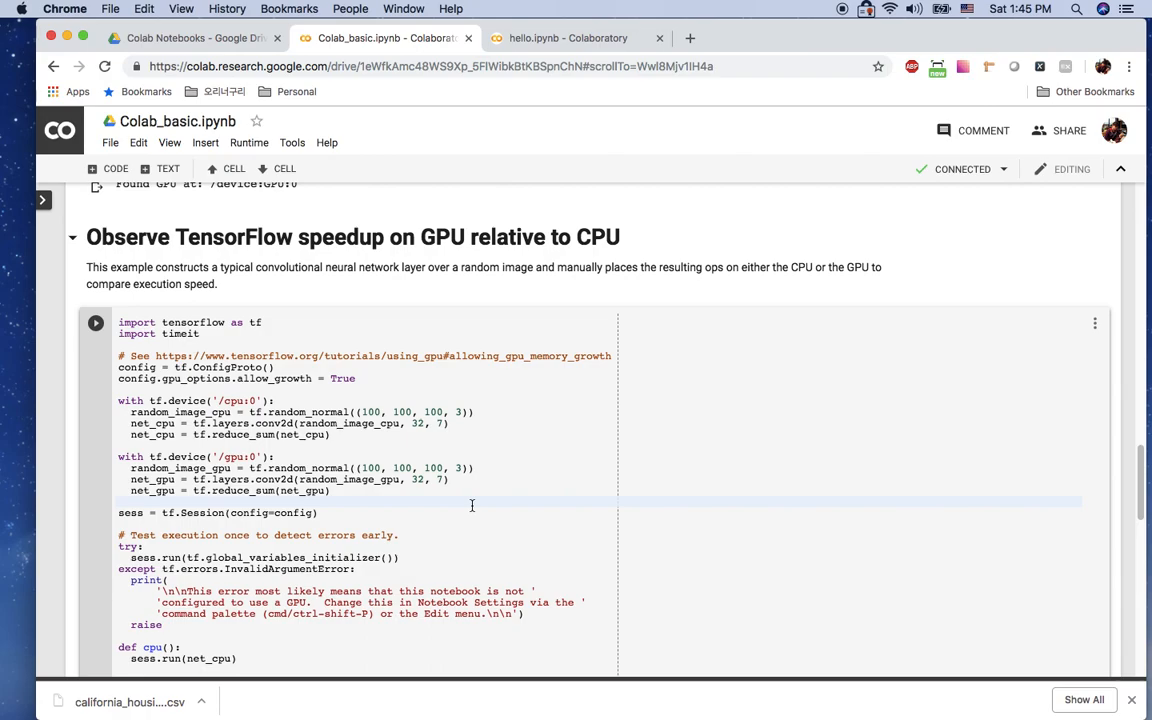
{"action": "scroll", "scroll_direction": "down", "scroll_amount": 3}
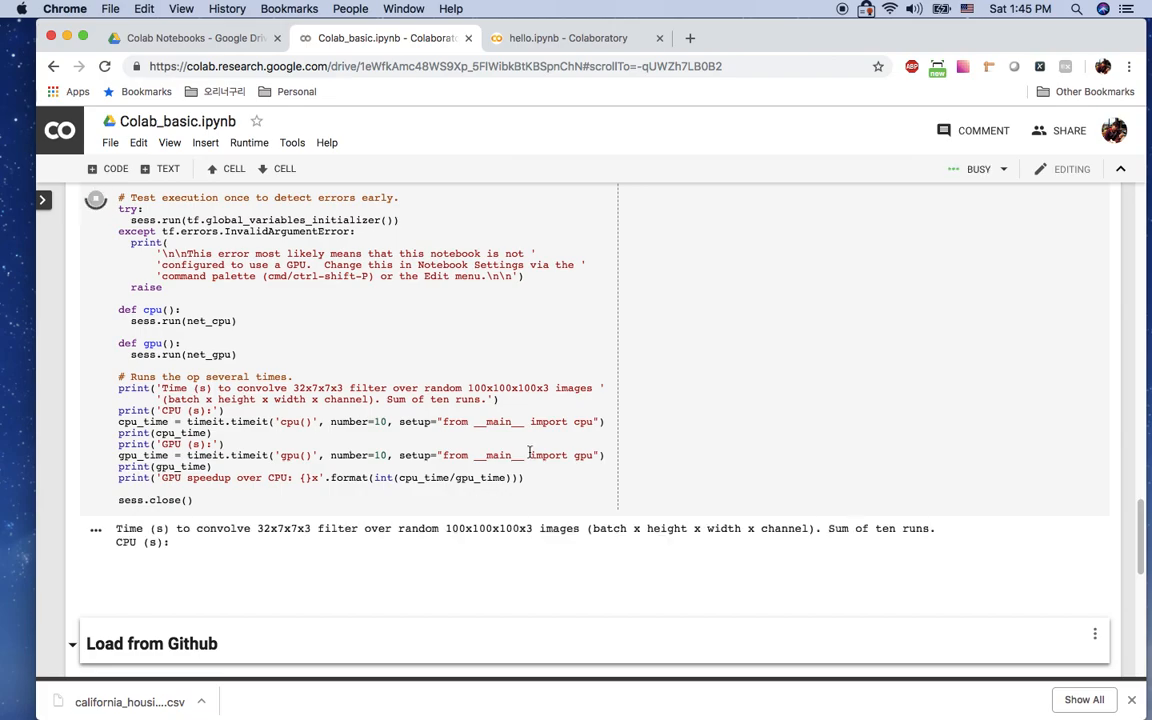
{"action": "scroll", "scroll_direction": "up", "scroll_amount": 3}
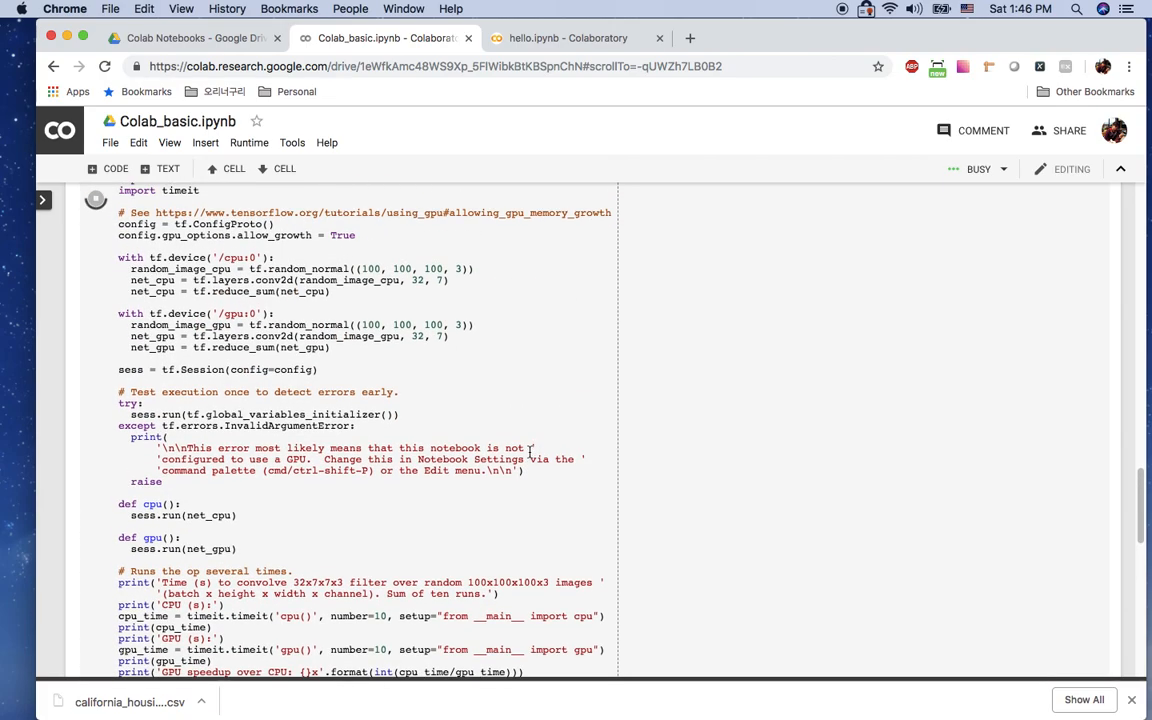
{"action": "scroll", "scroll_direction": "up", "scroll_amount": 3}
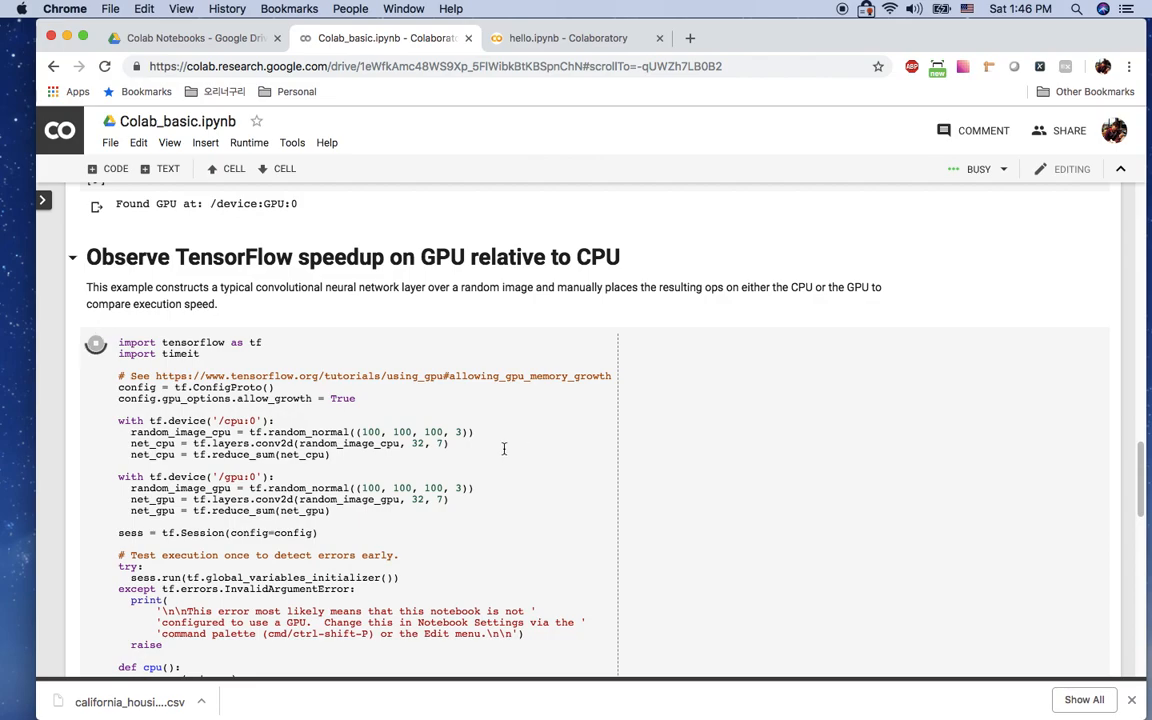
{"action": "left_click", "coordinate": [258, 444]}
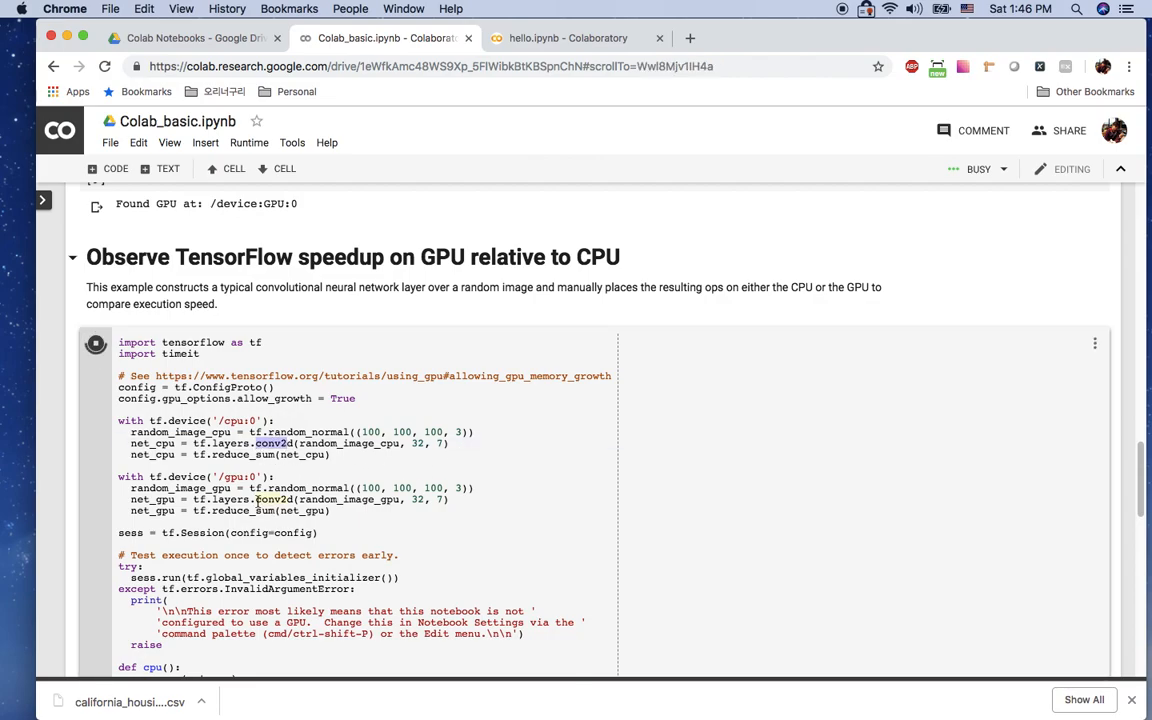
{"action": "scroll", "scroll_direction": "down", "scroll_amount": 3}
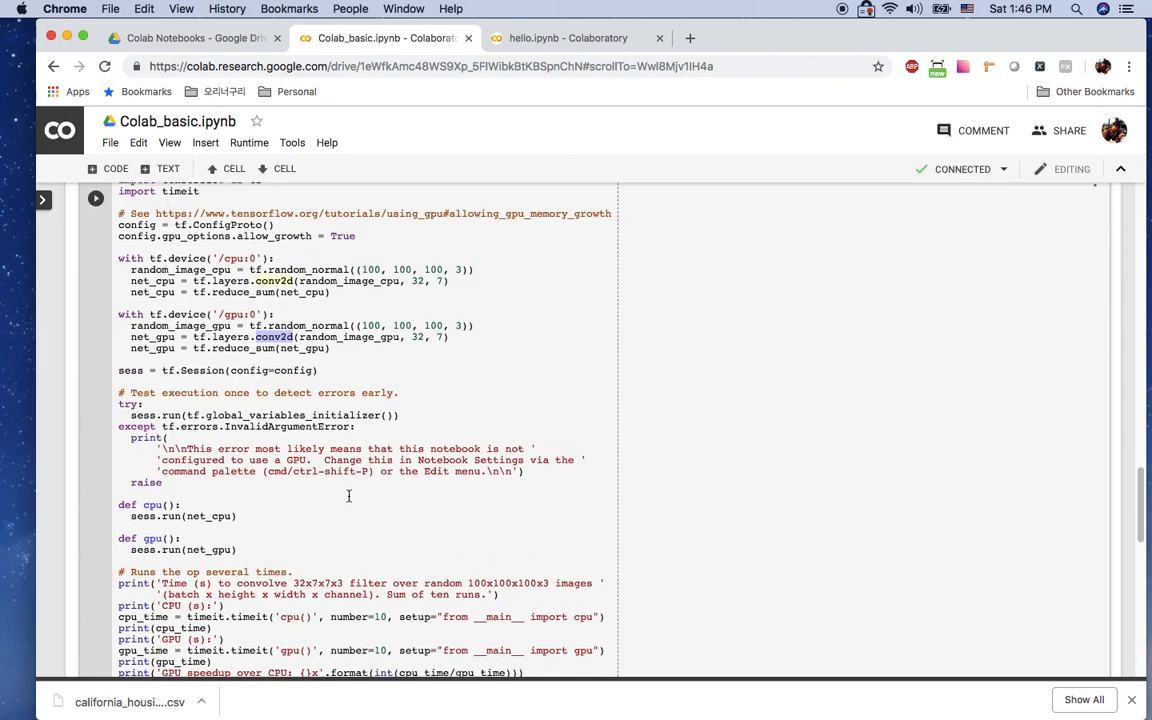
{"action": "scroll", "scroll_direction": "down", "scroll_amount": 3}
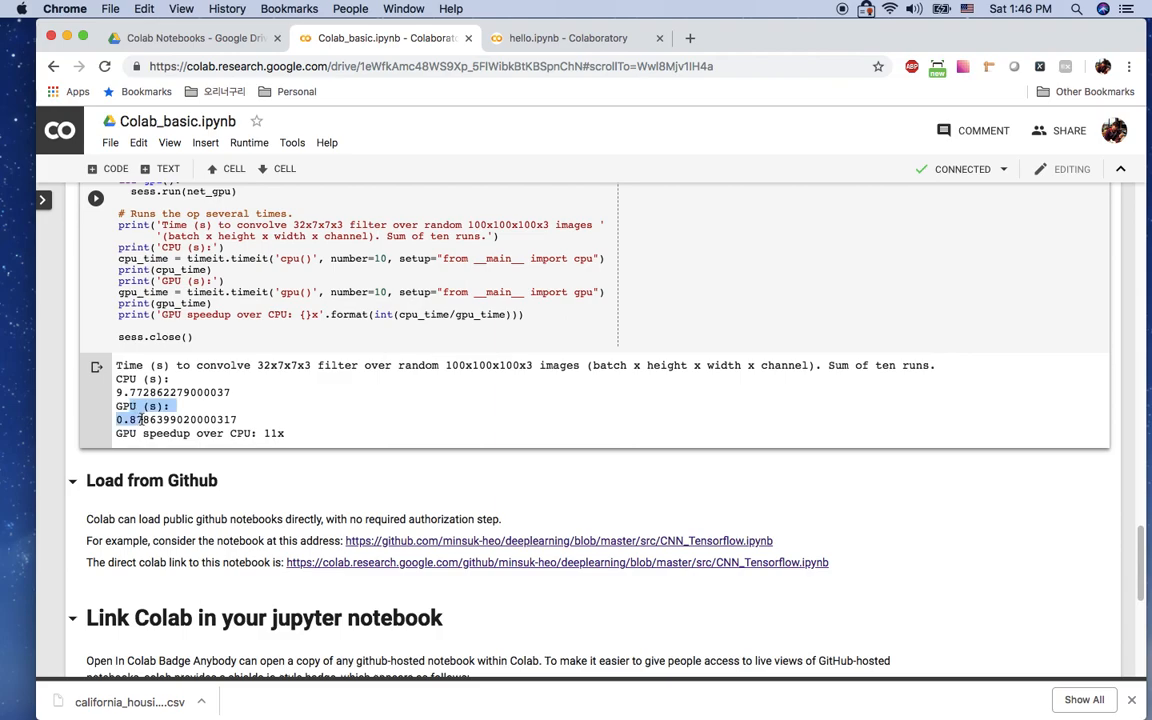
{"action": "left_click_drag", "start_coordinate": [140, 420], "coordinate": [256, 432]}
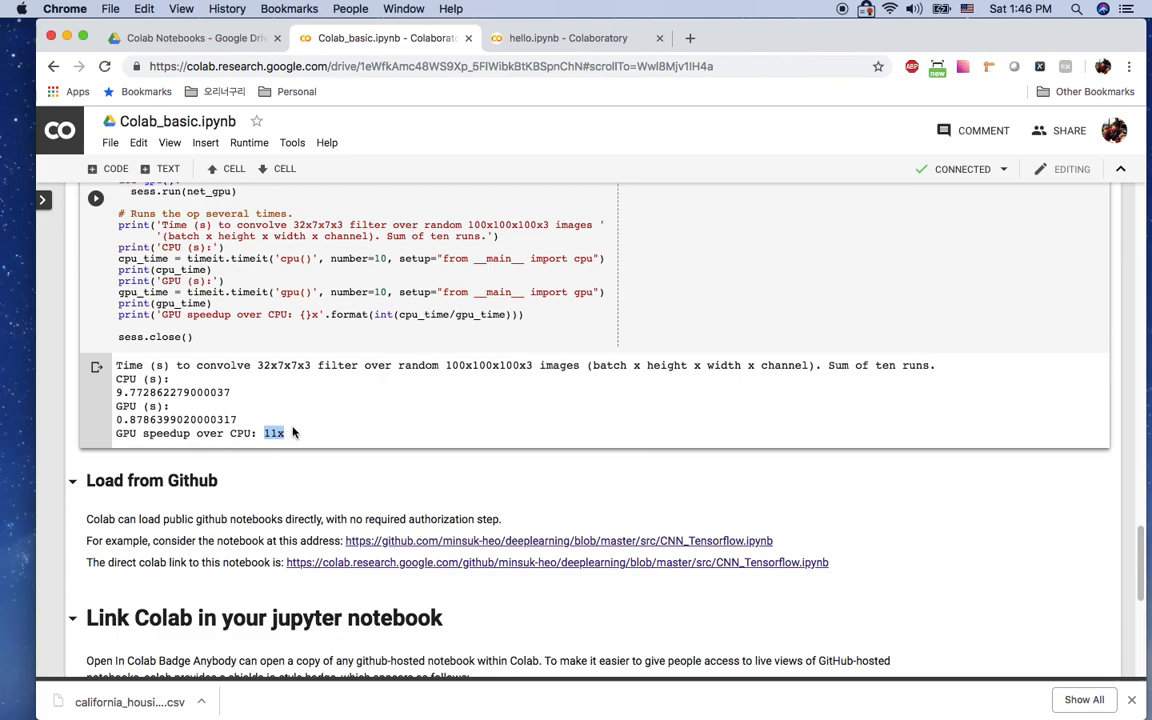
{"action": "scroll", "scroll_direction": "down", "scroll_amount": 3}
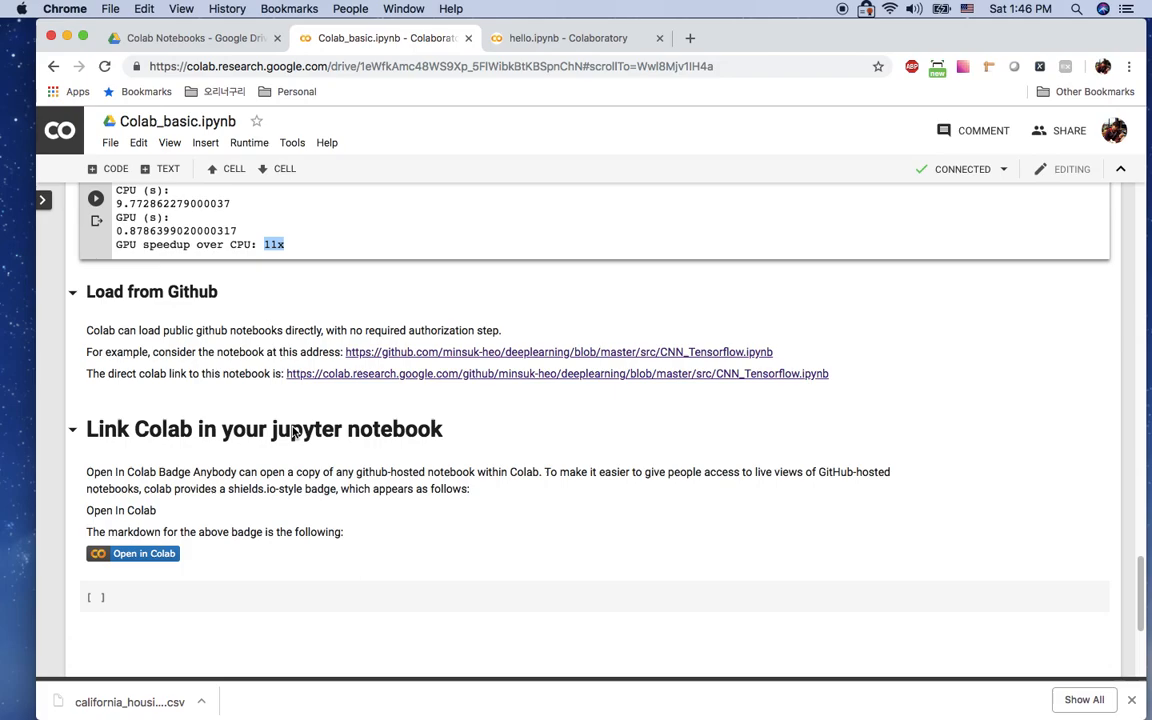
{"action": "mouse_move", "coordinate": [294, 430]}
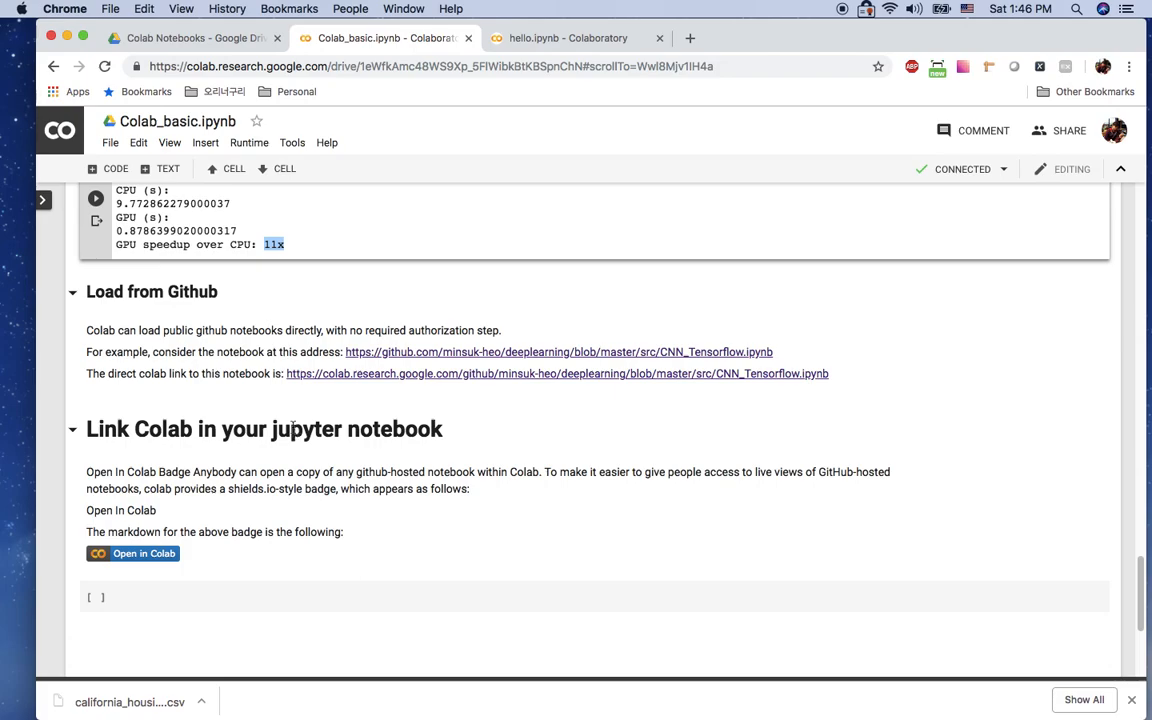
{"action": "mouse_move", "coordinate": [424, 376]}
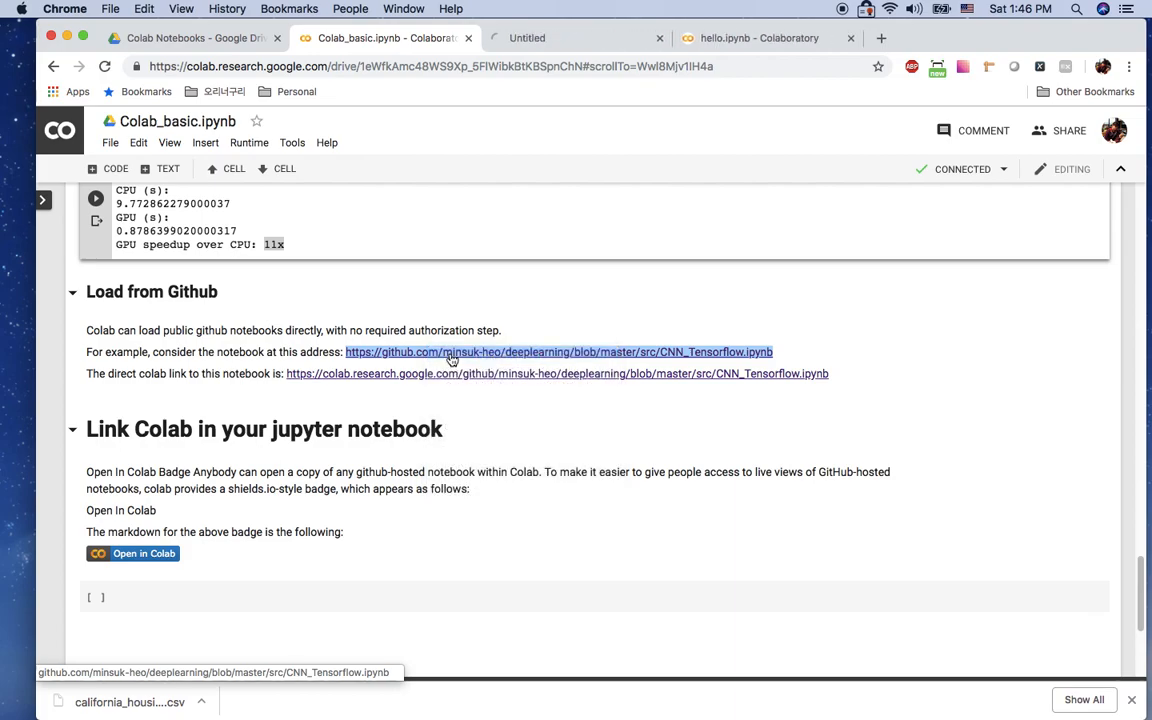
Browse the CNN_Tensorflow.ipynb example on GitHub, then return to the Colab_basic notebook
{"action": "left_click", "coordinate": [558, 352]}
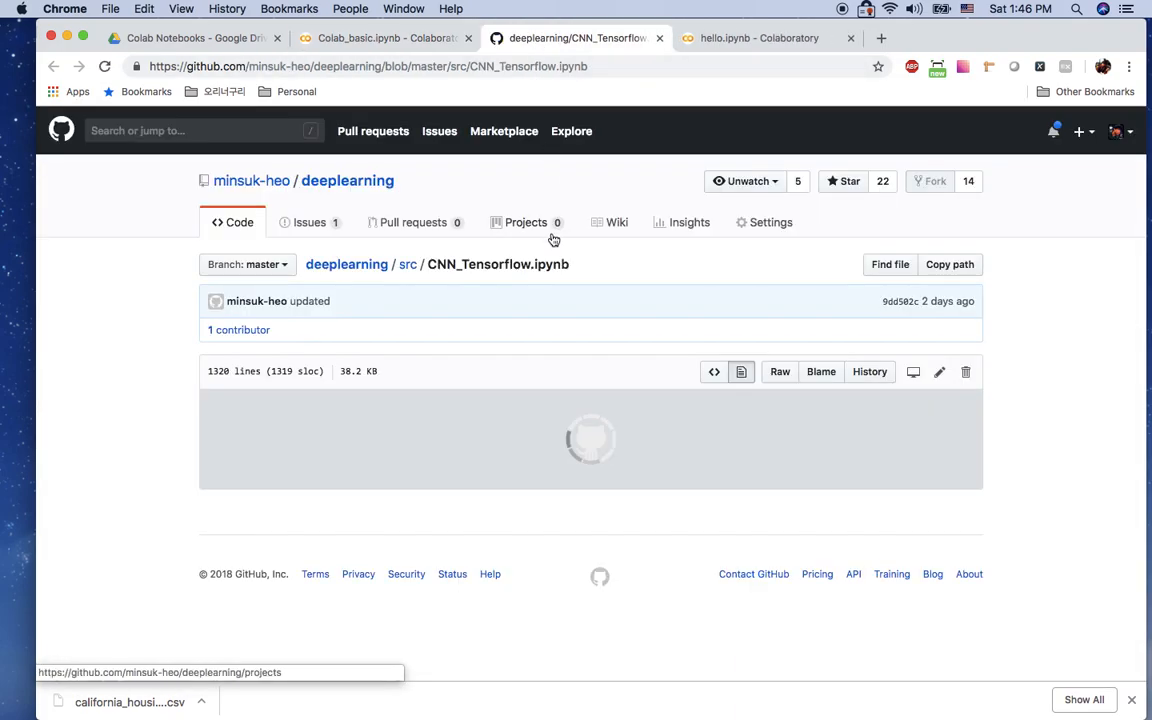
{"action": "scroll", "scroll_direction": "down", "scroll_amount": 3}
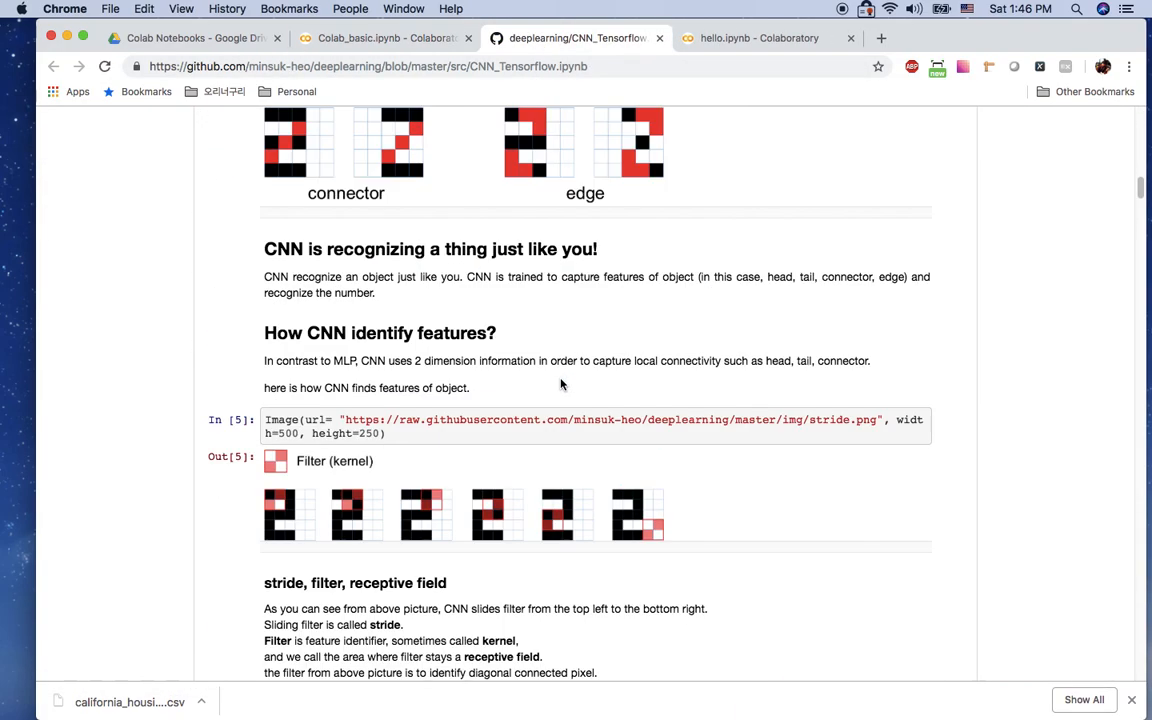
{"action": "scroll", "scroll_direction": "up", "scroll_amount": 3}
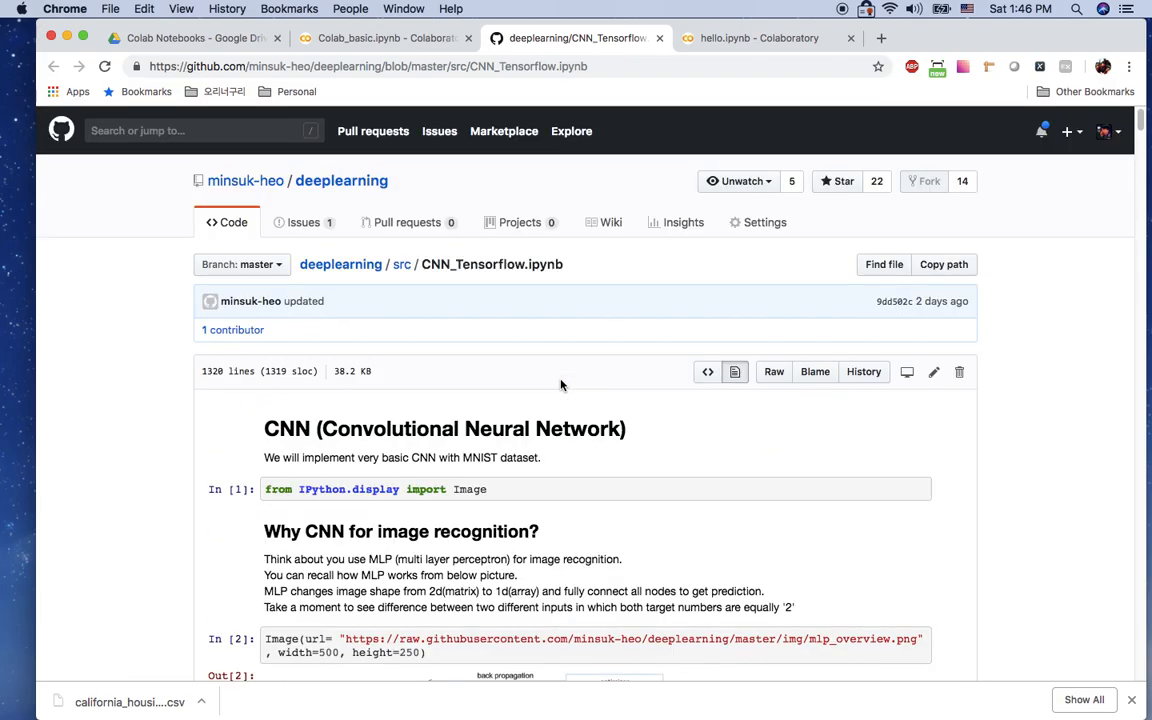
{"action": "left_click", "coordinate": [384, 38]}
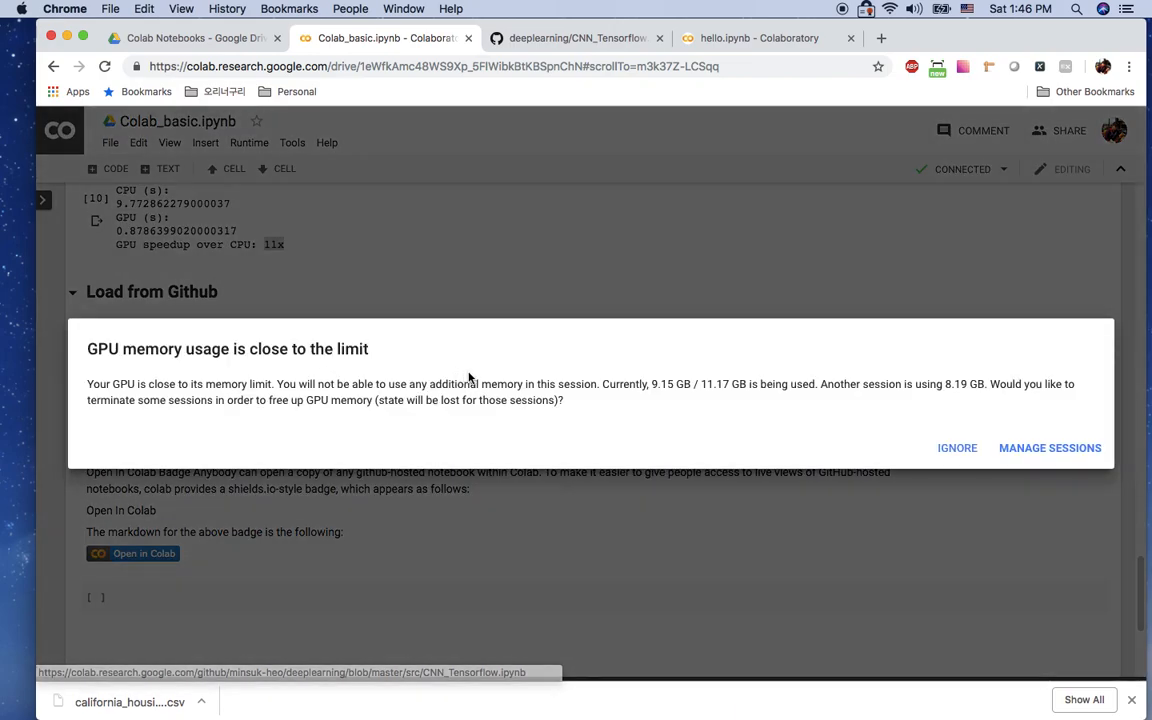
Ignore the GPU memory warning and load CNN_Tensorflow.ipynb through its colab.research.google.com/github link
{"action": "left_click", "coordinate": [956, 448]}
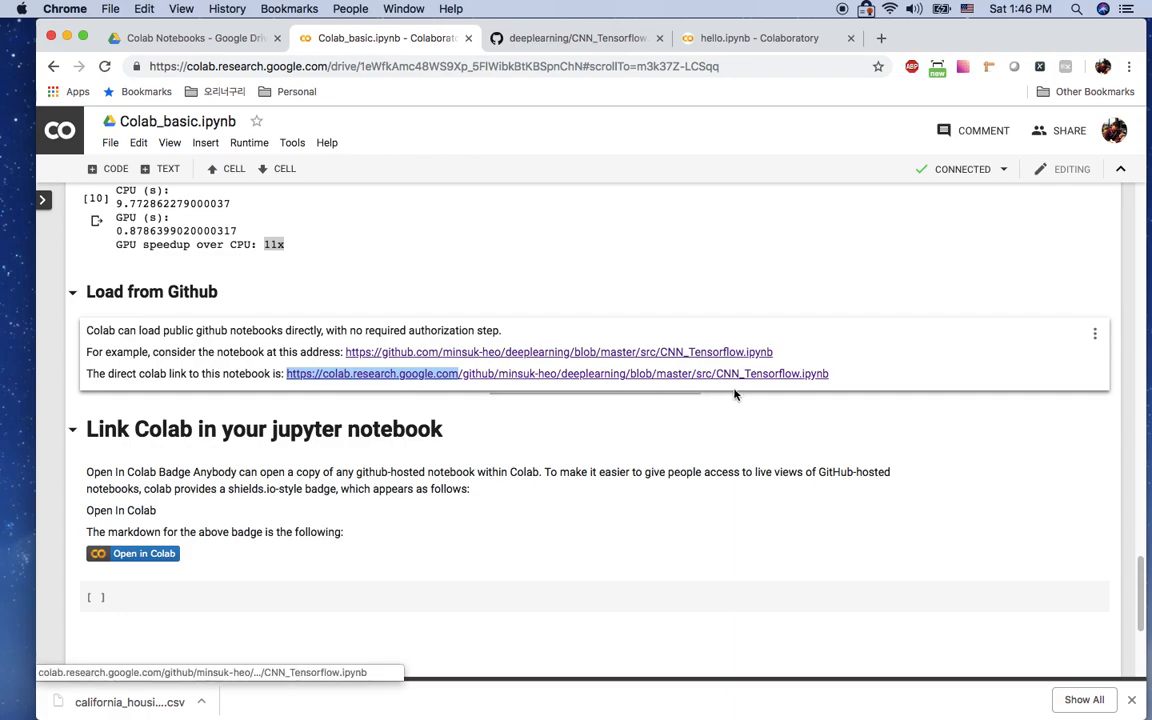
{"action": "mouse_move", "coordinate": [610, 384]}
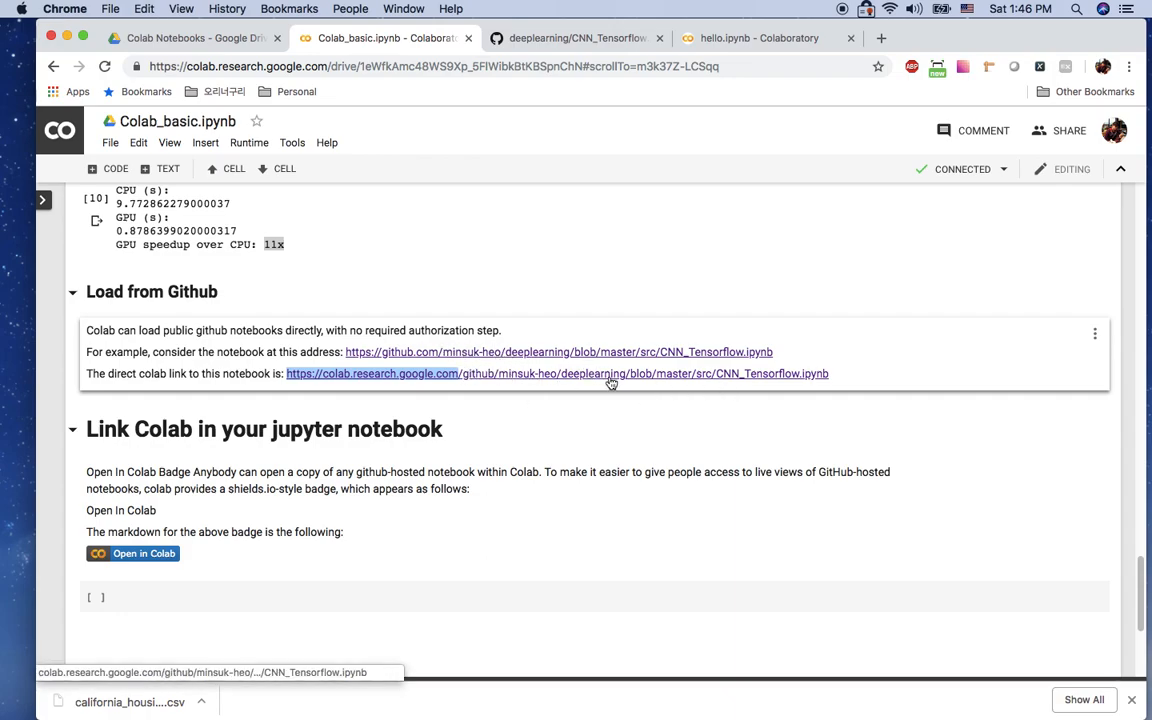
{"action": "left_click", "coordinate": [556, 374]}
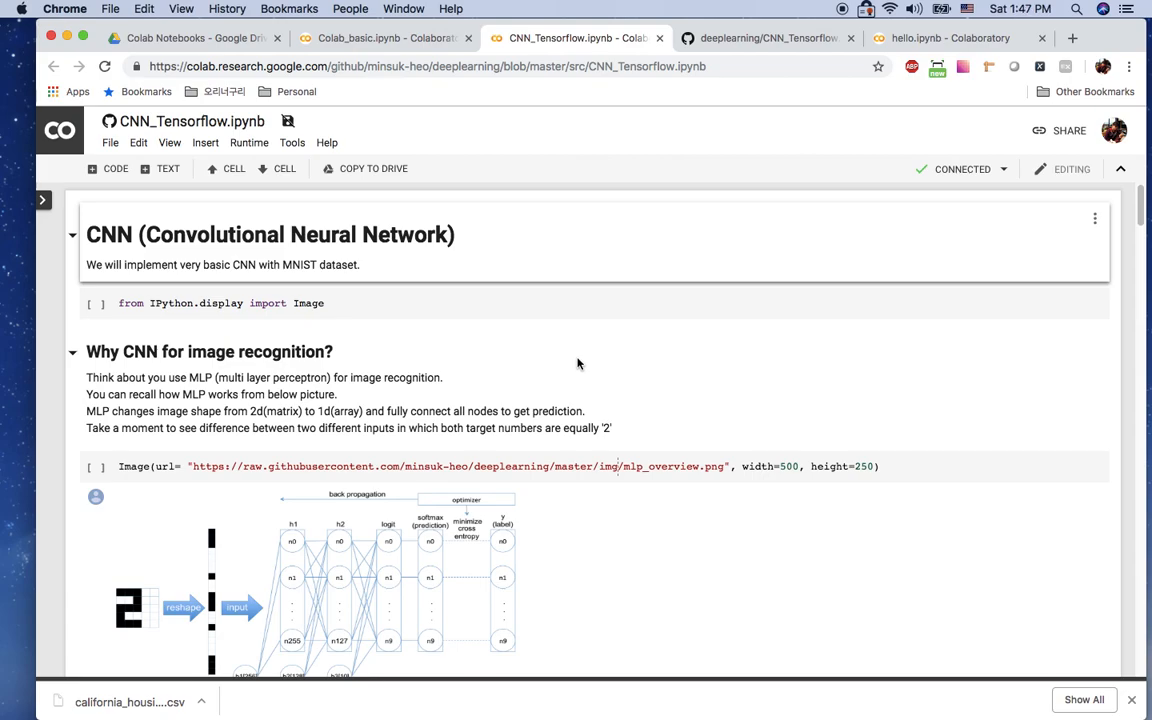
Set the notebook's hardware accelerator to GPU in Notebook settings
{"action": "left_click", "coordinate": [138, 142]}
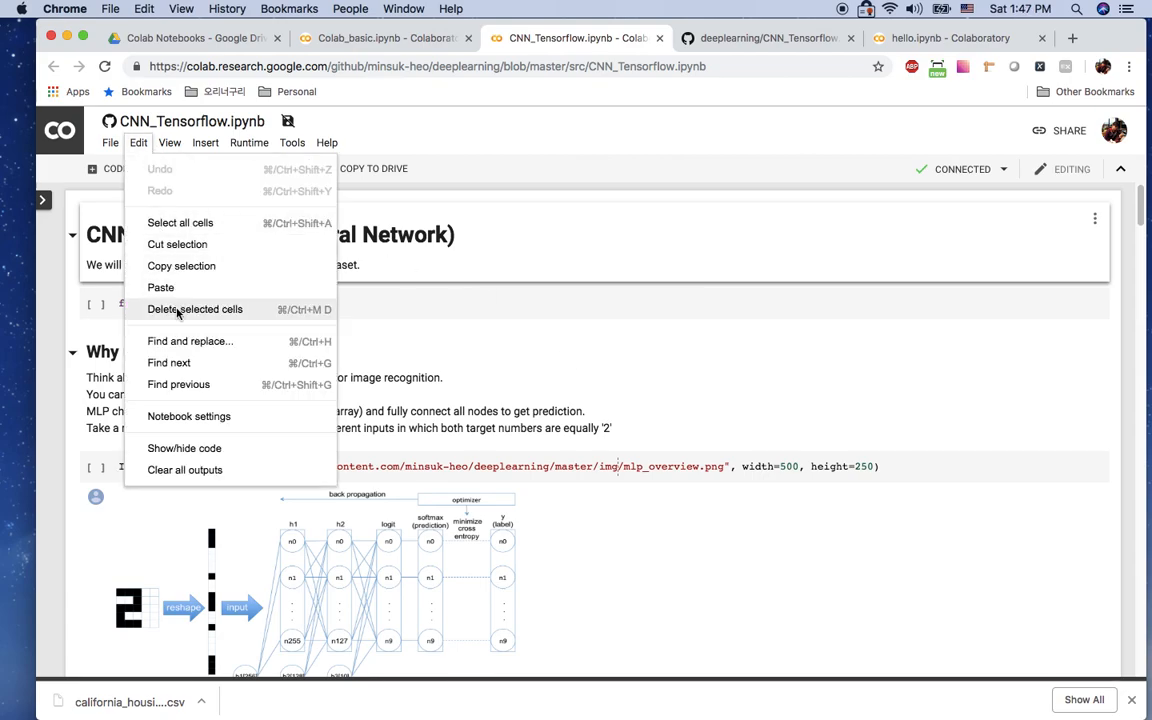
{"action": "left_click", "coordinate": [188, 416]}
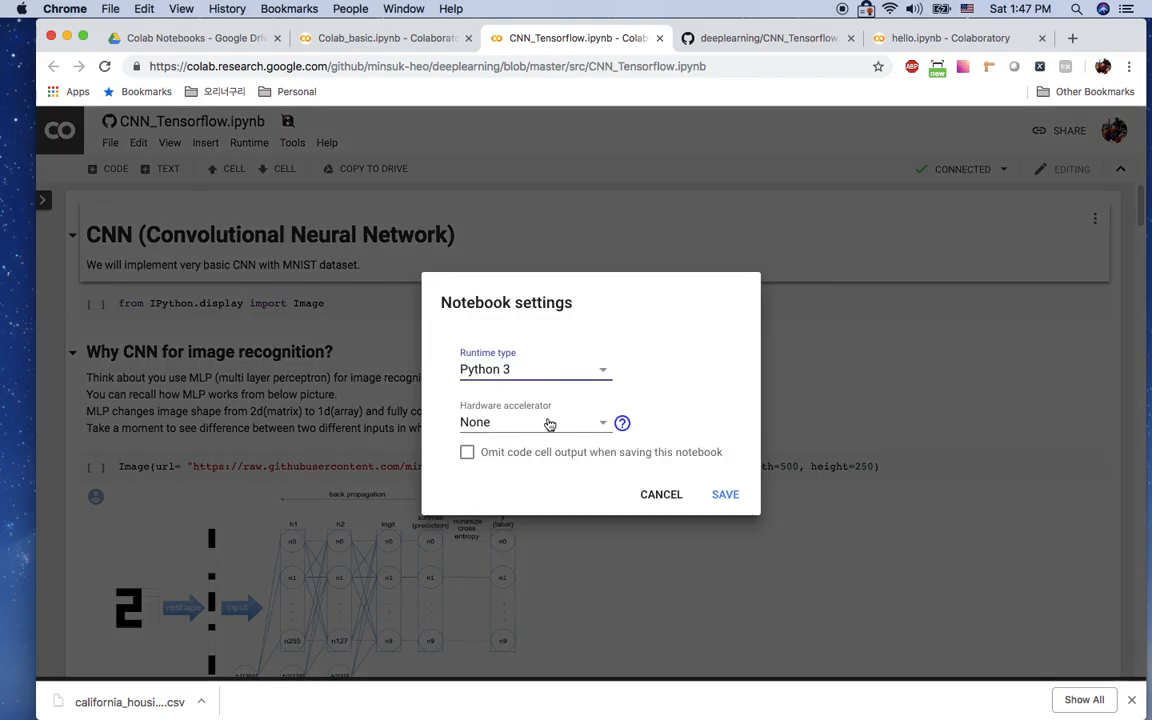
{"action": "left_click", "coordinate": [536, 422]}
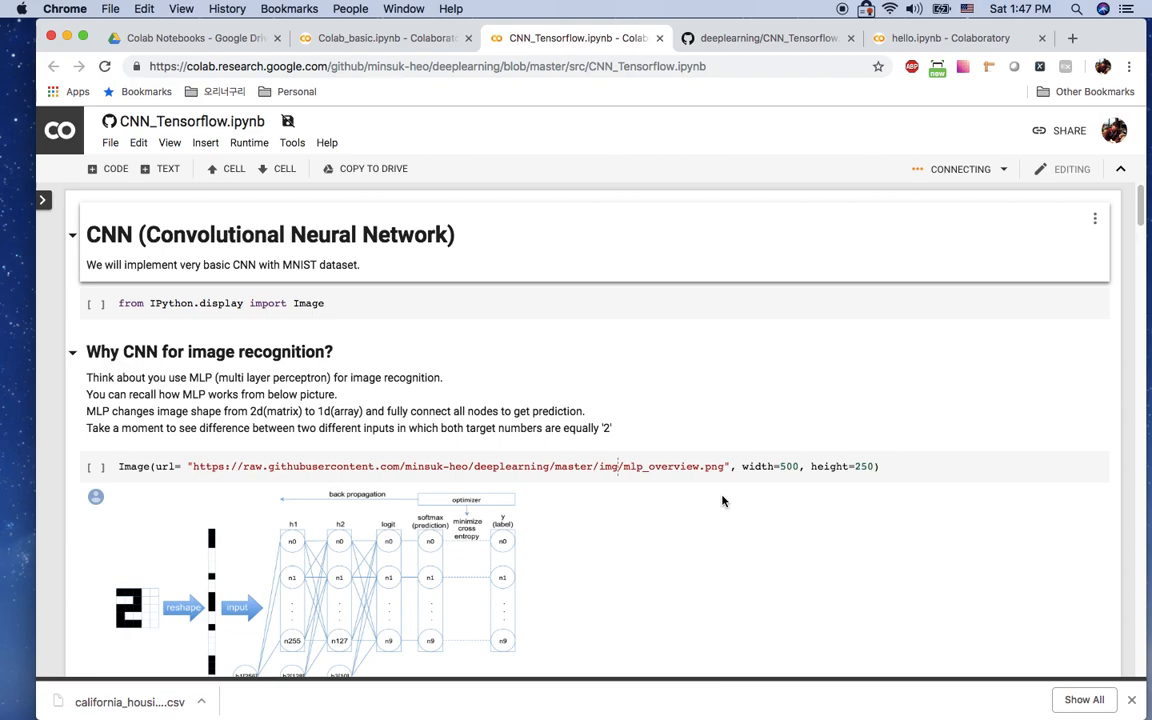
{"action": "mouse_move", "coordinate": [204, 142]}
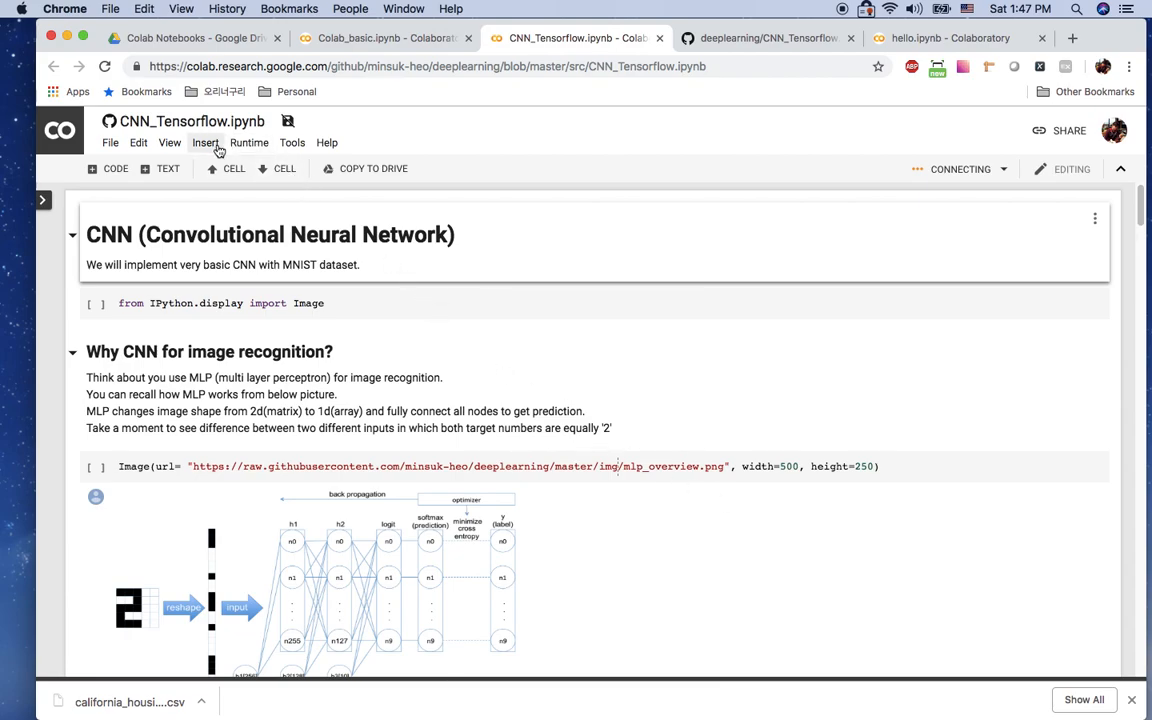
Reset all runtimes and start running the notebook's cells
{"action": "left_click", "coordinate": [248, 142]}
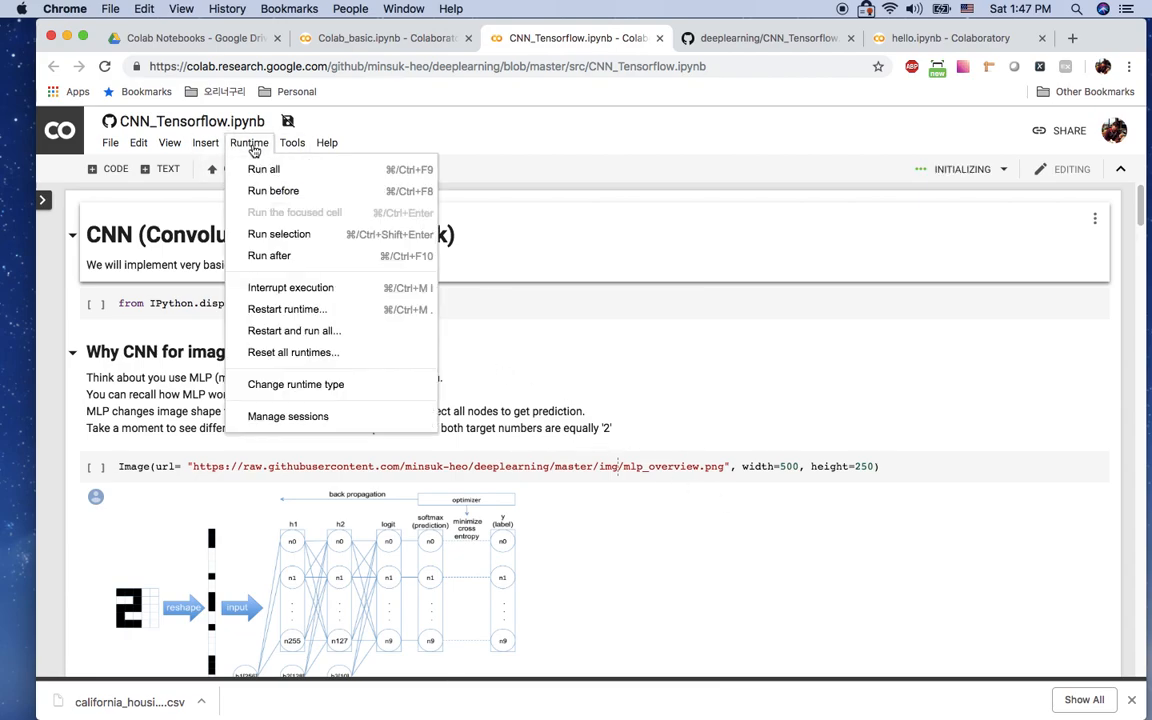
{"action": "left_click", "coordinate": [264, 168]}
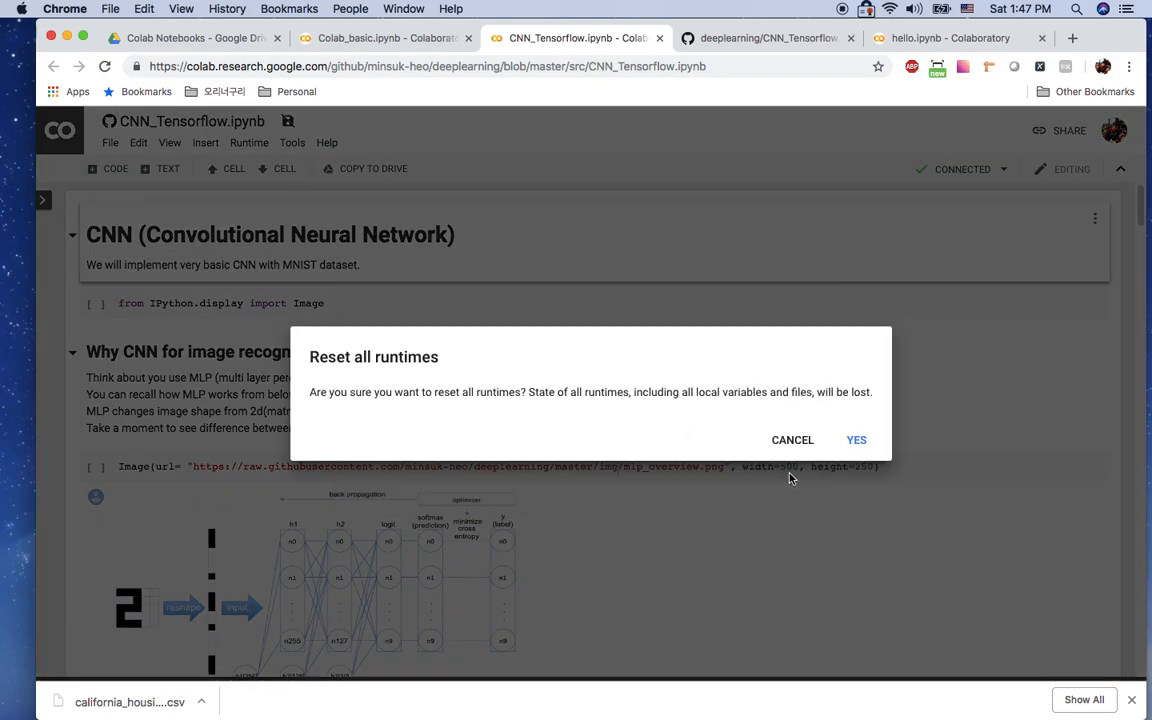
{"action": "left_click", "coordinate": [856, 440]}
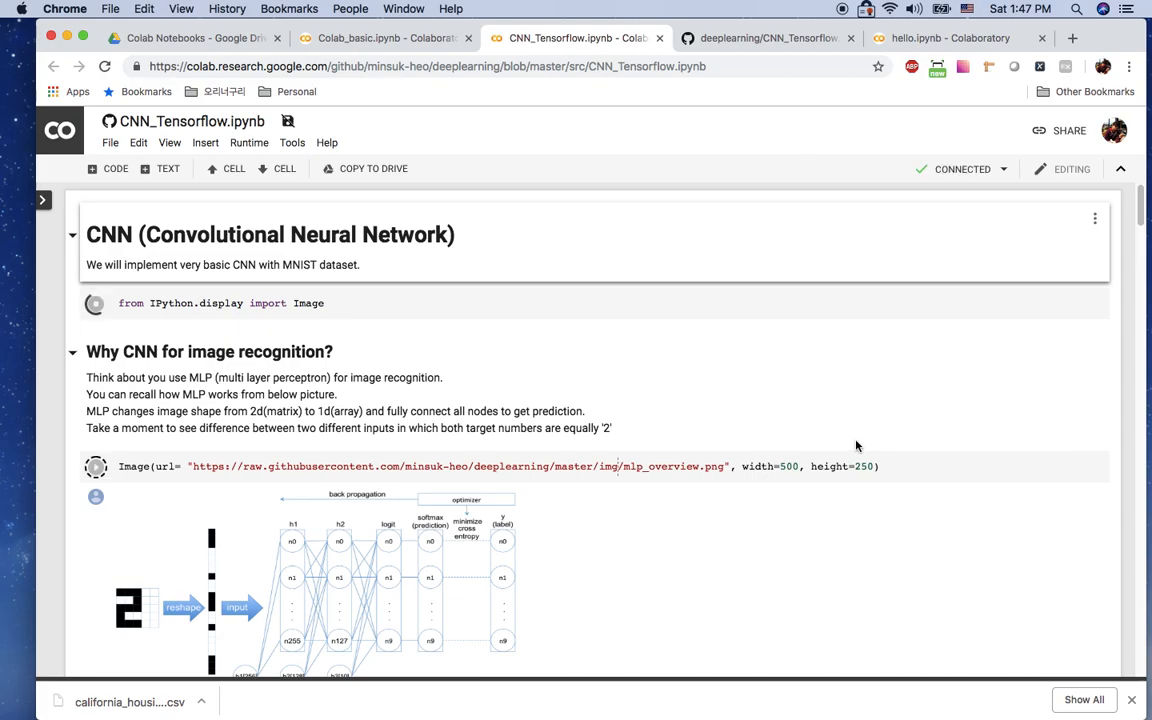
{"action": "left_click", "coordinate": [96, 304]}
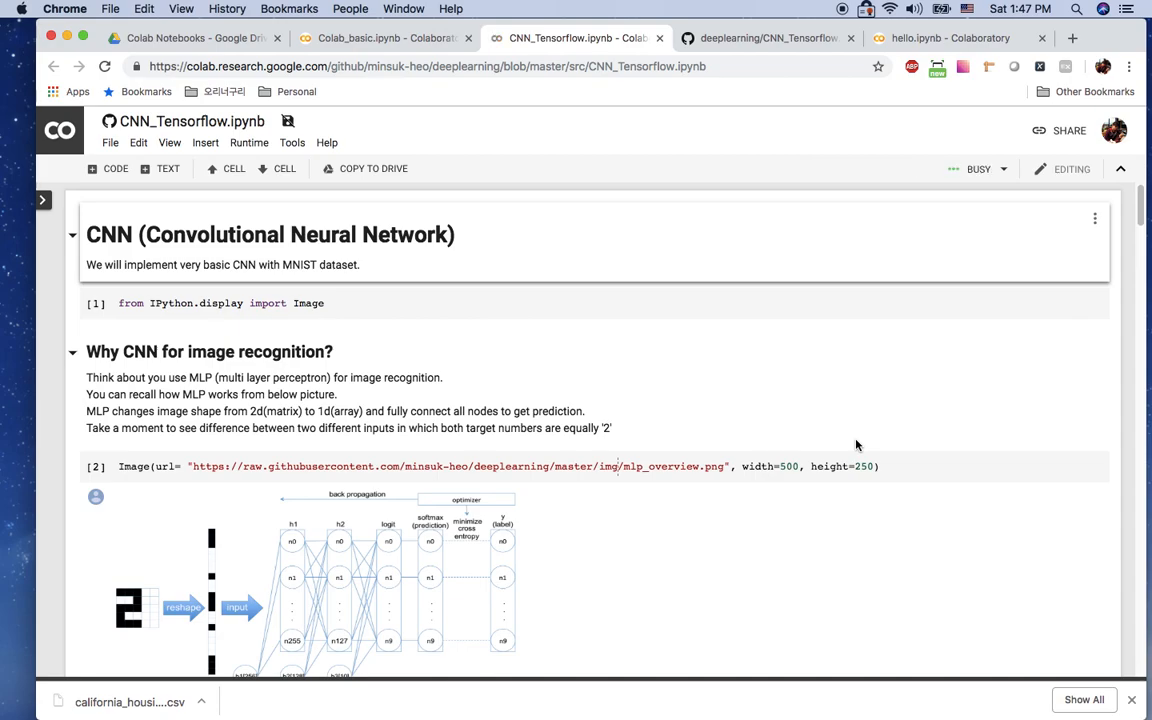
{"action": "mouse_move", "coordinate": [628, 446]}
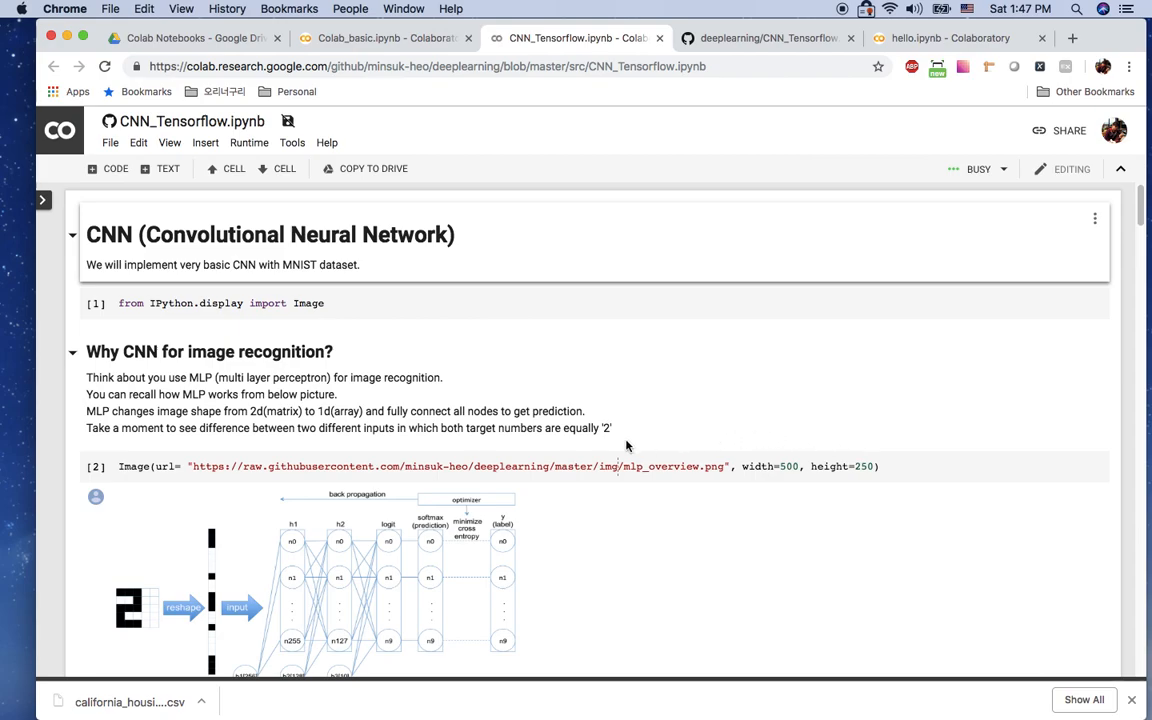
Expand 'Implement CNN tensorflow graph' and review training output: validation 0.976, test accuracy 0.9766
{"action": "scroll", "scroll_direction": "down", "scroll_amount": 3}
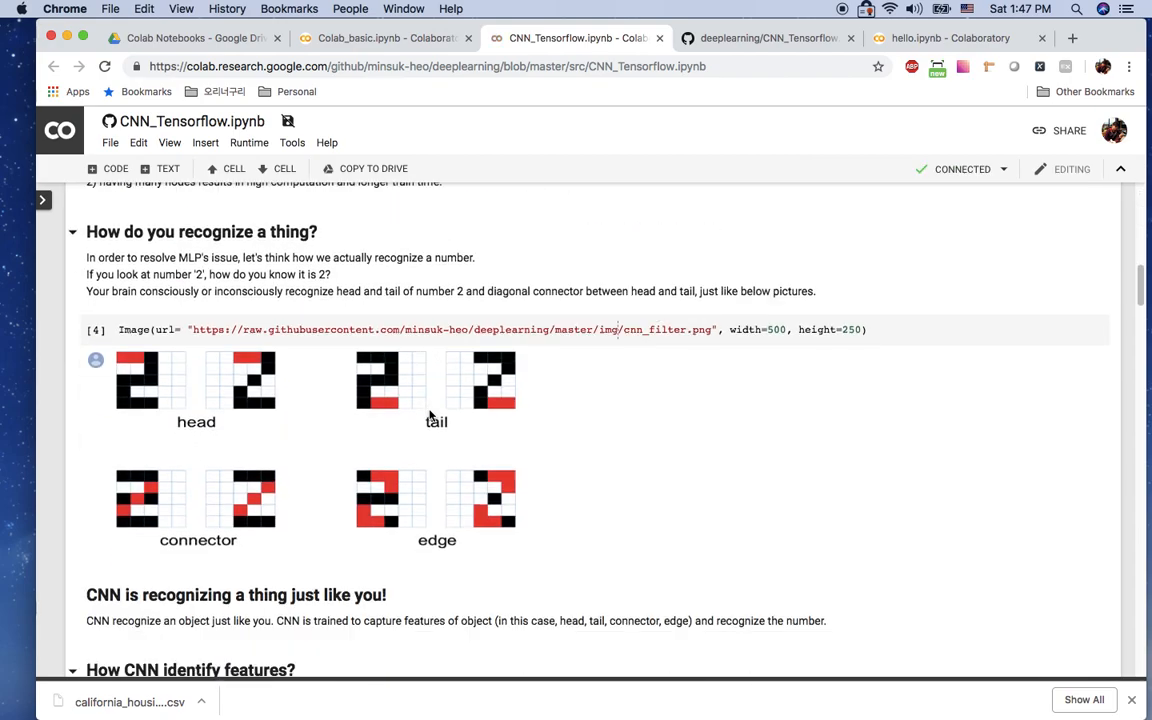
{"action": "scroll", "scroll_direction": "down", "scroll_amount": 3}
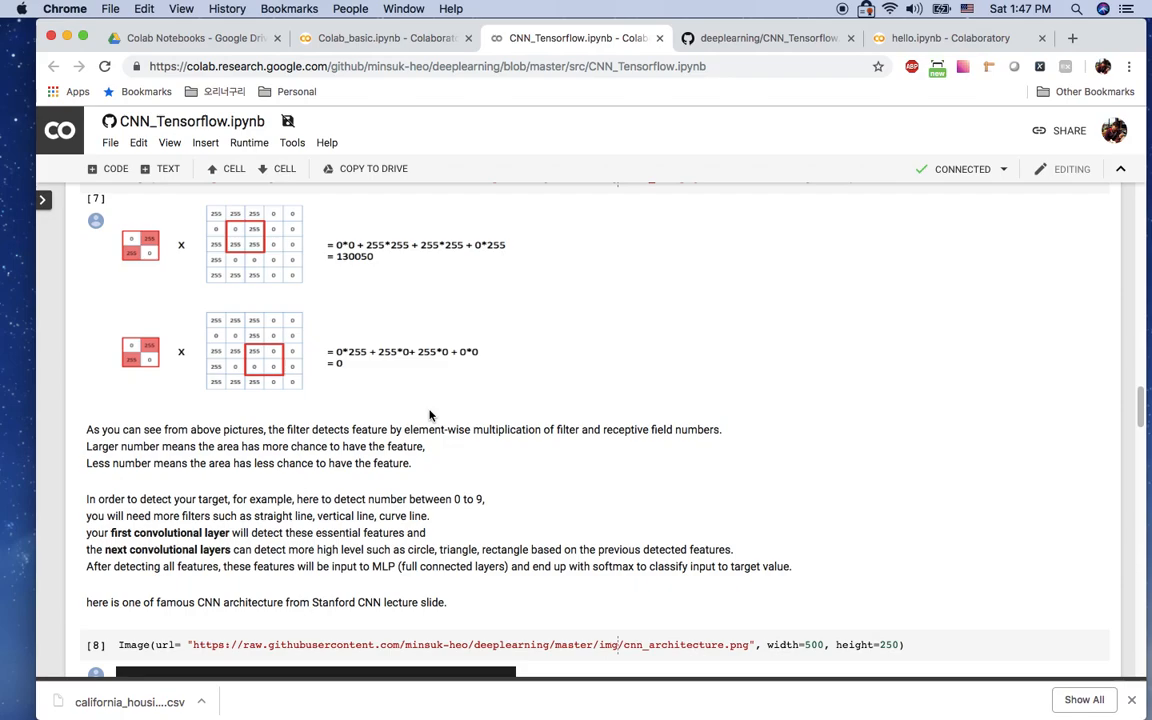
{"action": "scroll", "scroll_direction": "down", "scroll_amount": 3}
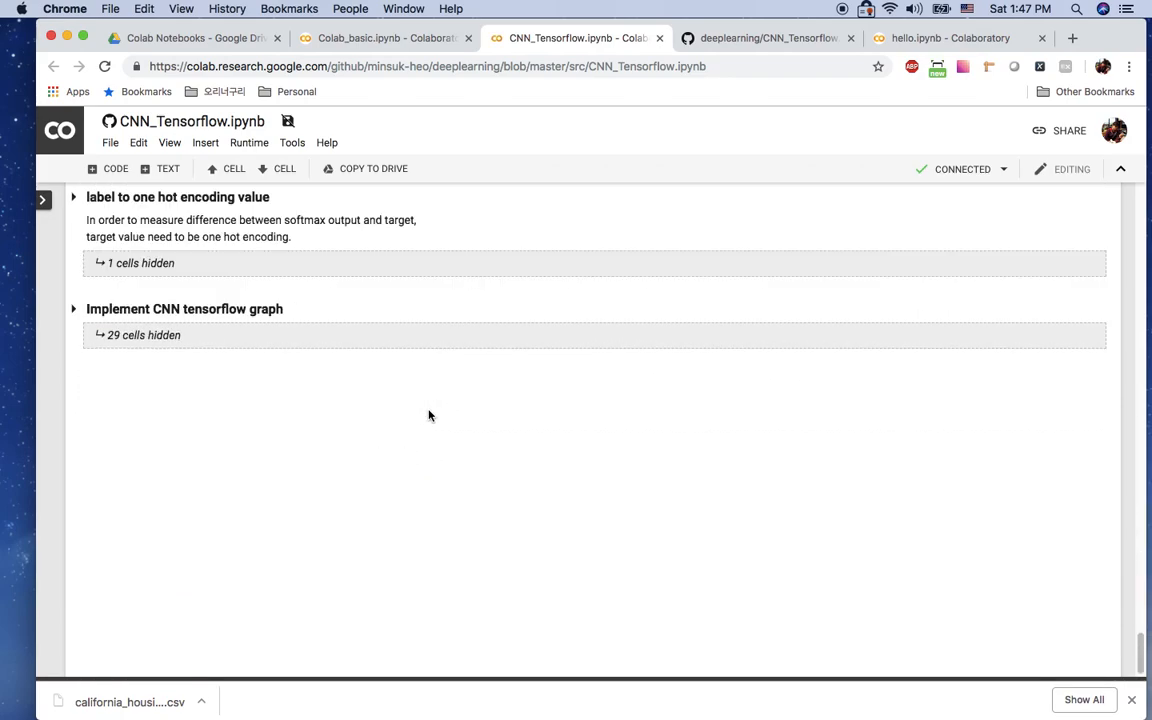
{"action": "left_click", "coordinate": [72, 308]}
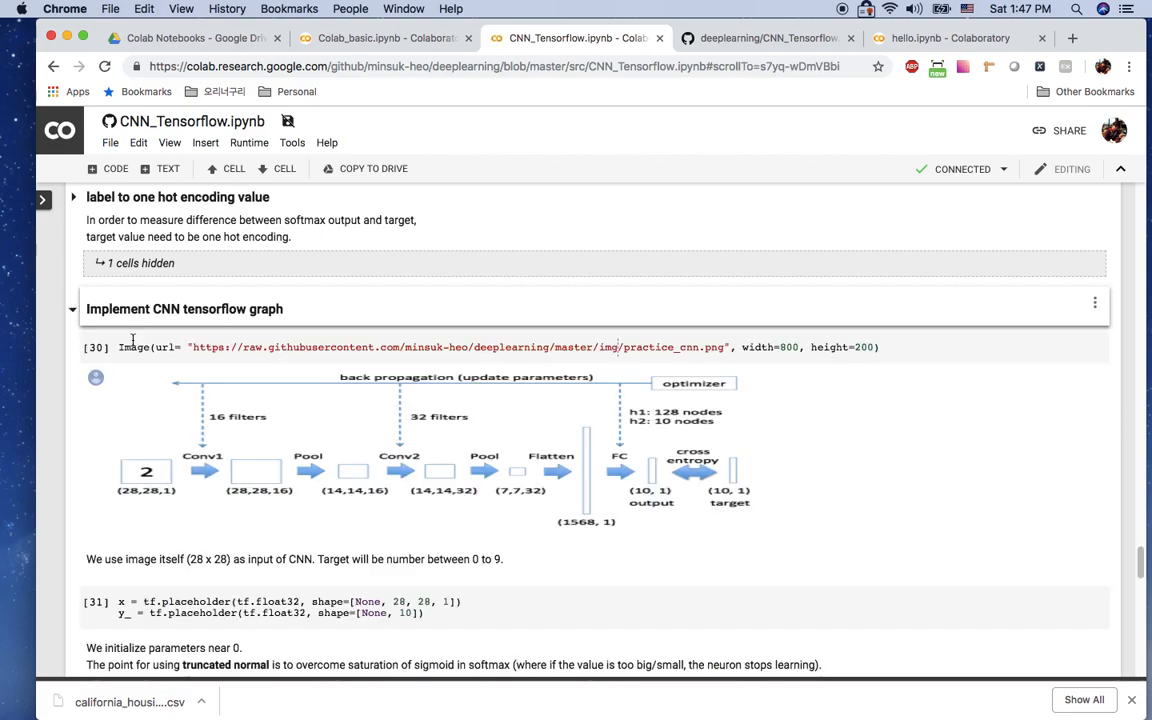
{"action": "scroll", "scroll_direction": "down", "scroll_amount": 3}
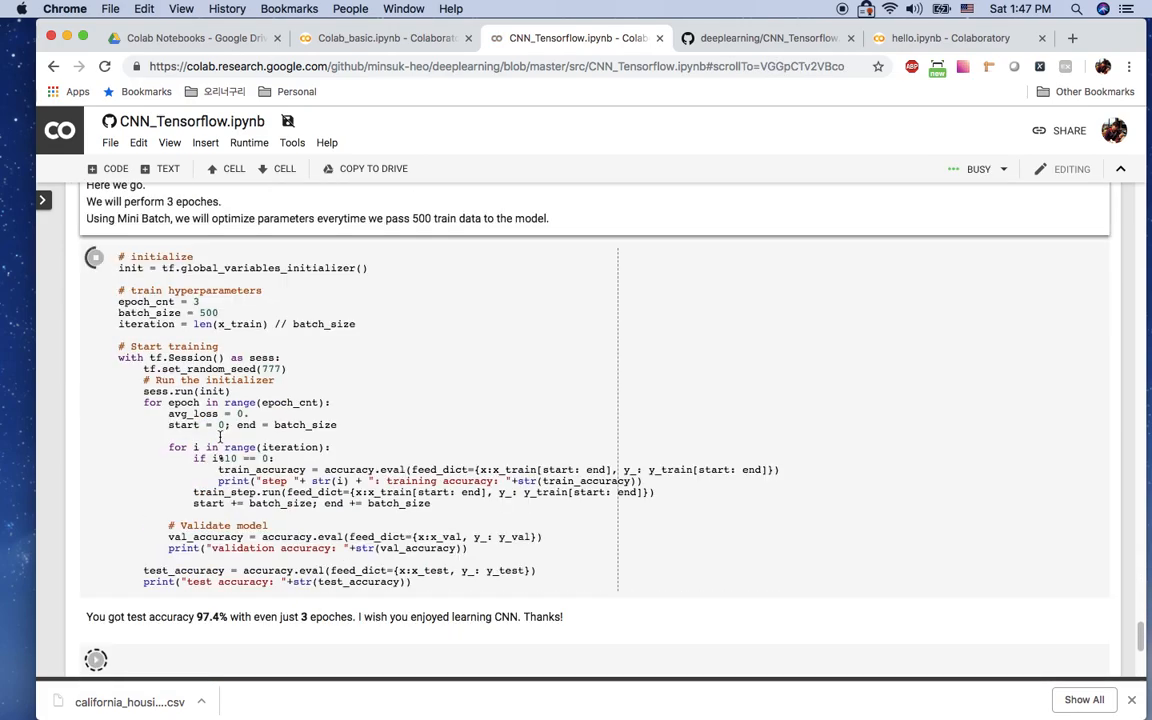
{"action": "scroll", "scroll_direction": "down", "scroll_amount": 3}
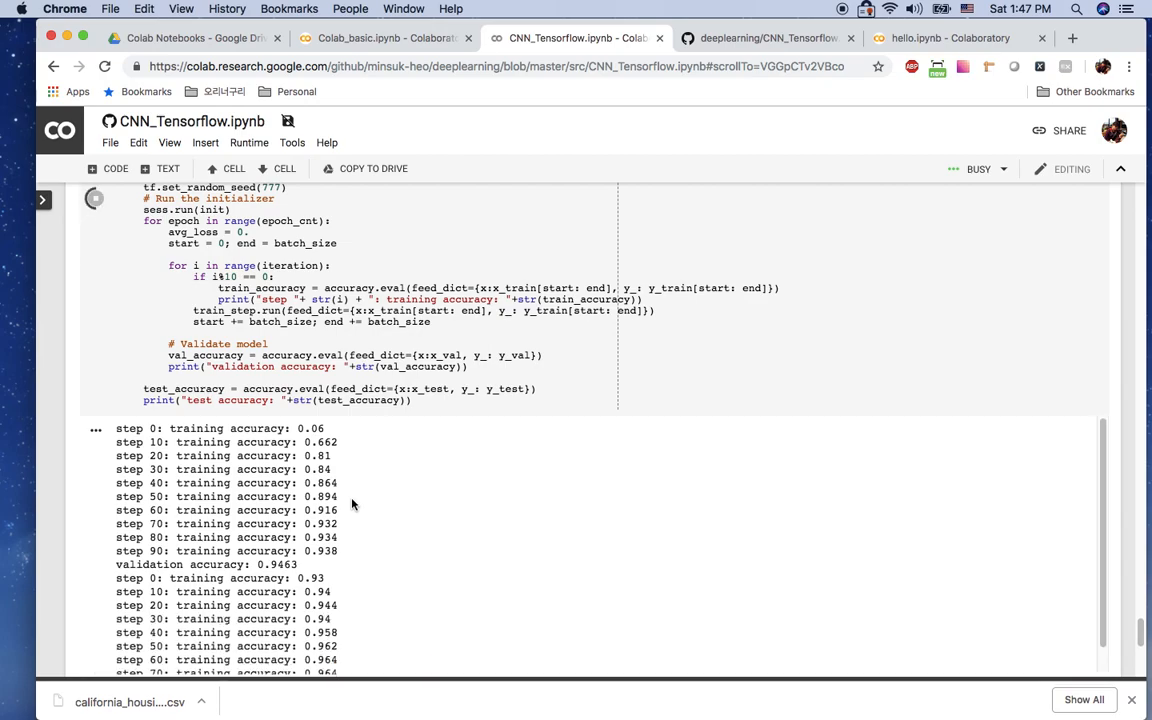
{"action": "scroll", "scroll_direction": "down", "scroll_amount": 3}
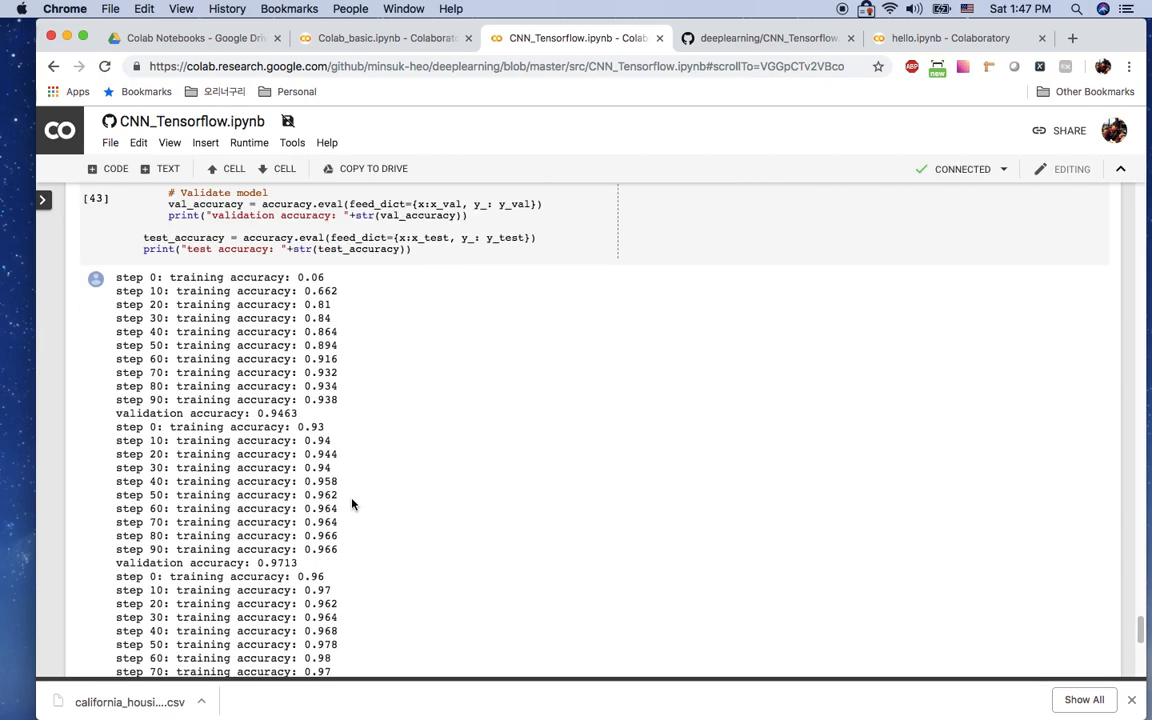
{"action": "scroll", "scroll_direction": "down", "scroll_amount": 3}
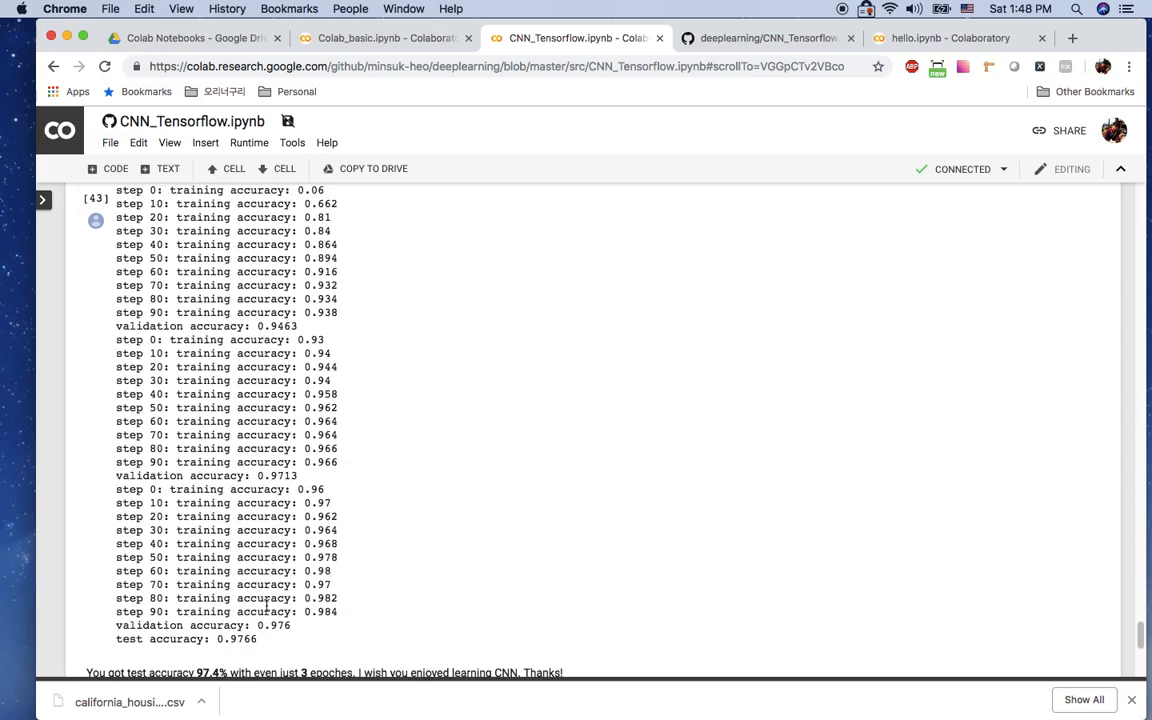
{"action": "scroll", "scroll_direction": "down", "scroll_amount": 3}
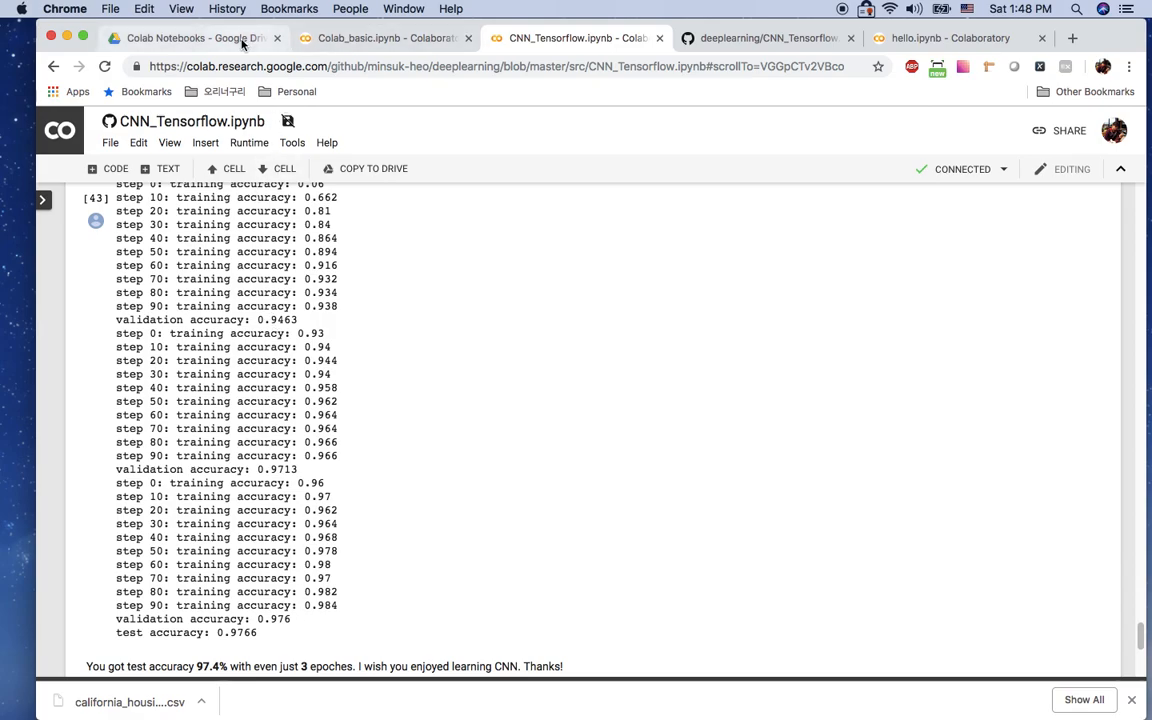
Copy the badge markdown from Colab_basic and place it above CNN_Tensorflow's first code cell
{"action": "left_click", "coordinate": [190, 38]}
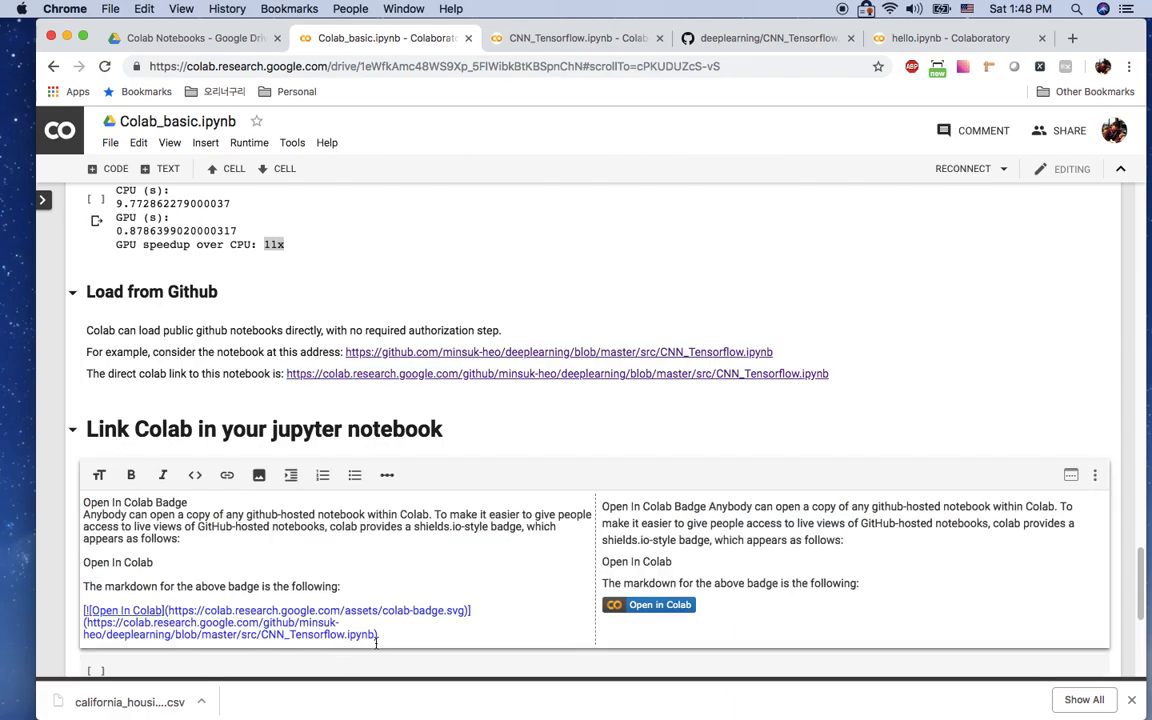
{"action": "triple_click", "coordinate": [230, 622]}
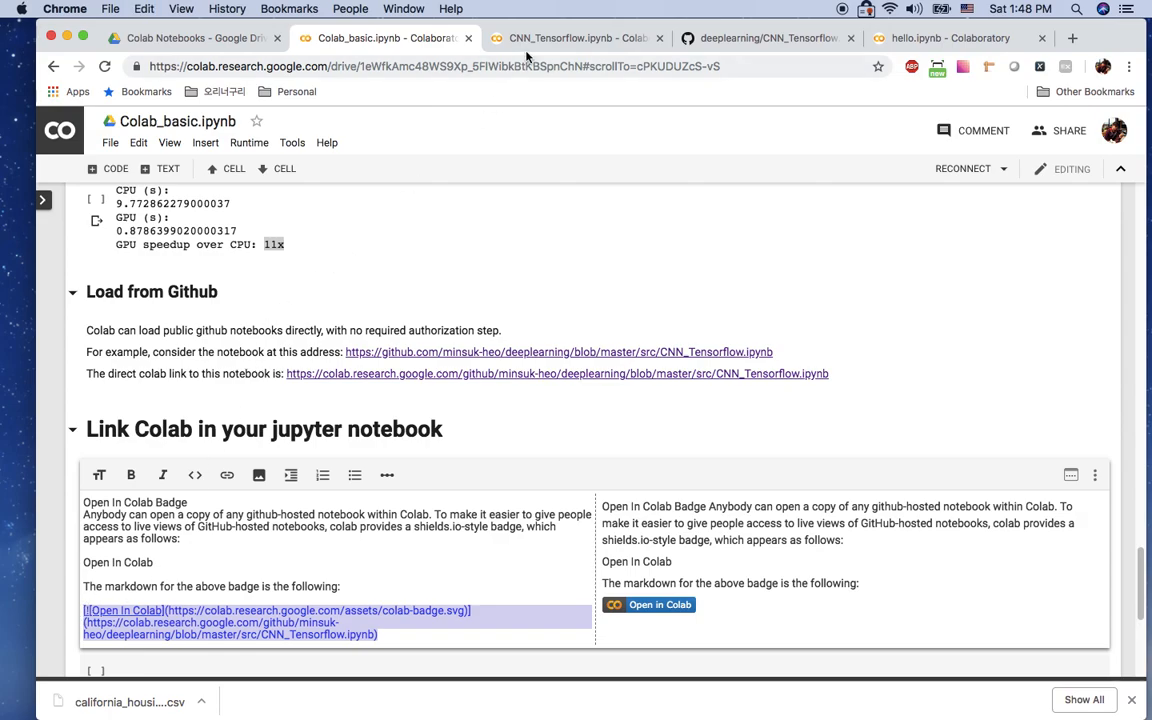
{"action": "left_click", "coordinate": [576, 38]}
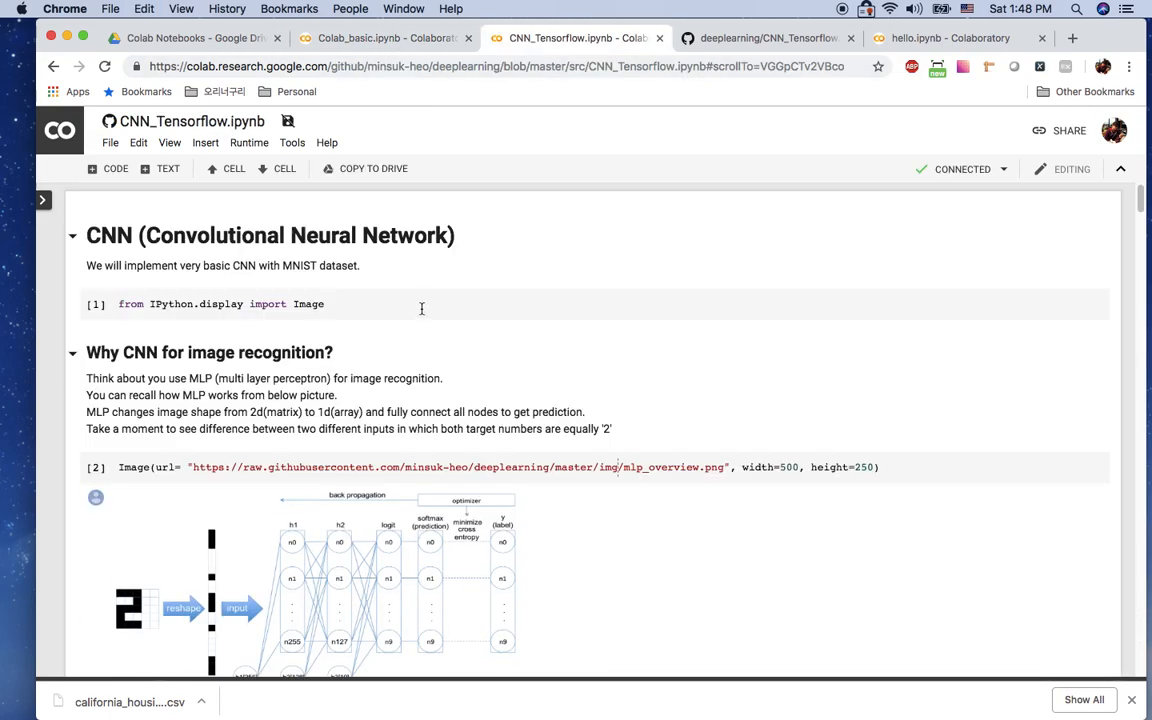
{"action": "left_click", "coordinate": [270, 250]}
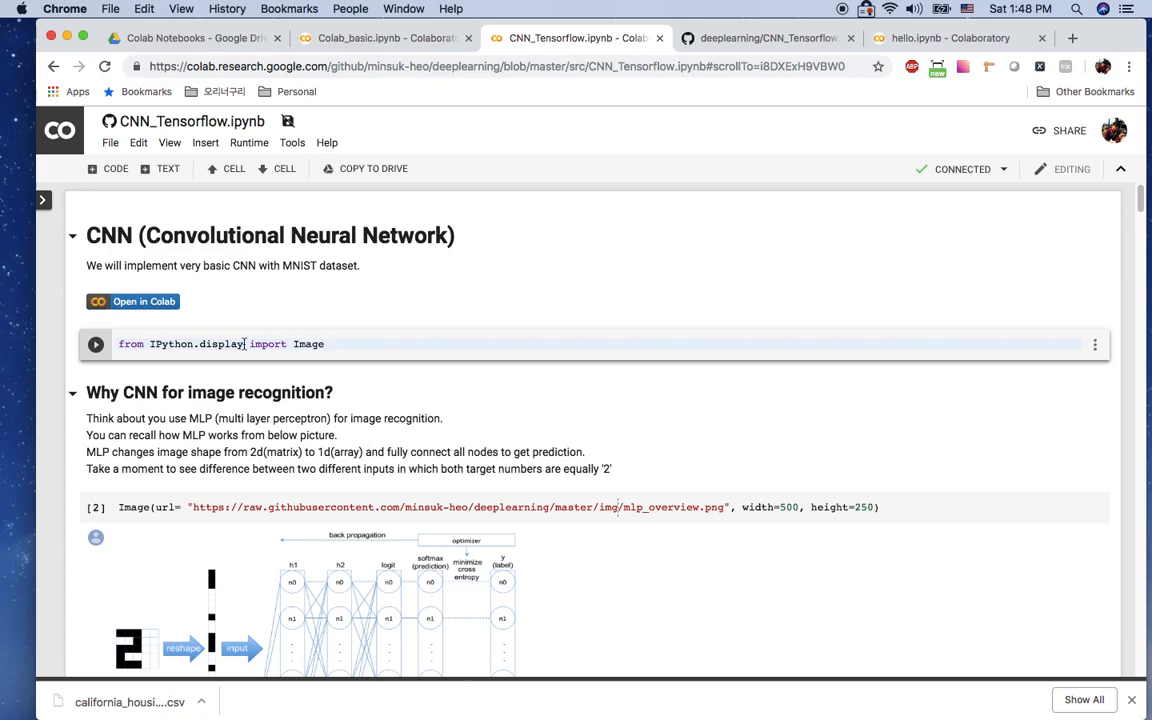
{"action": "mouse_move", "coordinate": [140, 306]}
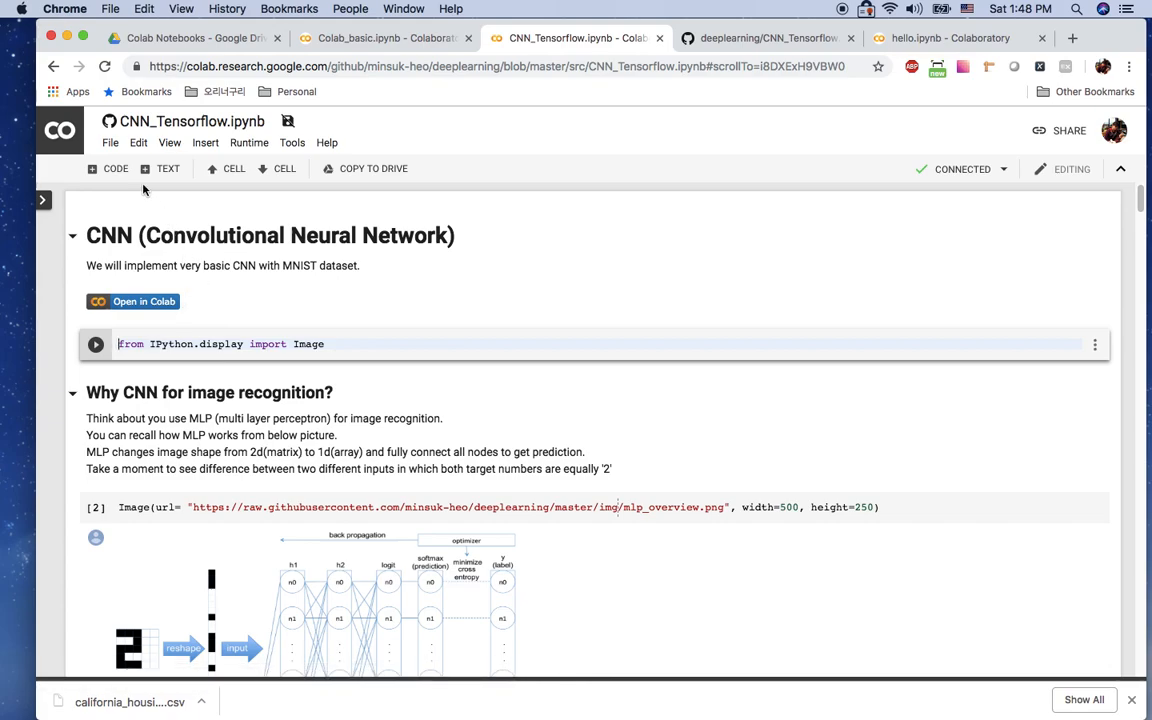
Save a copy in GitHub as src/CNN_Tensorflow_colab.ipynb in minsuk-heo/deeplearning
{"action": "left_click", "coordinate": [110, 142]}
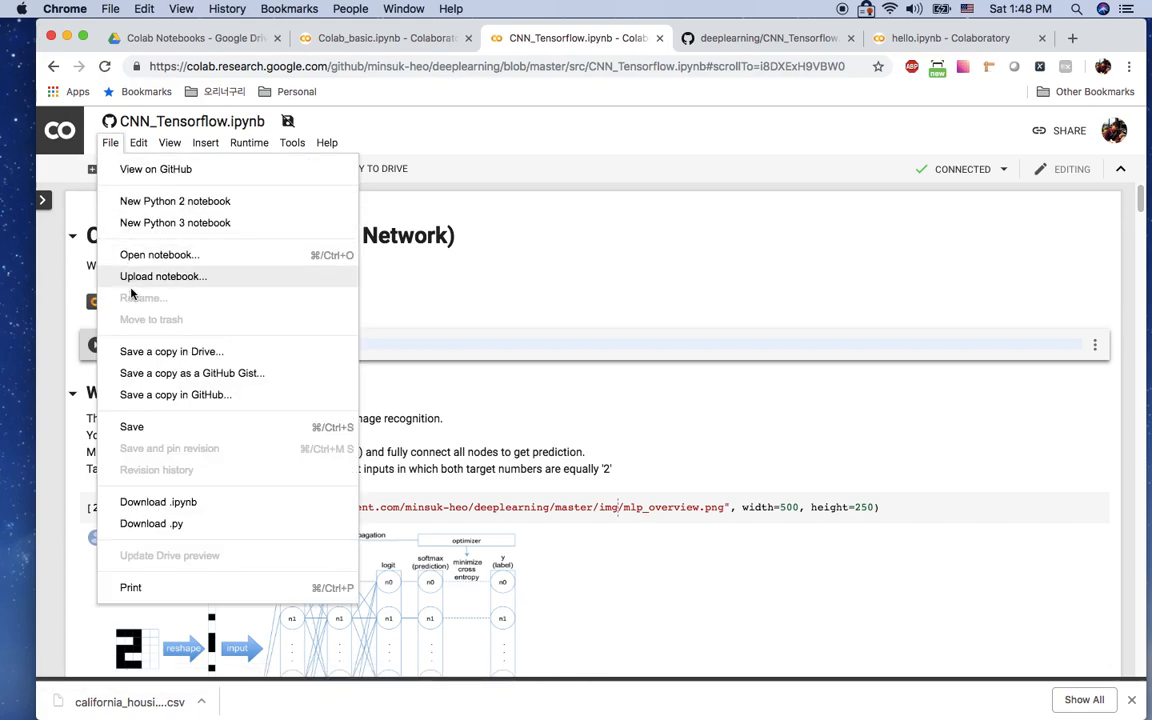
{"action": "mouse_move", "coordinate": [184, 394]}
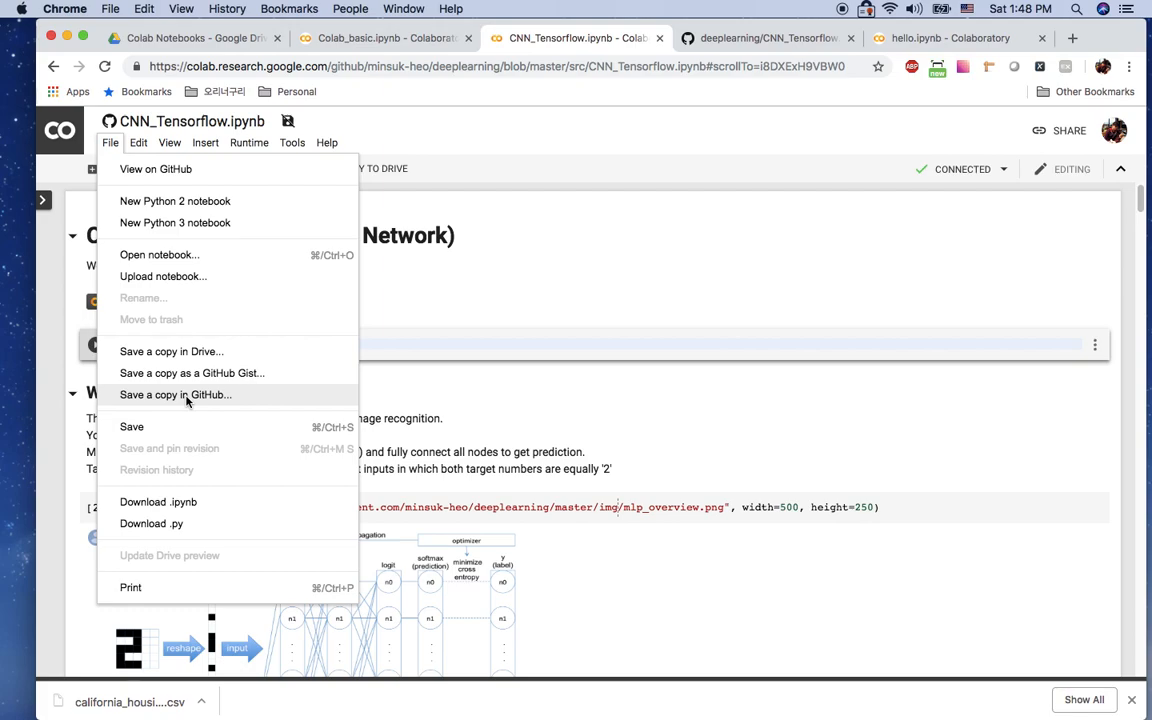
{"action": "left_click", "coordinate": [176, 394]}
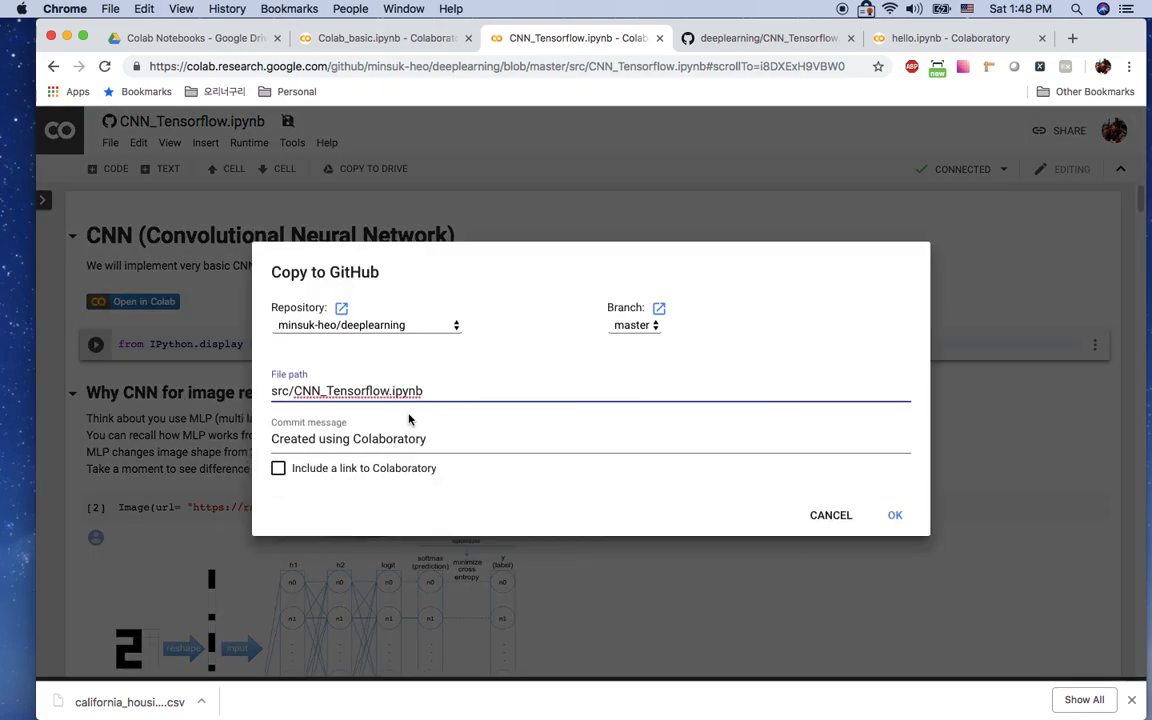
{"action": "type", "text": "_cob"}
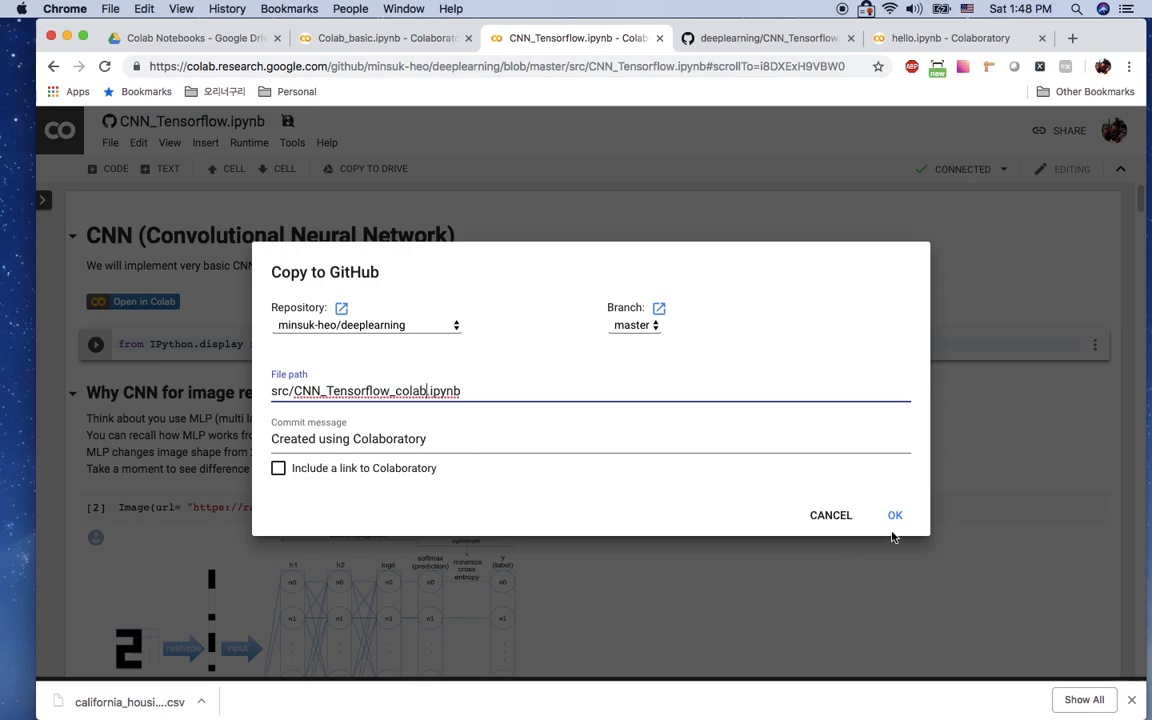
{"action": "left_click", "coordinate": [894, 516]}
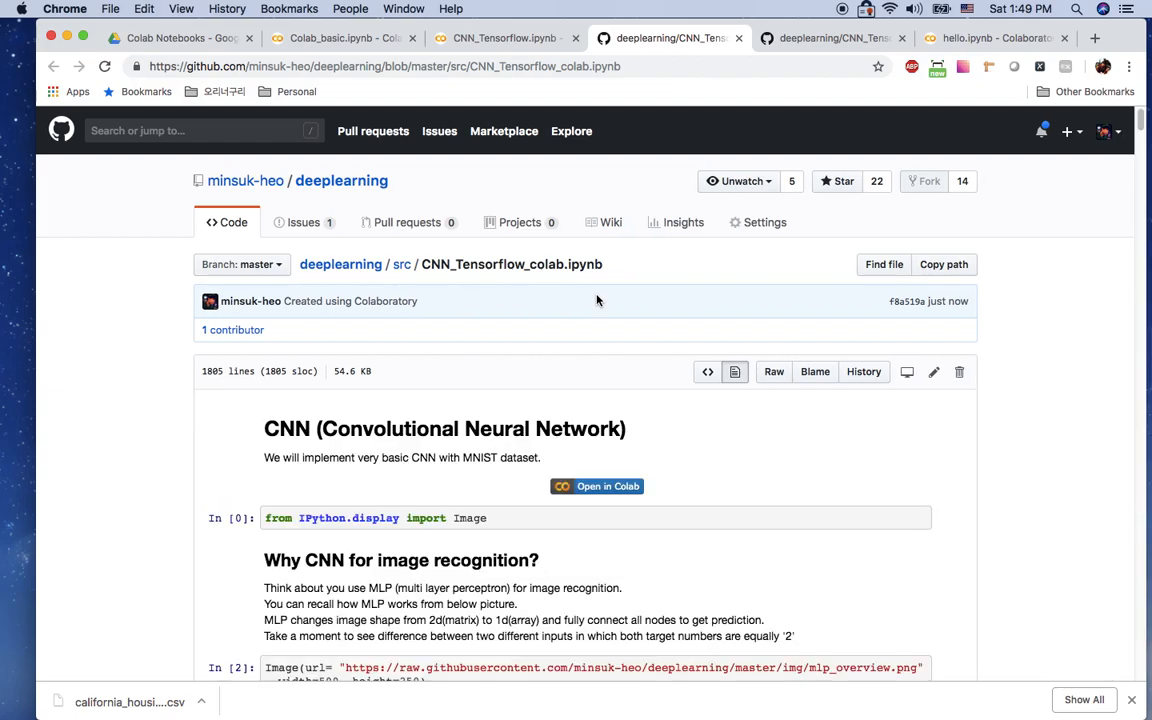
{"action": "mouse_move", "coordinate": [606, 352]}
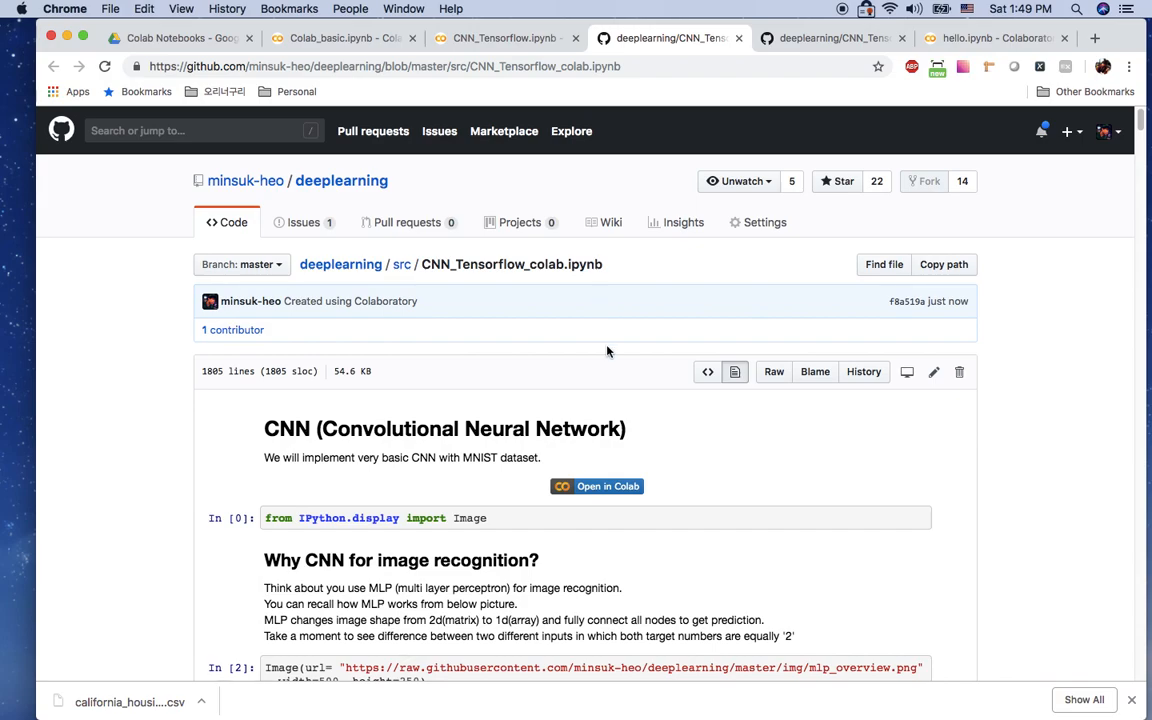
{"action": "mouse_move", "coordinate": [596, 488]}
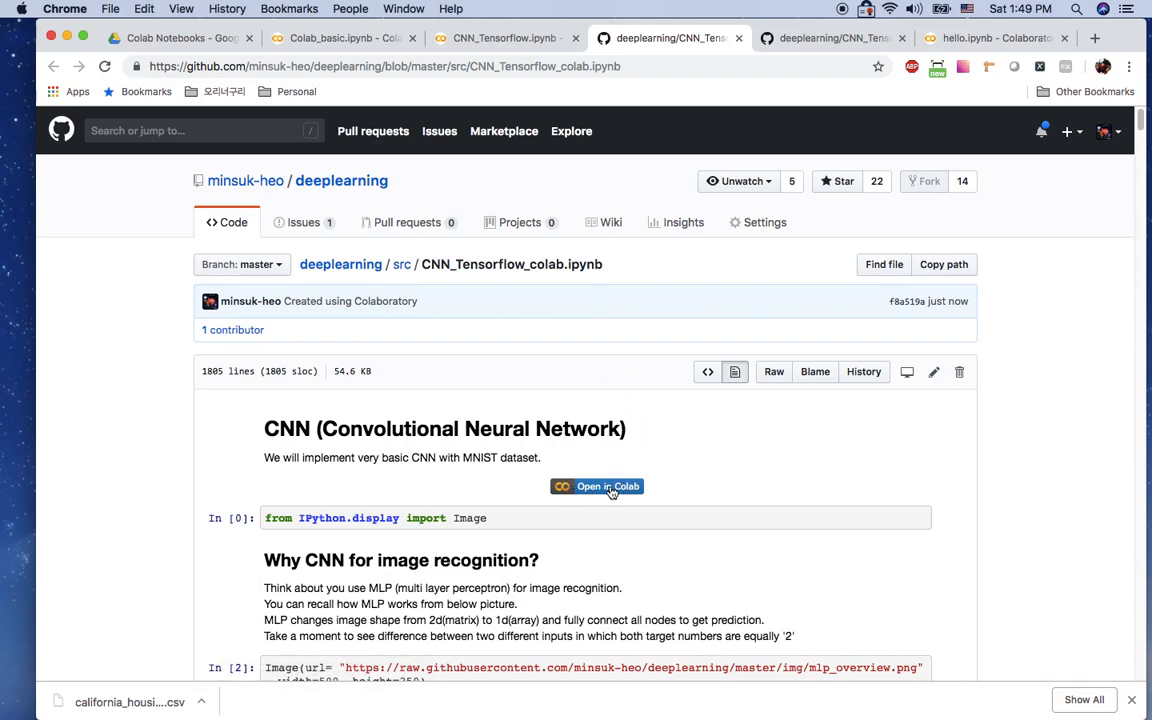
{"action": "mouse_move", "coordinate": [630, 500]}
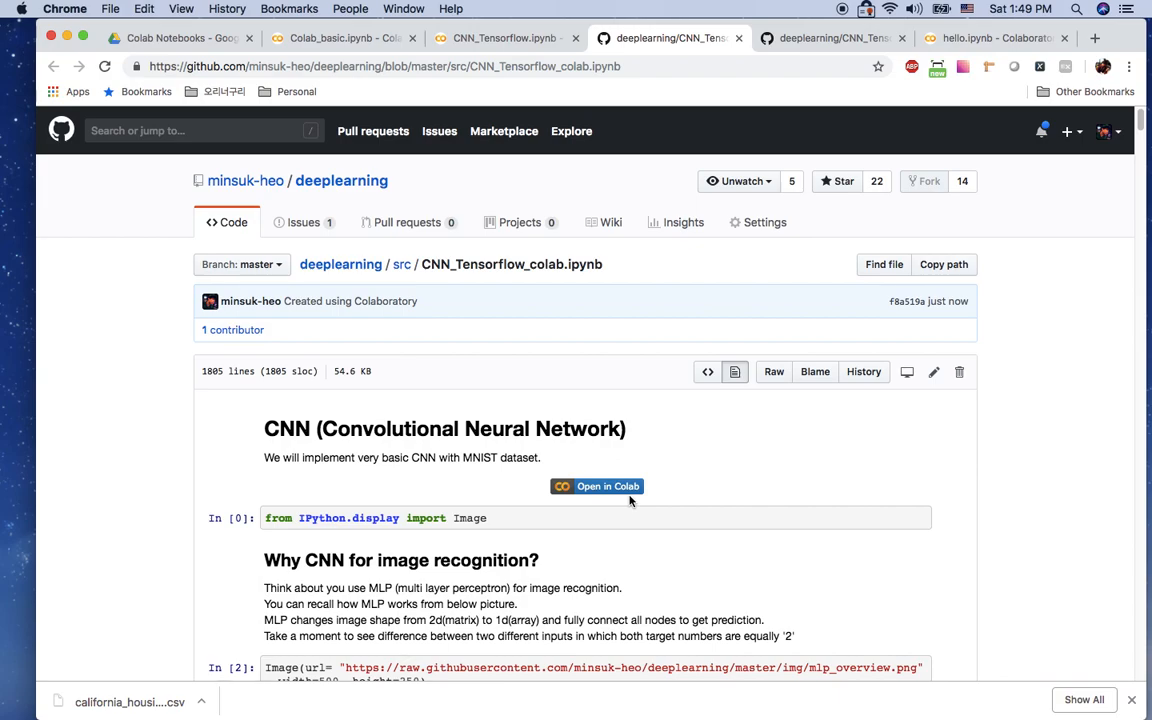
{"action": "mouse_move", "coordinate": [680, 480]}
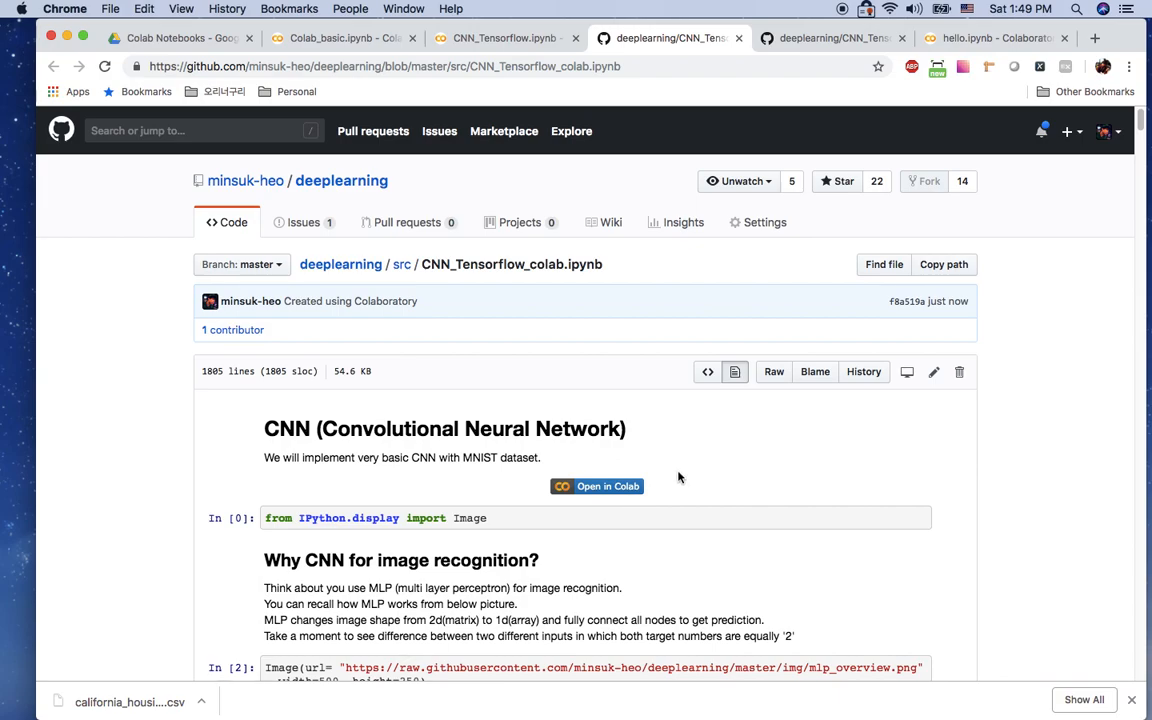
Open the saved notebook's Open in Colab badge link in a new browser tab
{"action": "scroll", "scroll_direction": "down", "scroll_amount": 3}
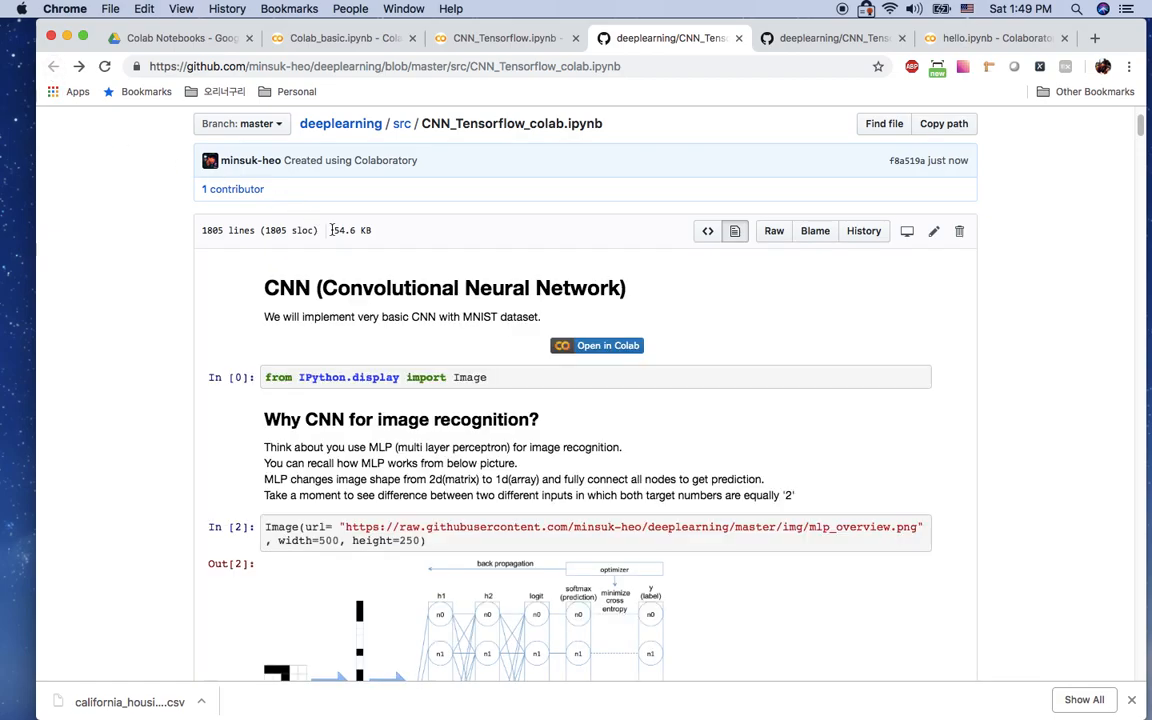
{"action": "right_click", "coordinate": [596, 344]}
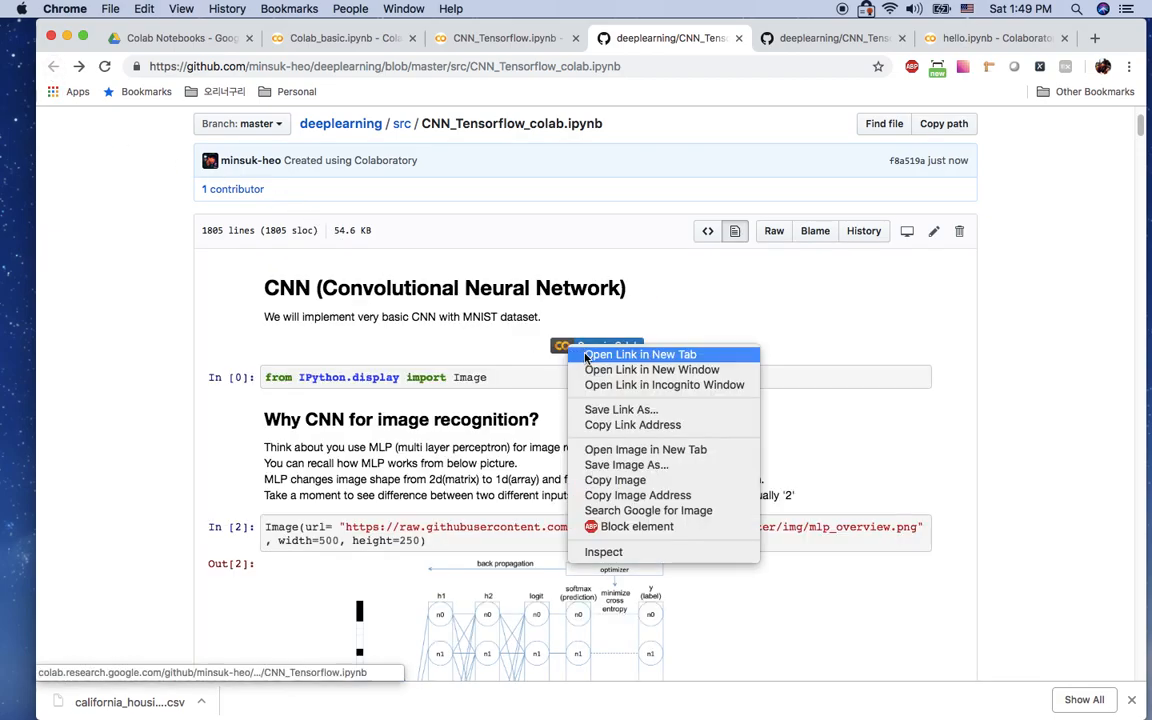
{"action": "left_click", "coordinate": [640, 354]}
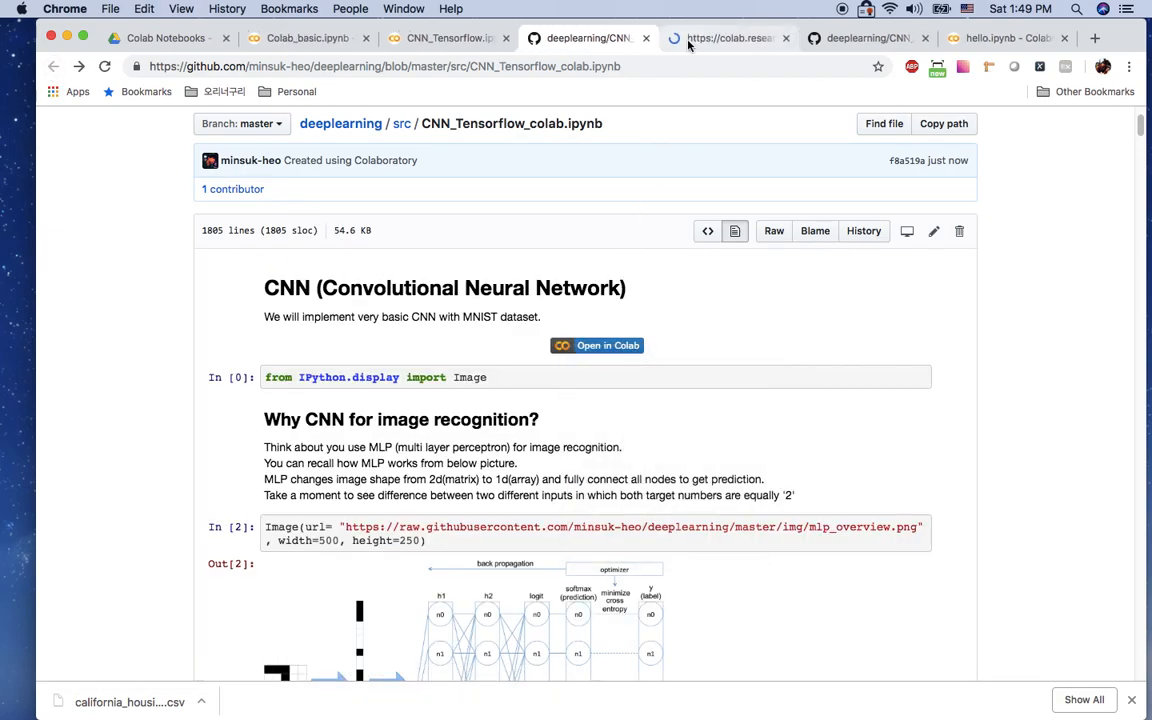